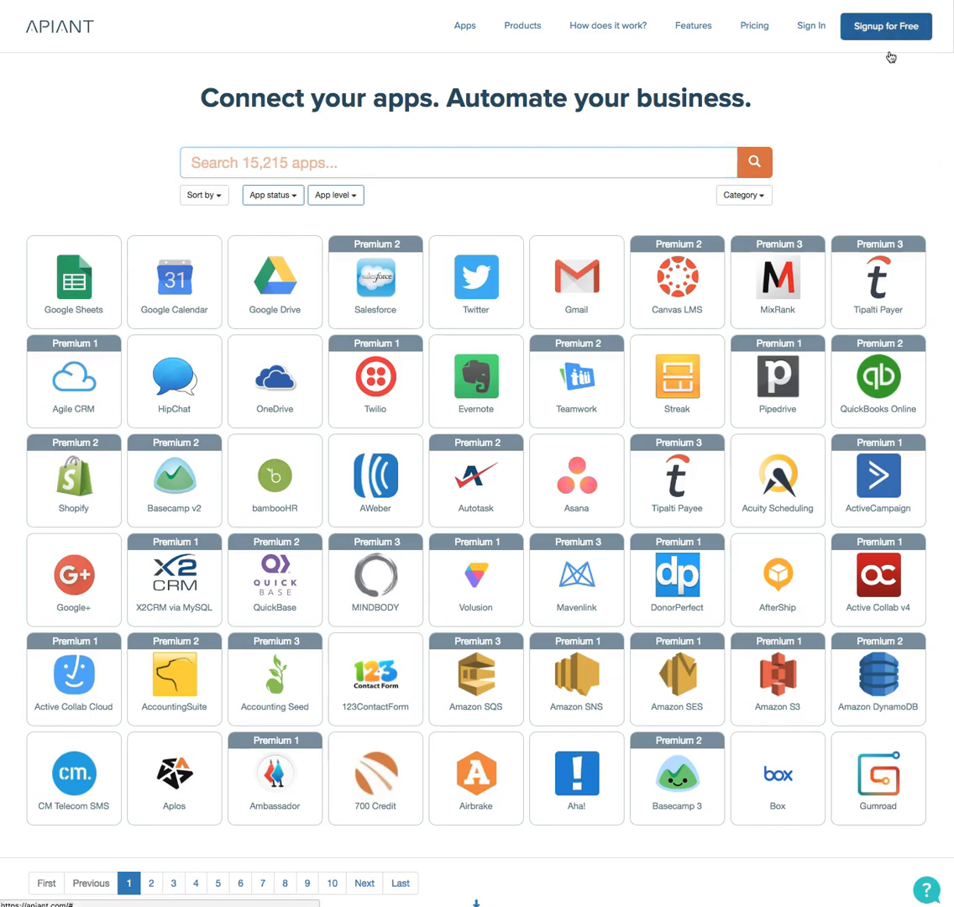
# Start a free APIANT sign-up using an email address
pyautogui.click(885, 26)
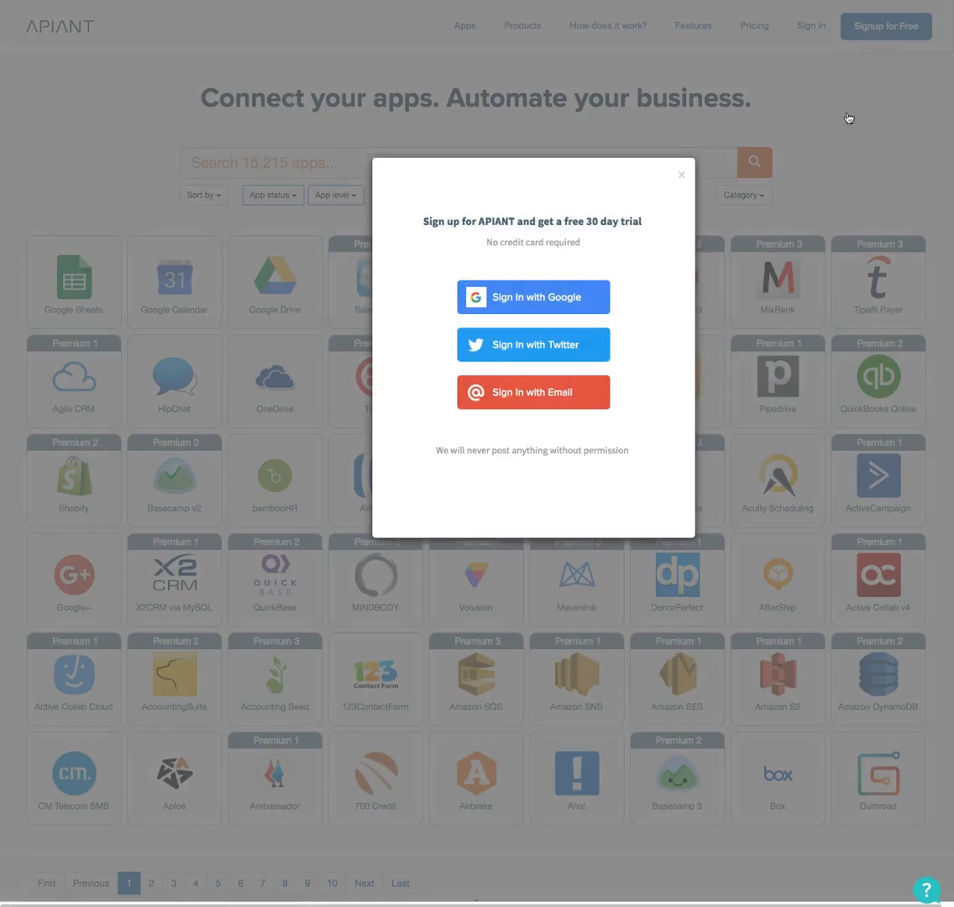
pyautogui.moveTo(582, 313)
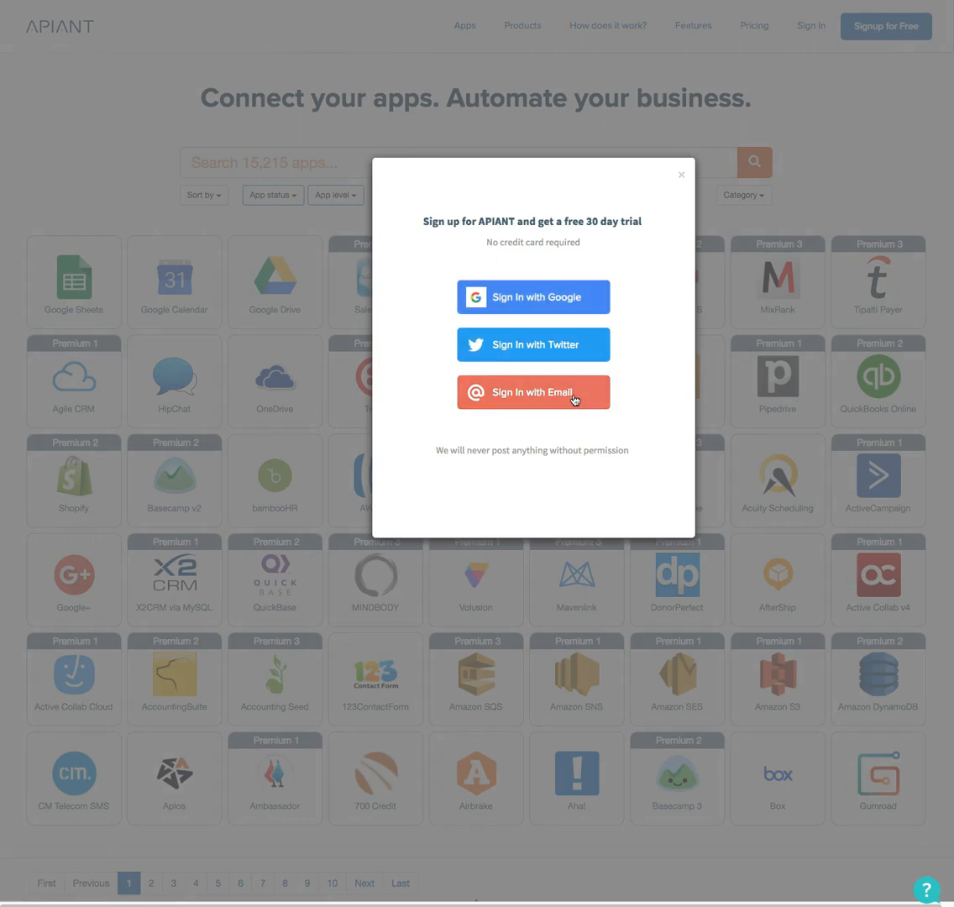
pyautogui.click(533, 392)
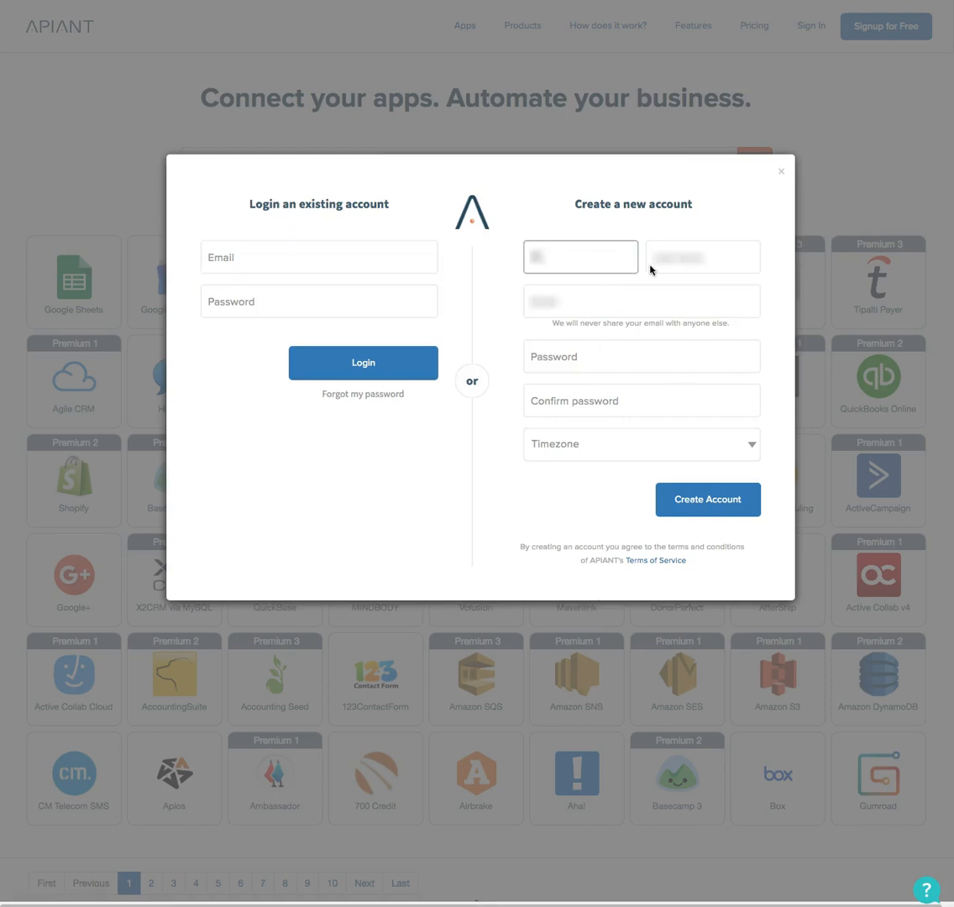
# Enter name, email and a confirmed password, then create the free-trial account
pyautogui.click(701, 256)
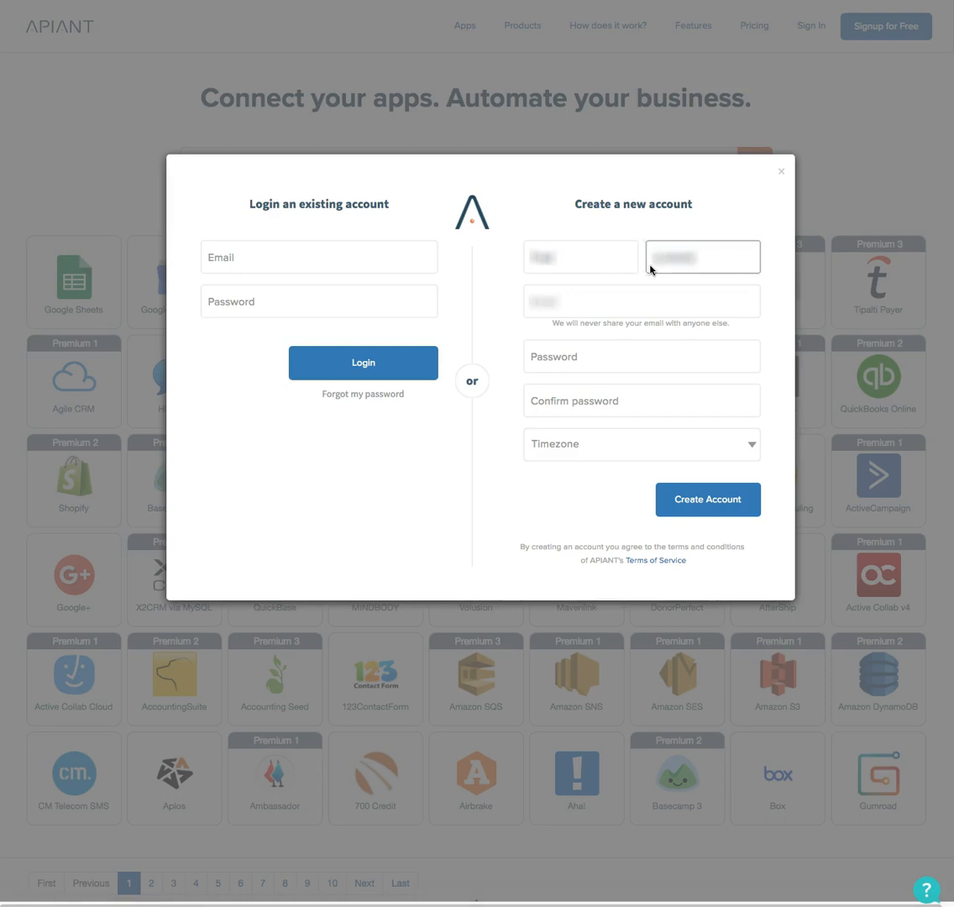
pyautogui.click(640, 301)
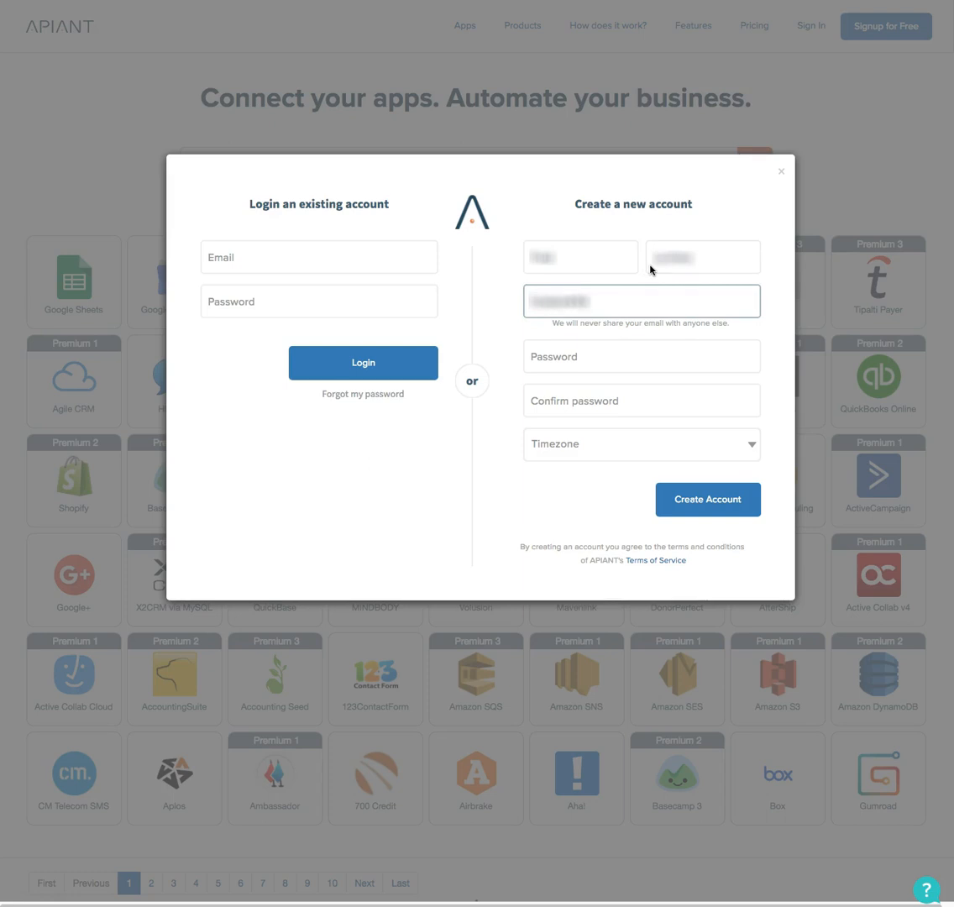
pyautogui.write('text')
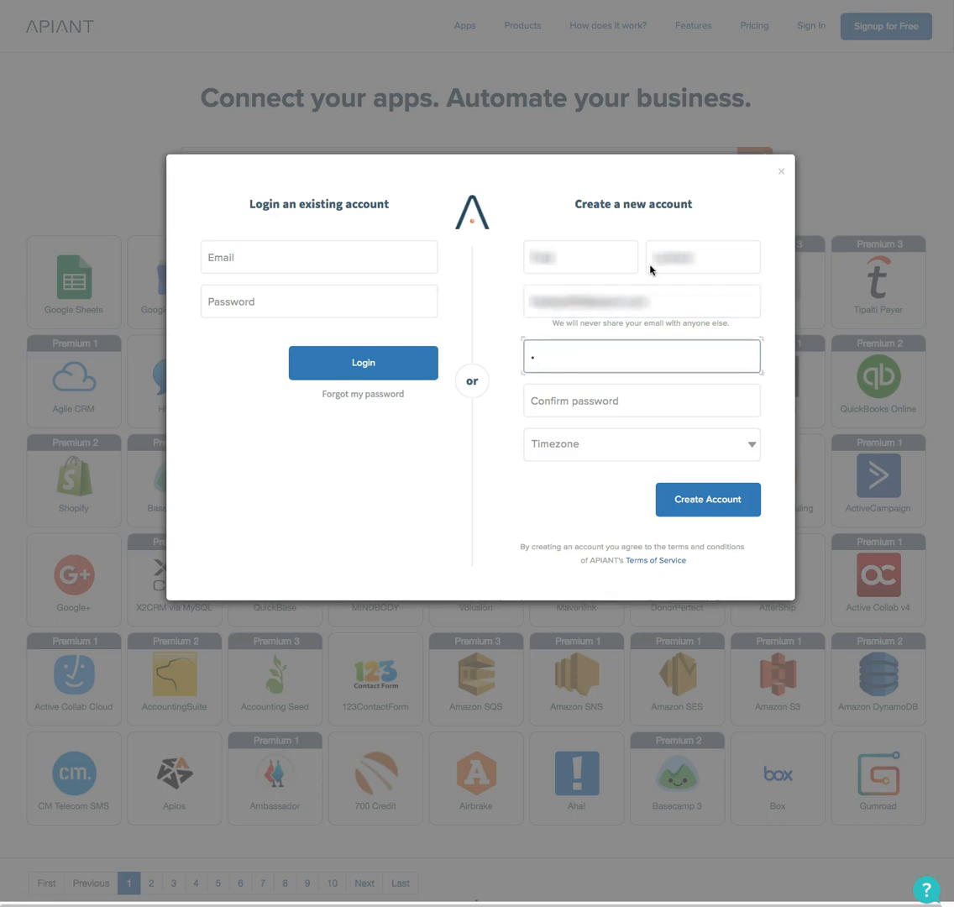
pyautogui.write('•••••')
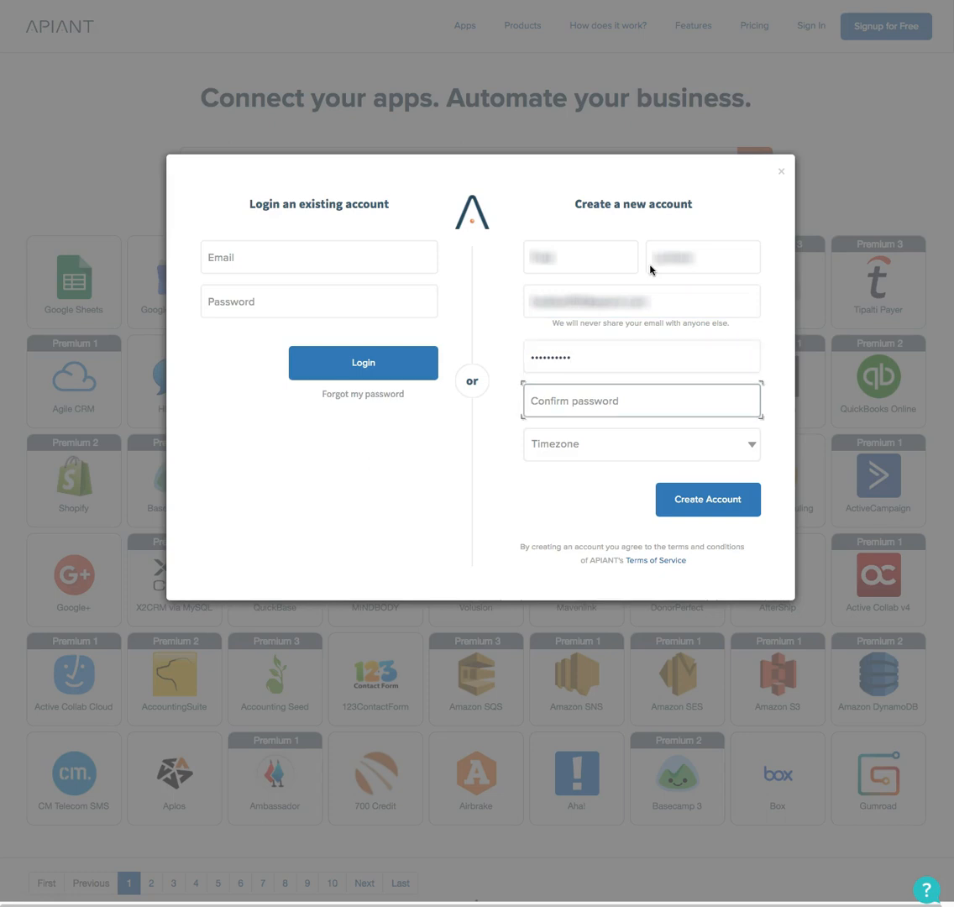
pyautogui.write('•••')
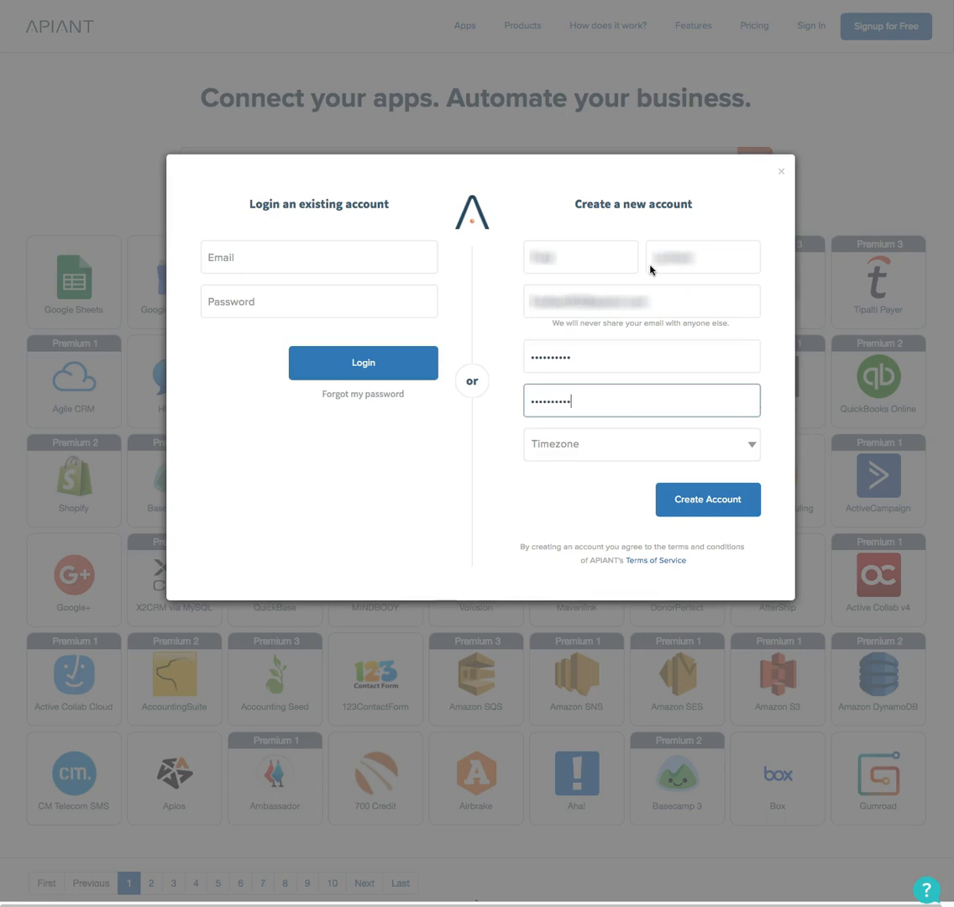
pyautogui.click(640, 444)
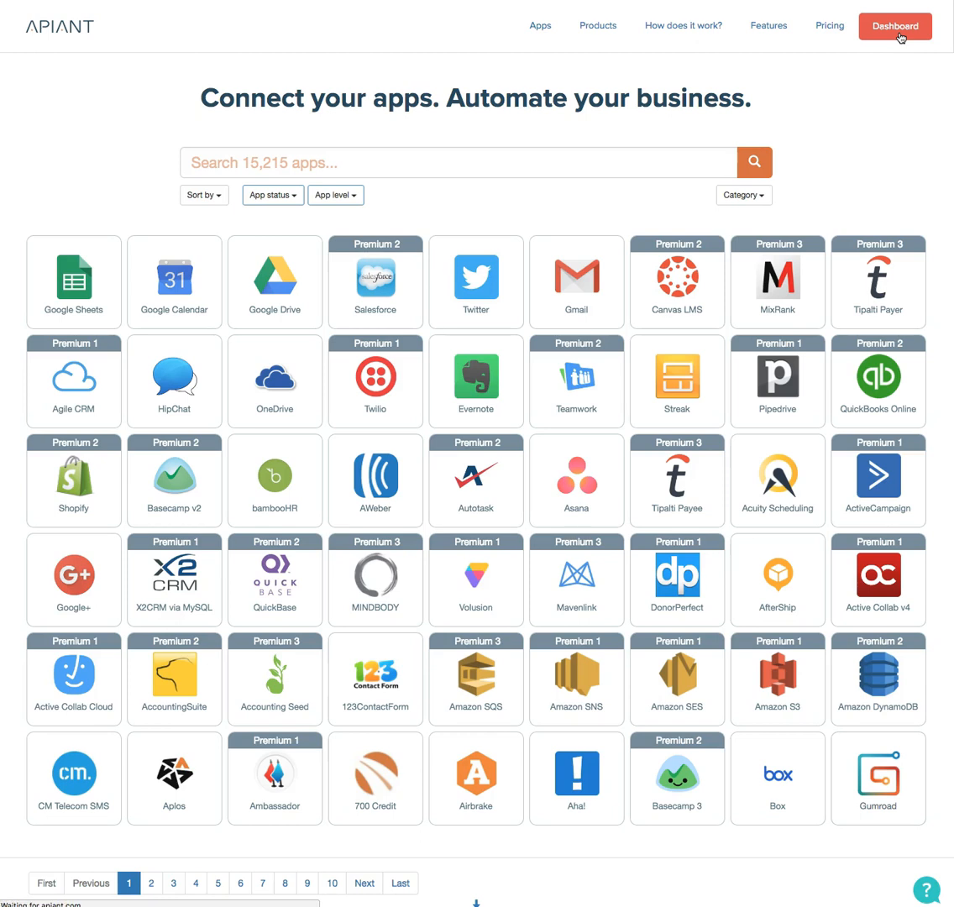
# On the dashboard, choose to build automations yourself, dismiss the support notice and widget
pyautogui.click(894, 26)
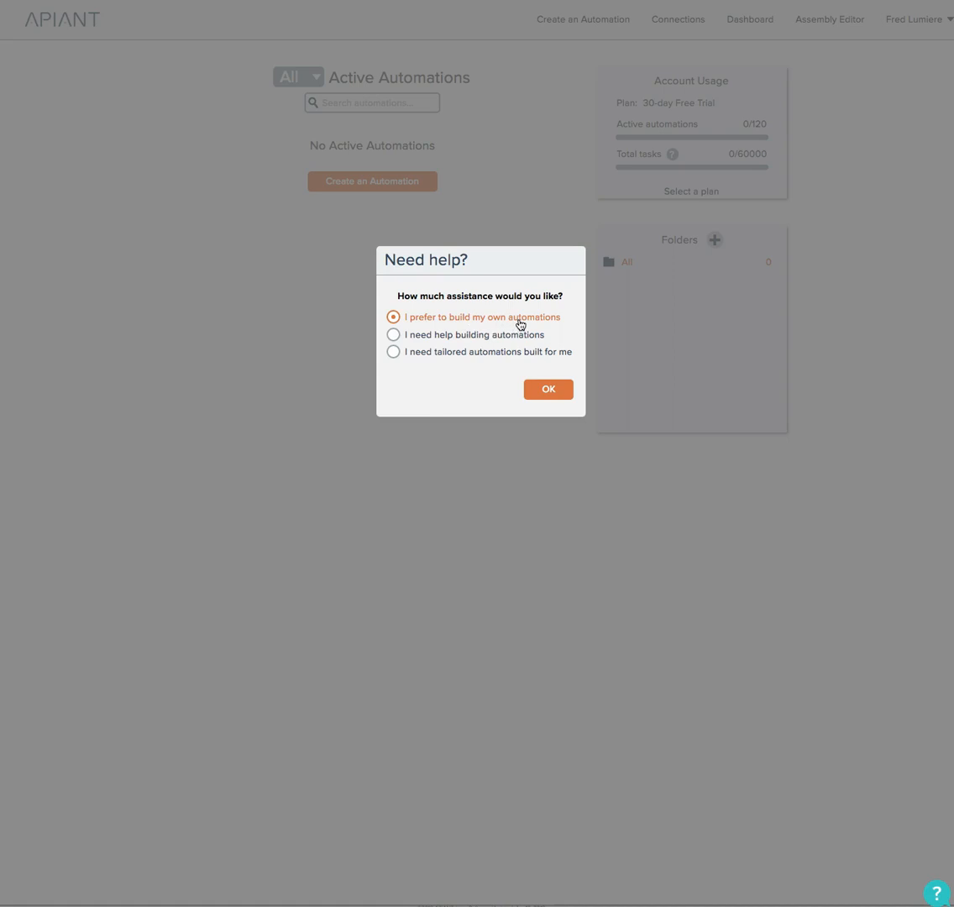
pyautogui.moveTo(463, 326)
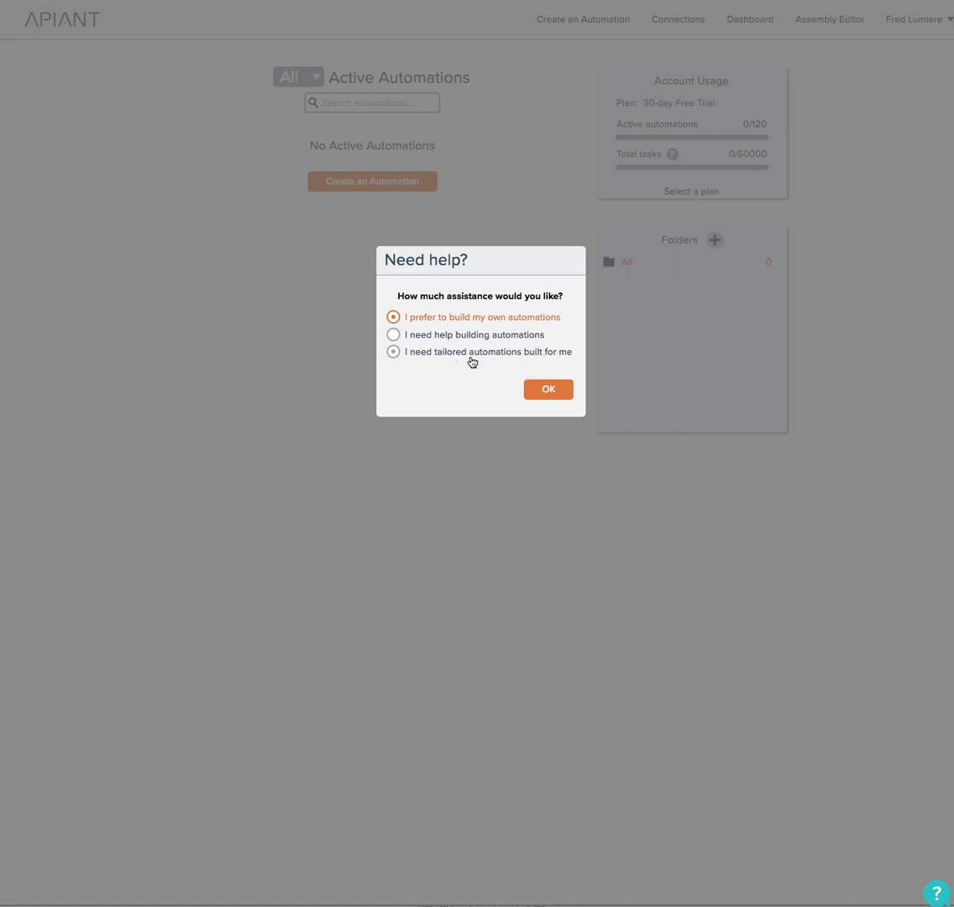
pyautogui.click(393, 317)
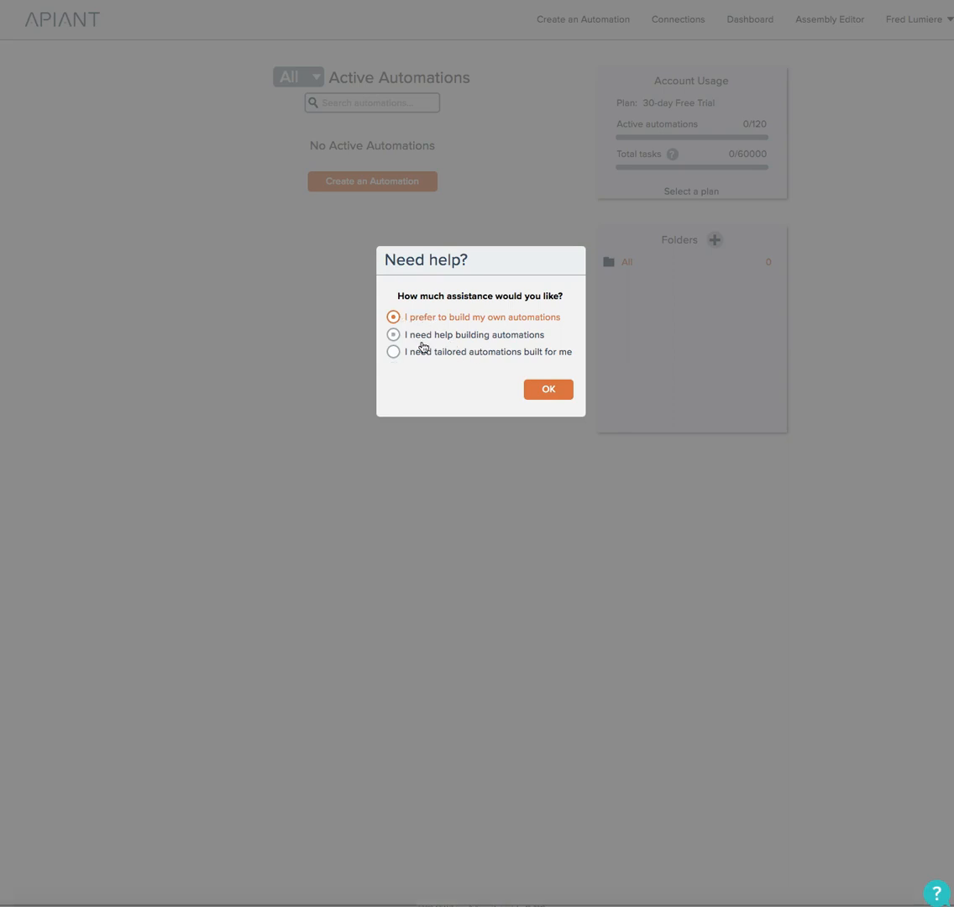
pyautogui.moveTo(459, 326)
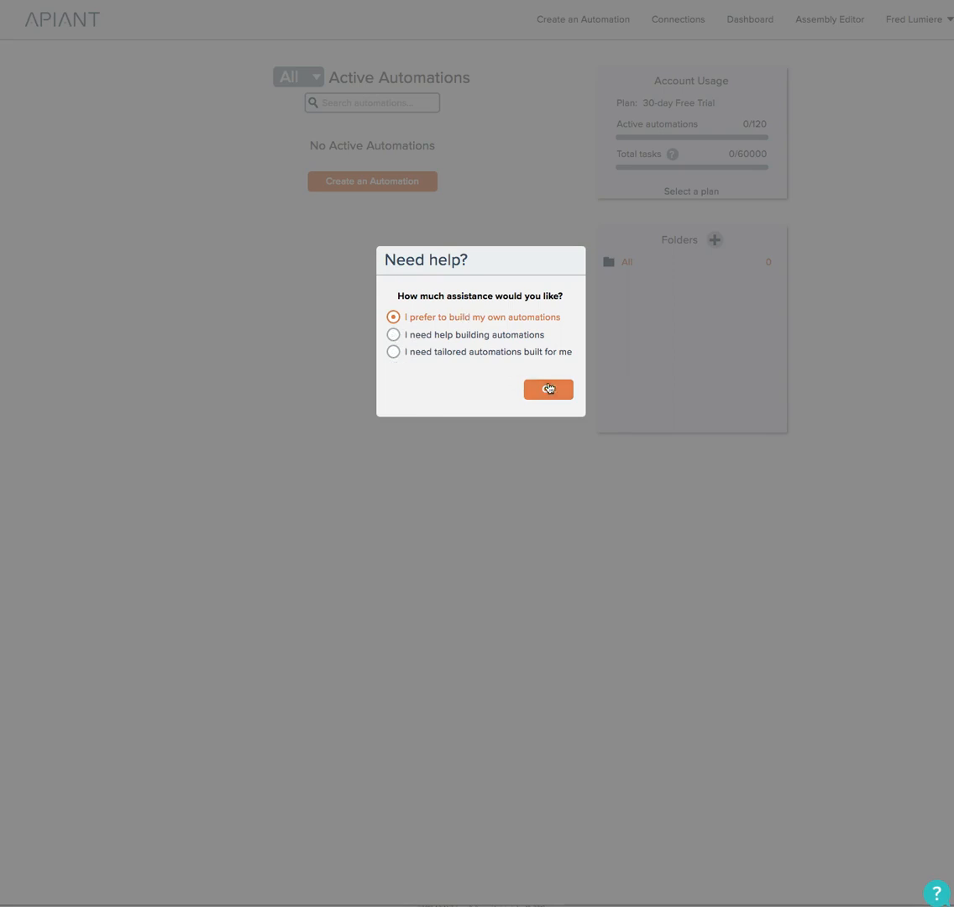
pyautogui.click(547, 389)
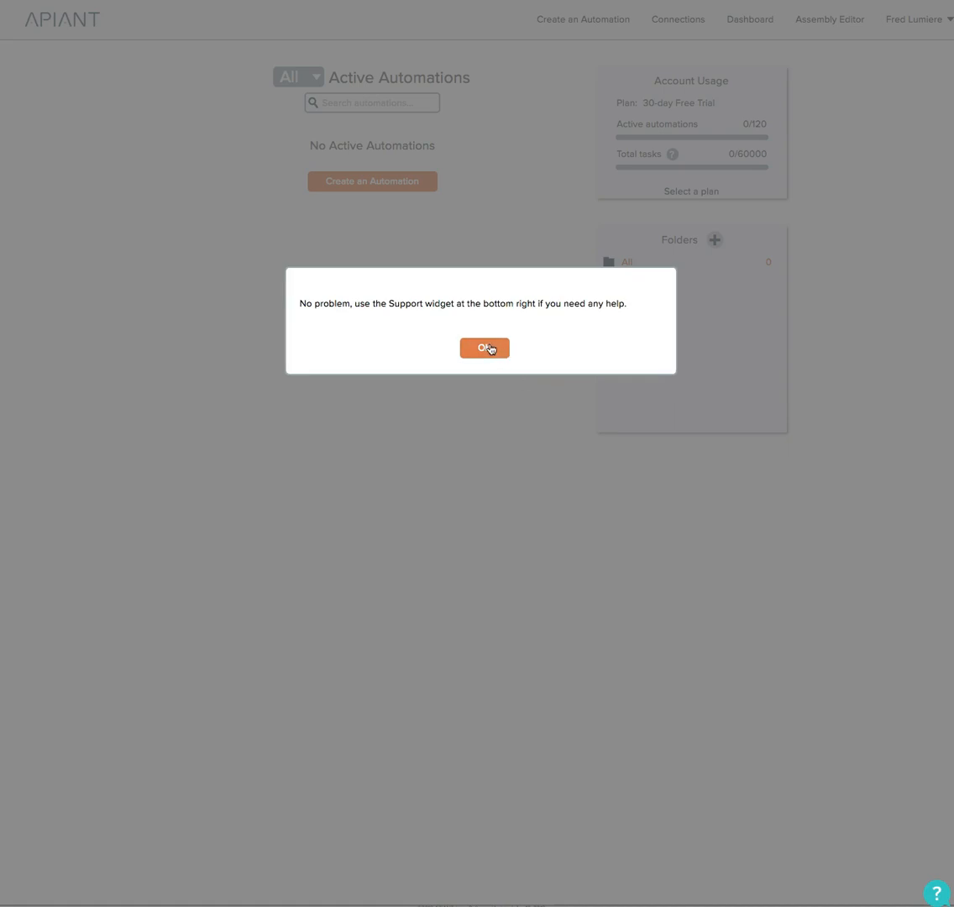
pyautogui.click(483, 347)
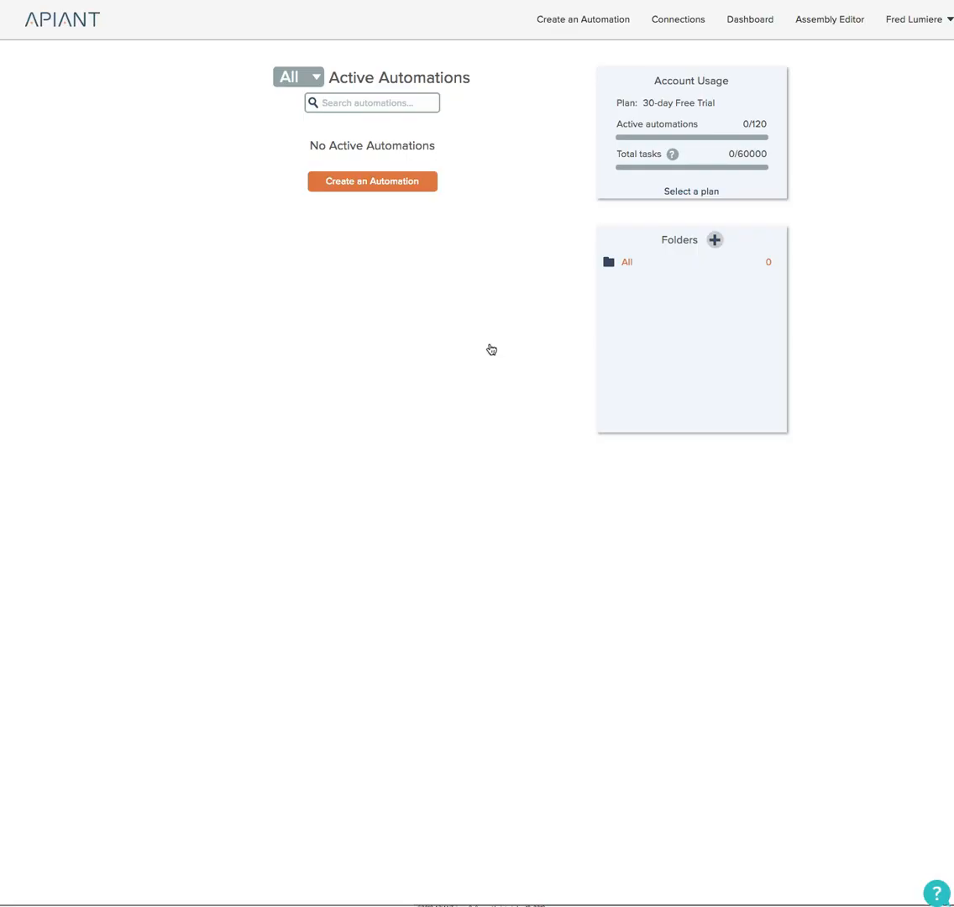
pyautogui.click(935, 893)
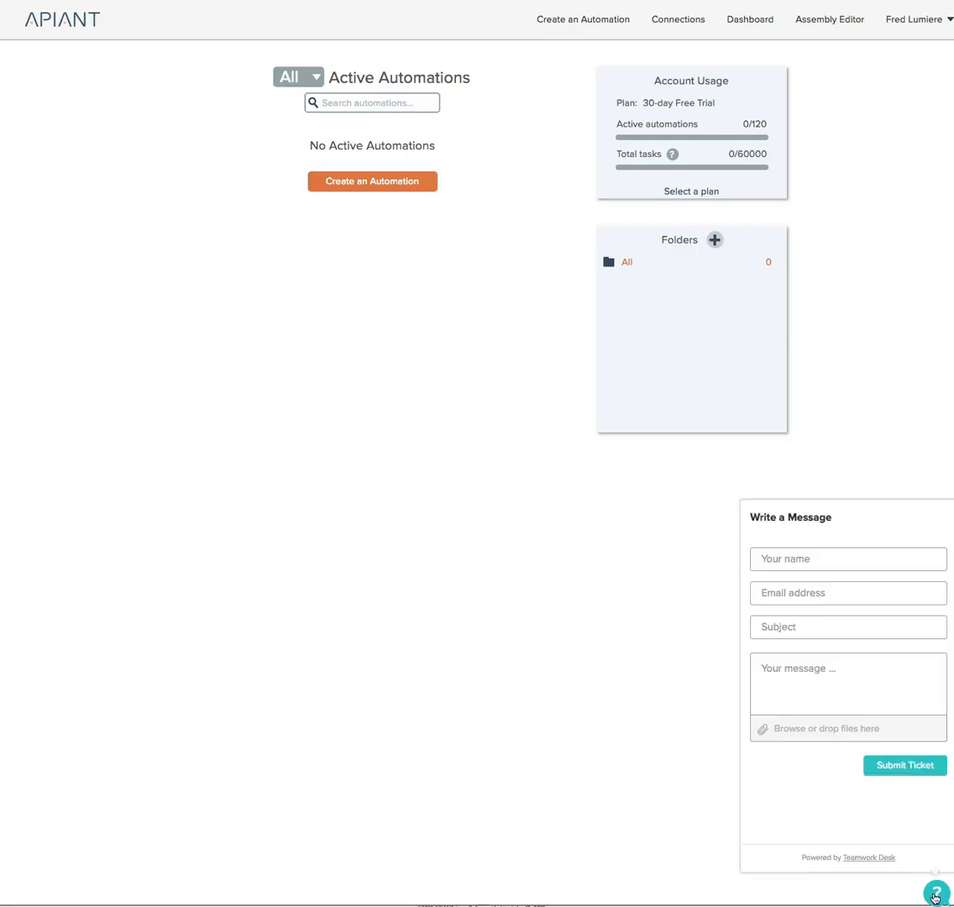
pyautogui.click(935, 892)
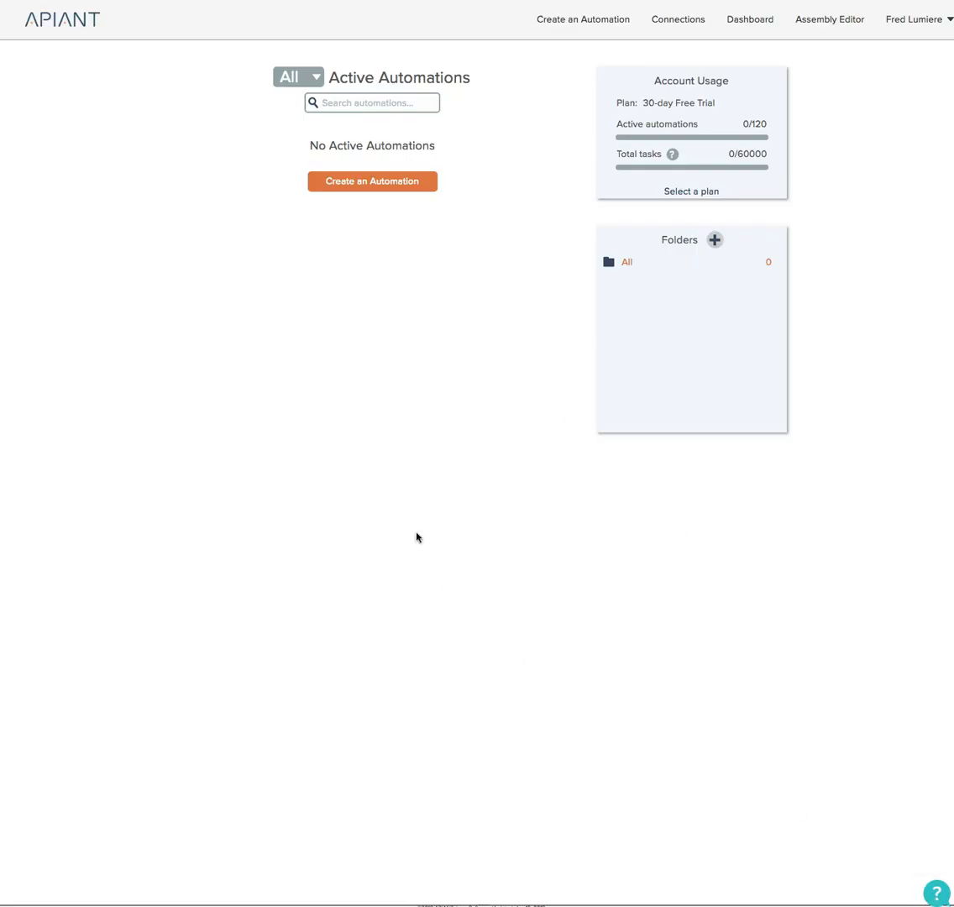
pyautogui.moveTo(388, 308)
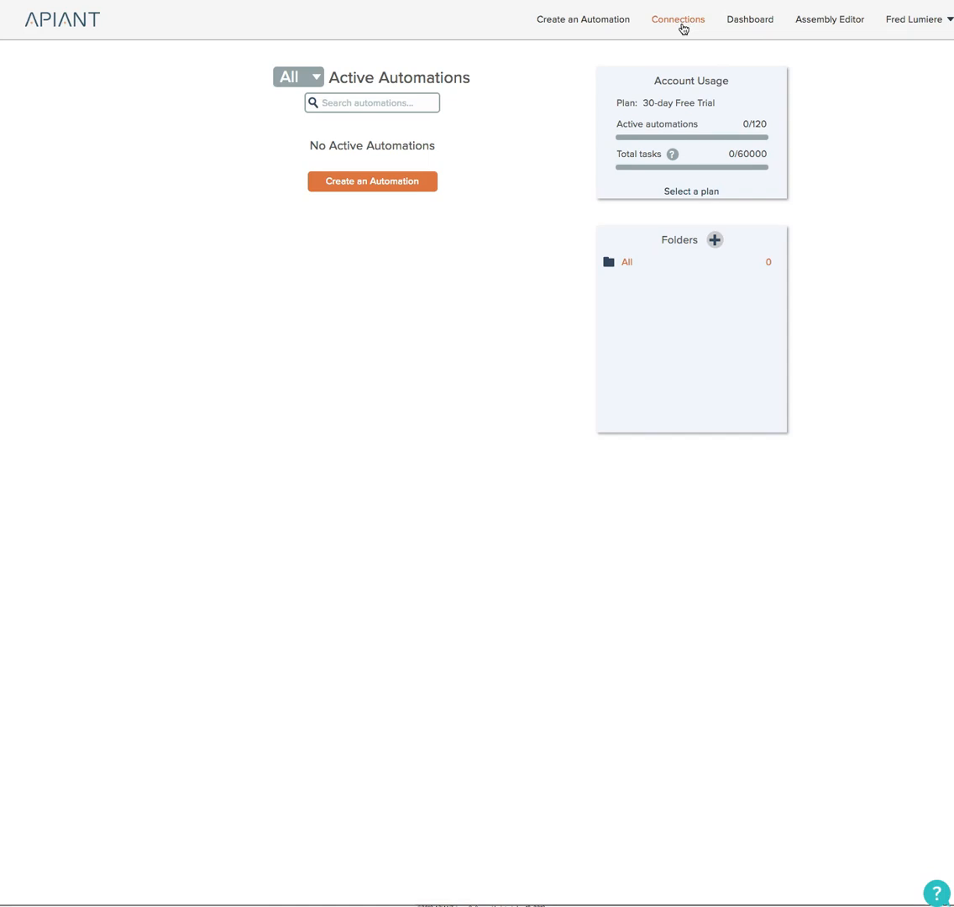
# Add a new connection by searching 'mailchimp' and selecting the MailChimp app
pyautogui.click(678, 19)
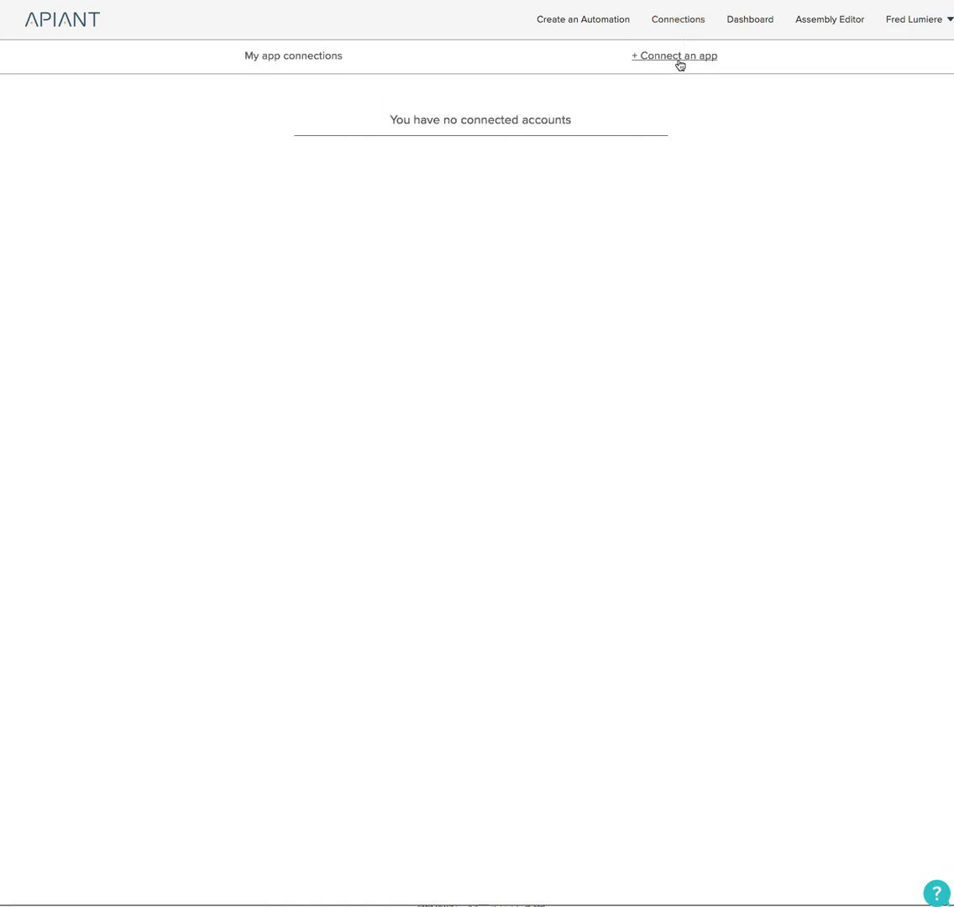
pyautogui.click(674, 56)
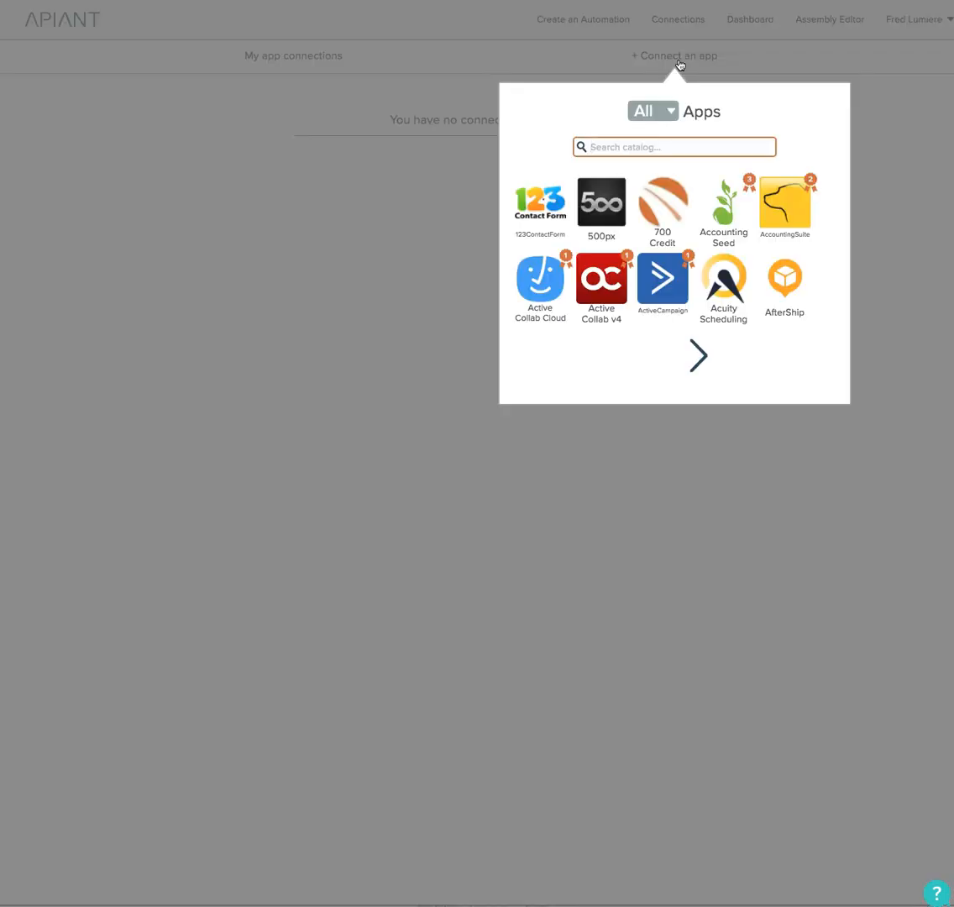
pyautogui.write('mailchimp')
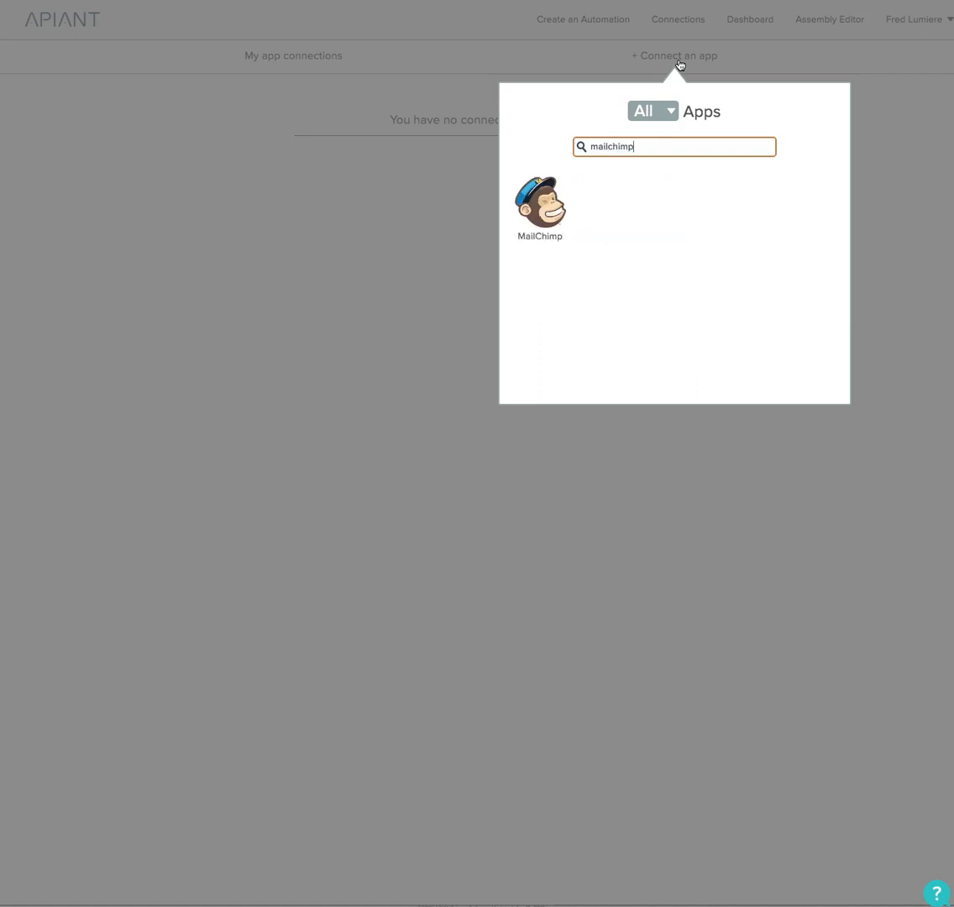
pyautogui.click(539, 202)
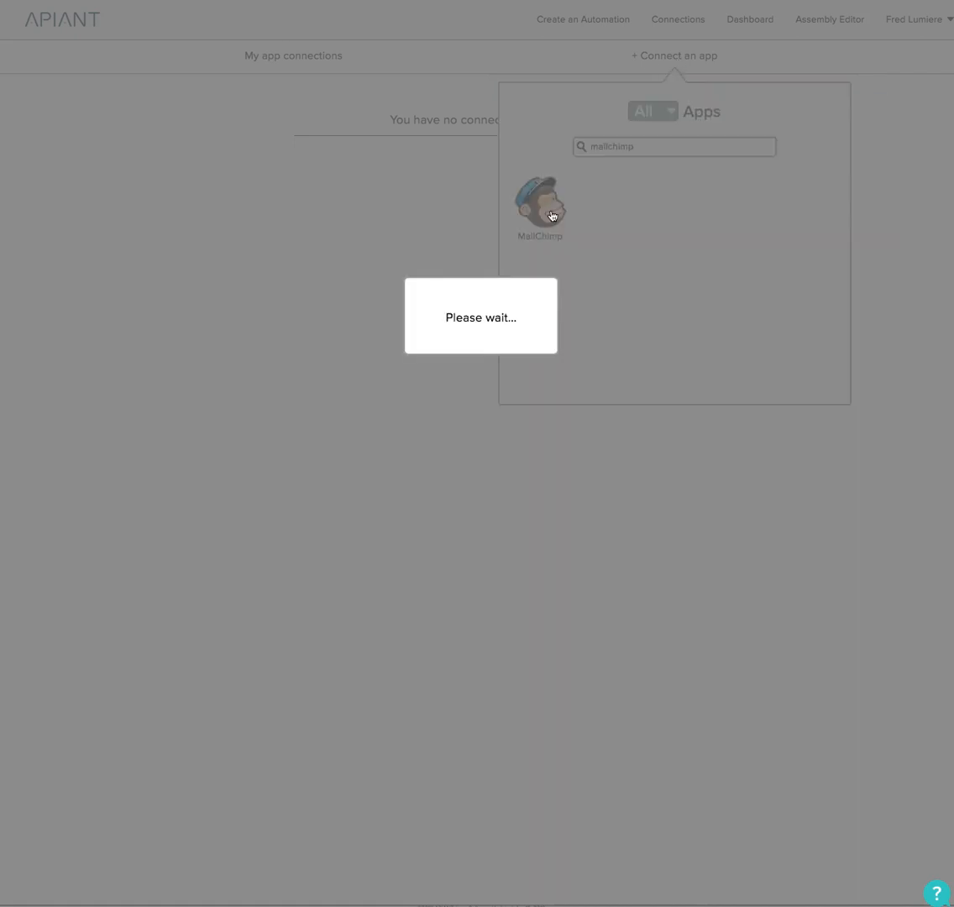
pyautogui.click(540, 202)
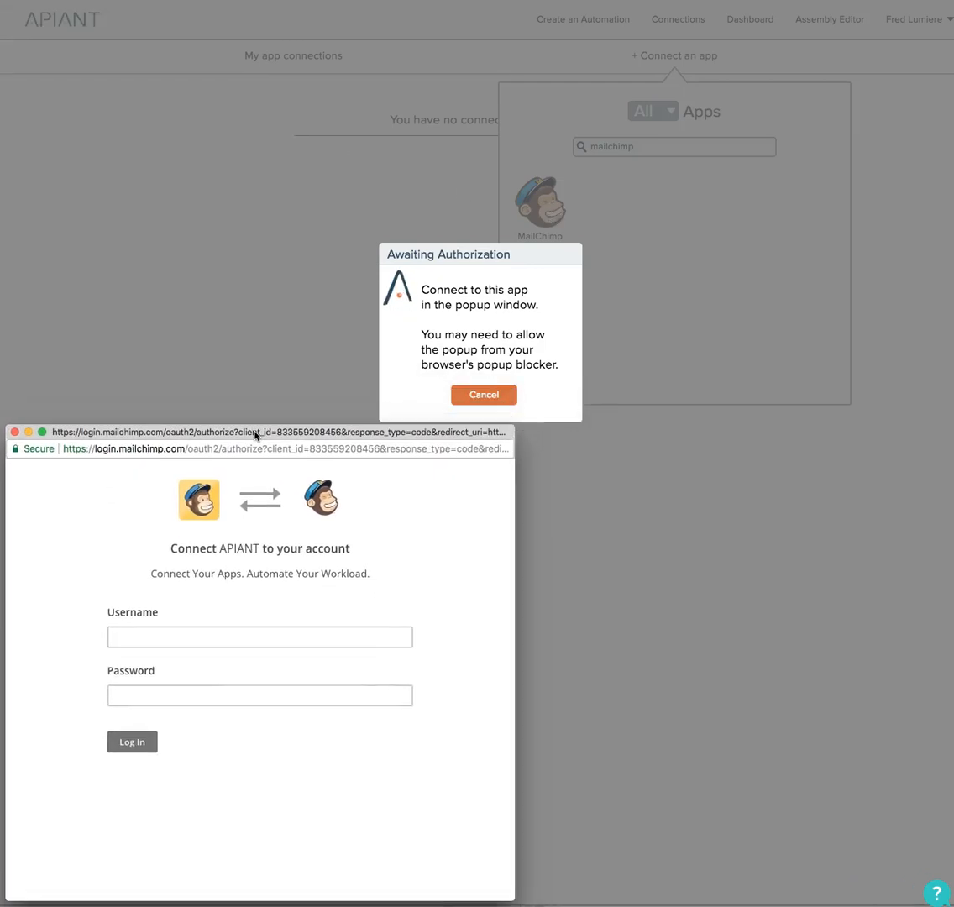
# Log in to MailChimp as dev@apia… to authorize the APIANT connection
pyautogui.click(260, 636)
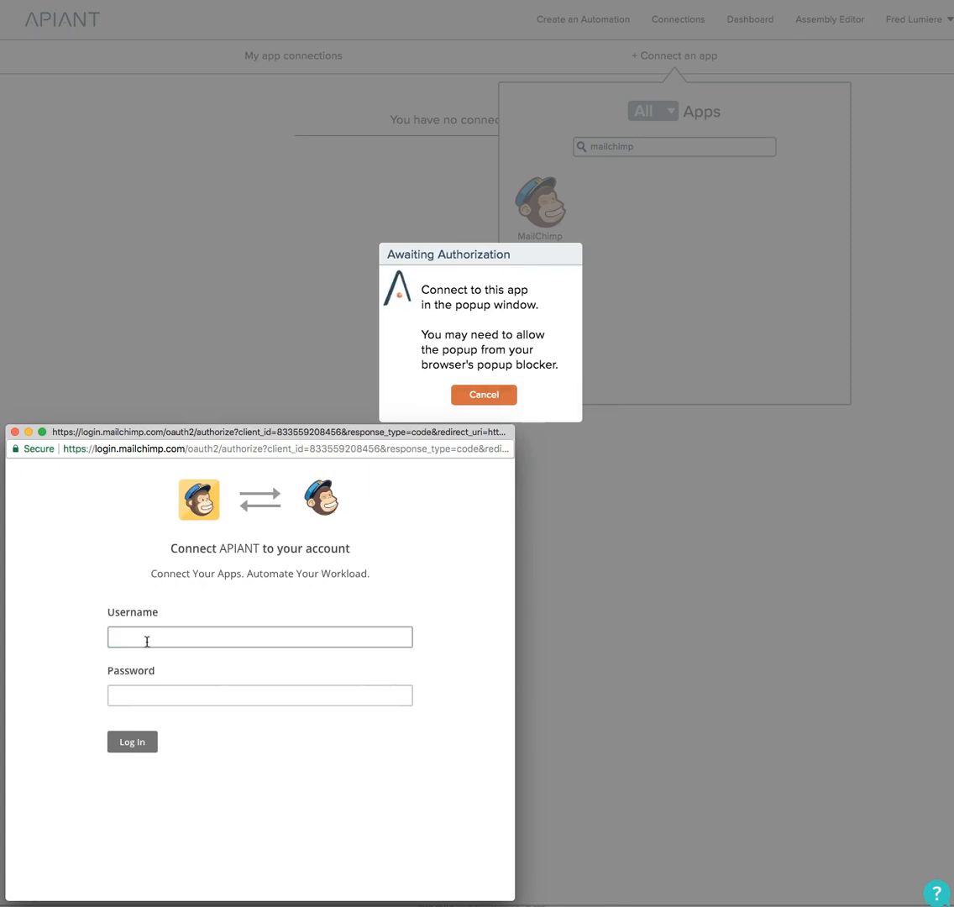
pyautogui.click(260, 637)
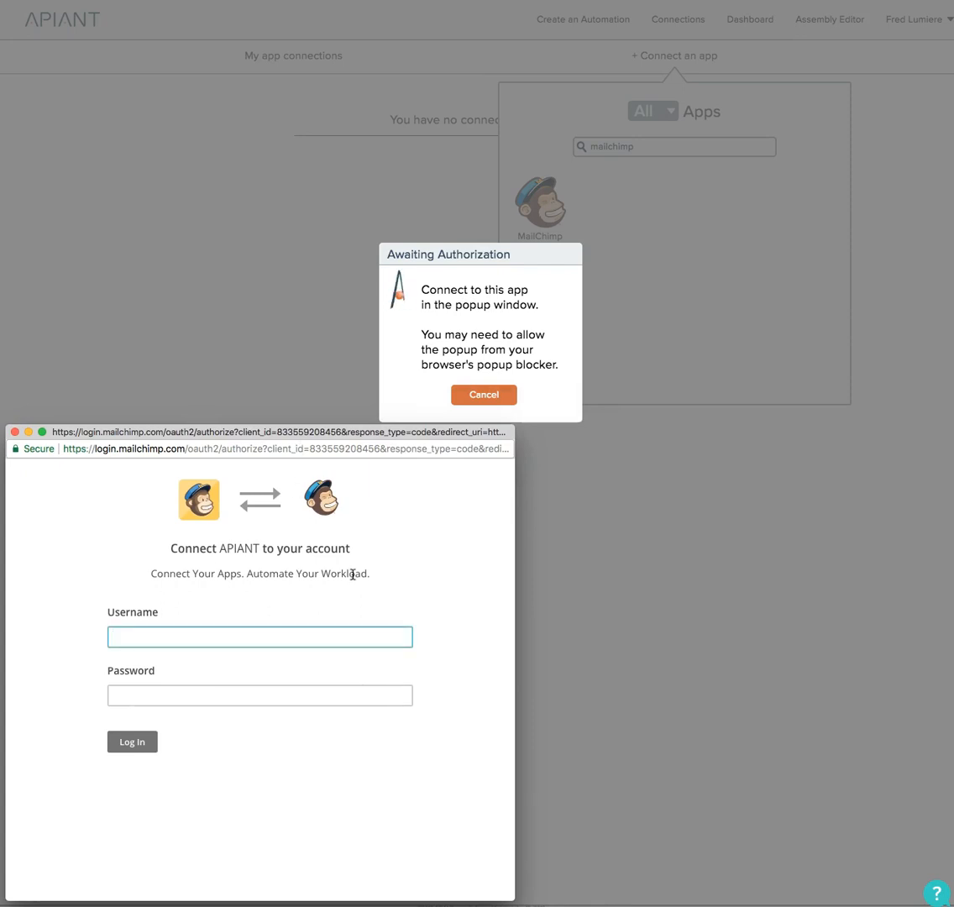
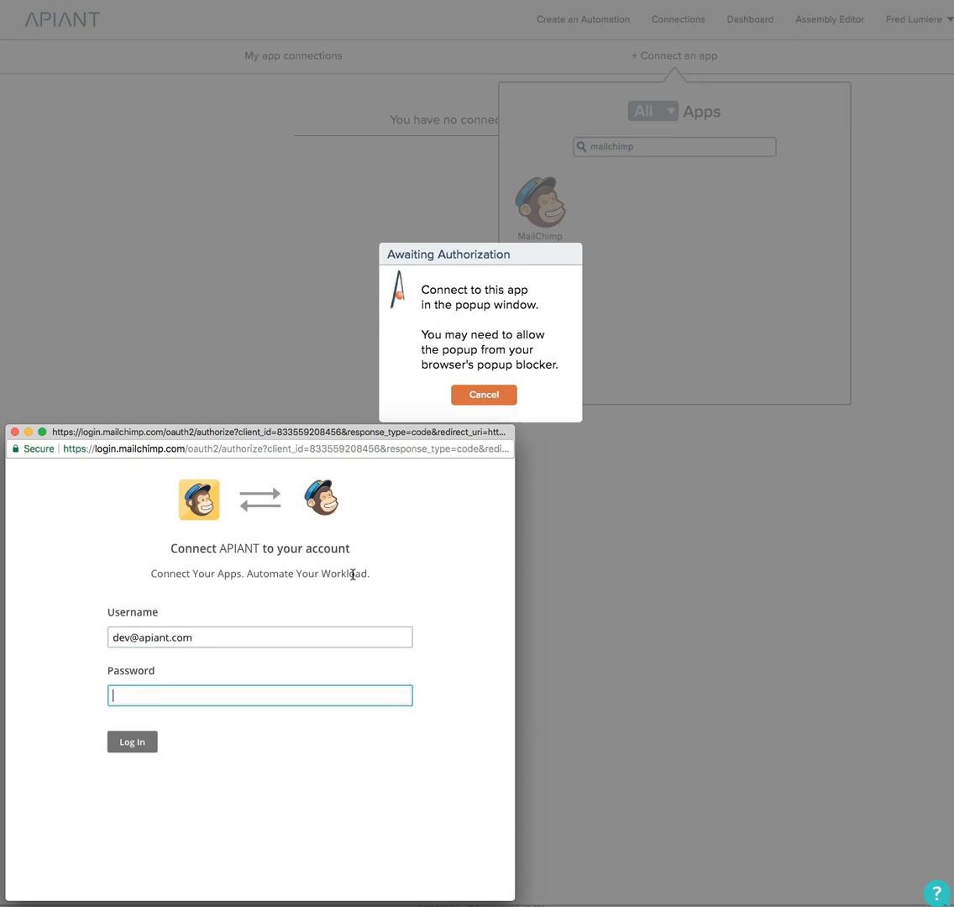
pyautogui.write('•••')
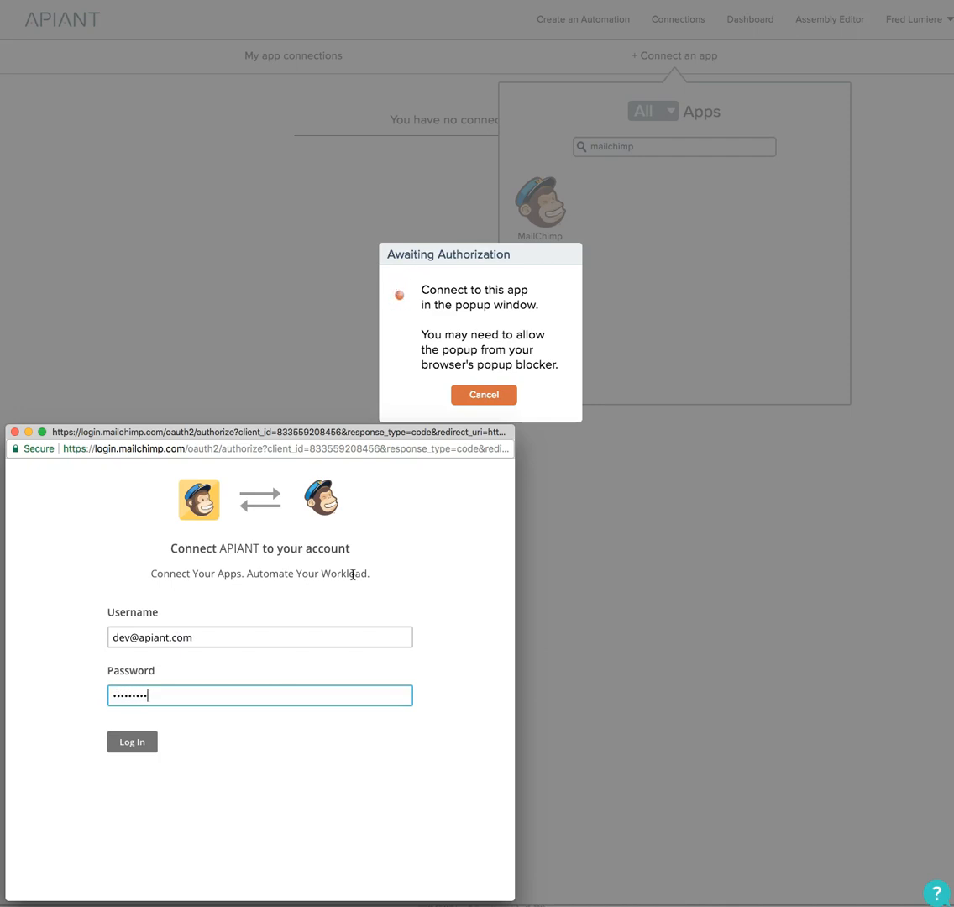
pyautogui.write('•')
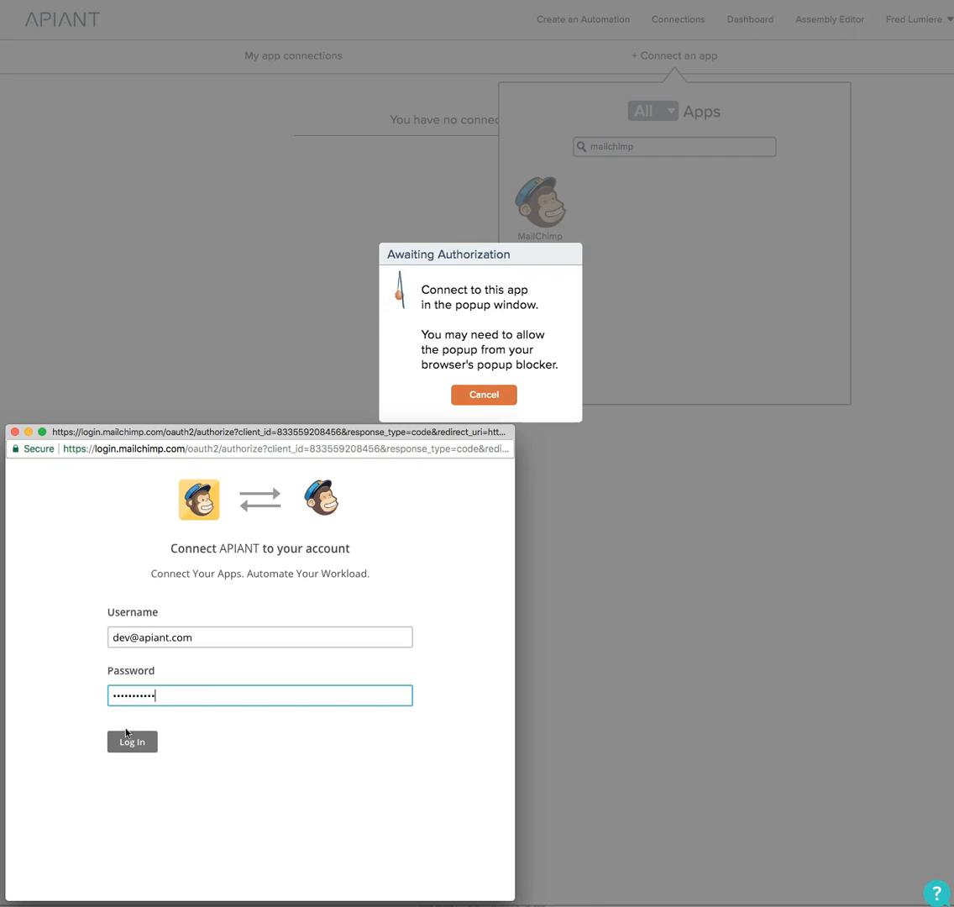
pyautogui.click(131, 742)
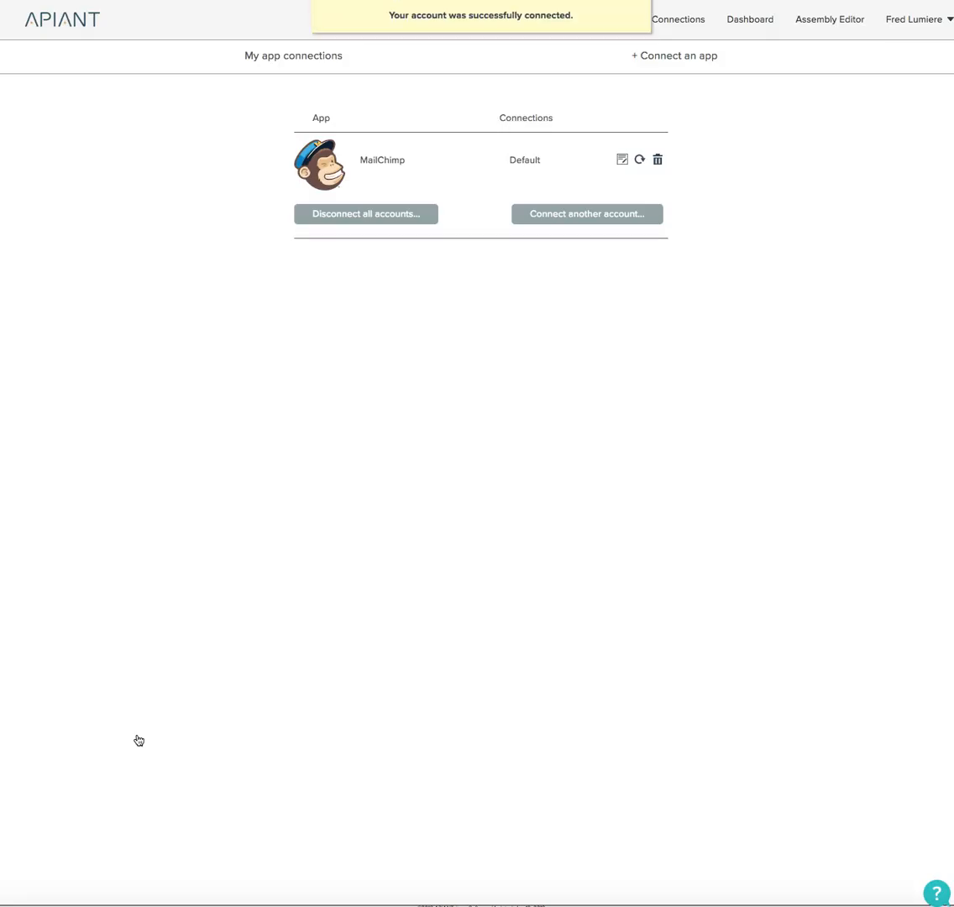
pyautogui.moveTo(322, 161)
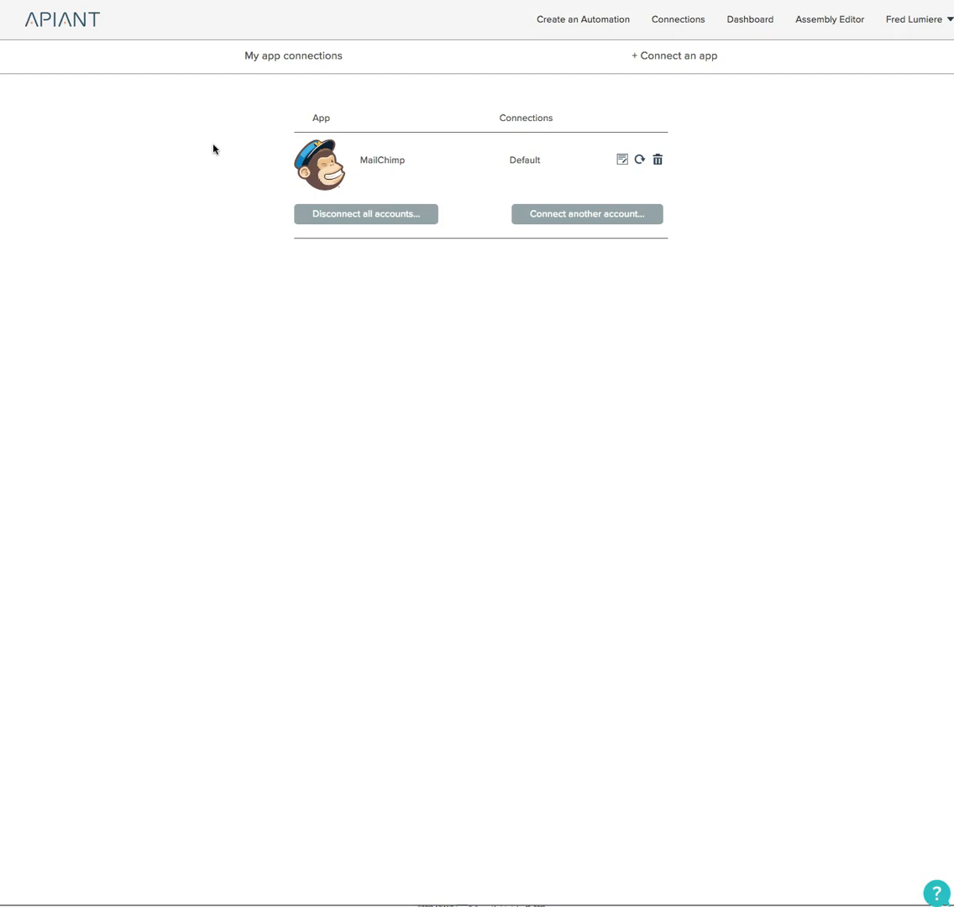
pyautogui.moveTo(668, 82)
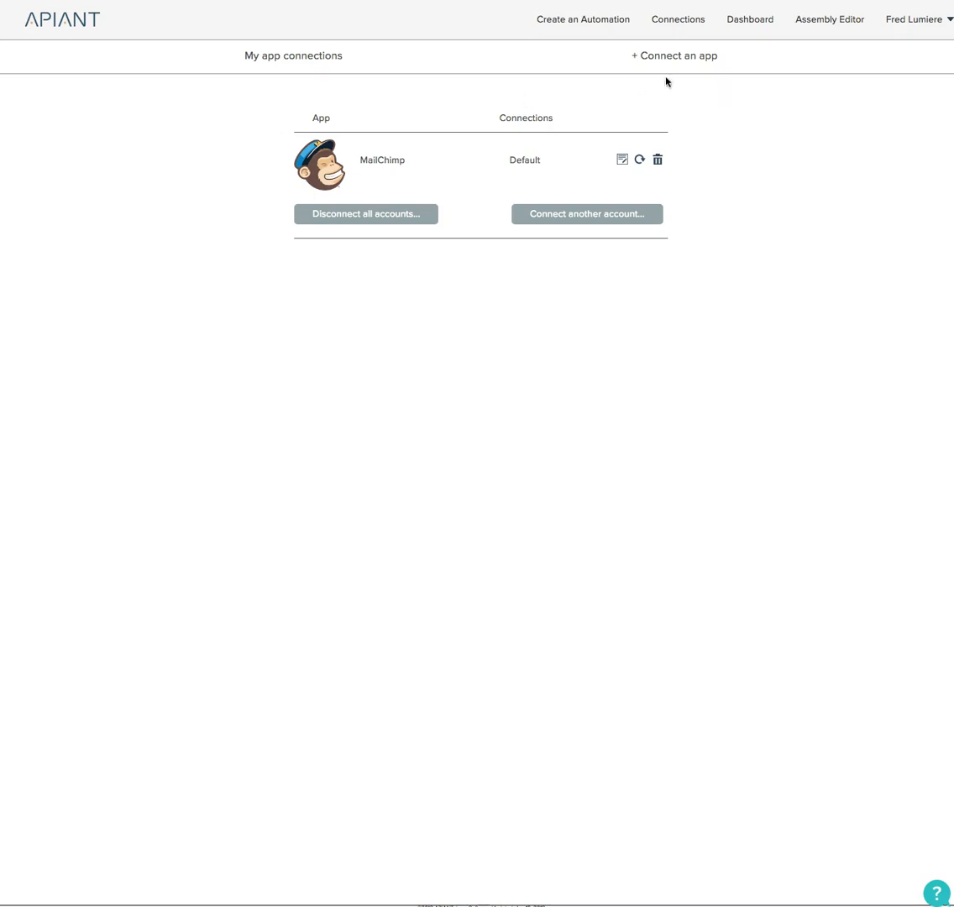
# Add another connection by searching 'Donor' and selecting DonorPerfect
pyautogui.click(674, 56)
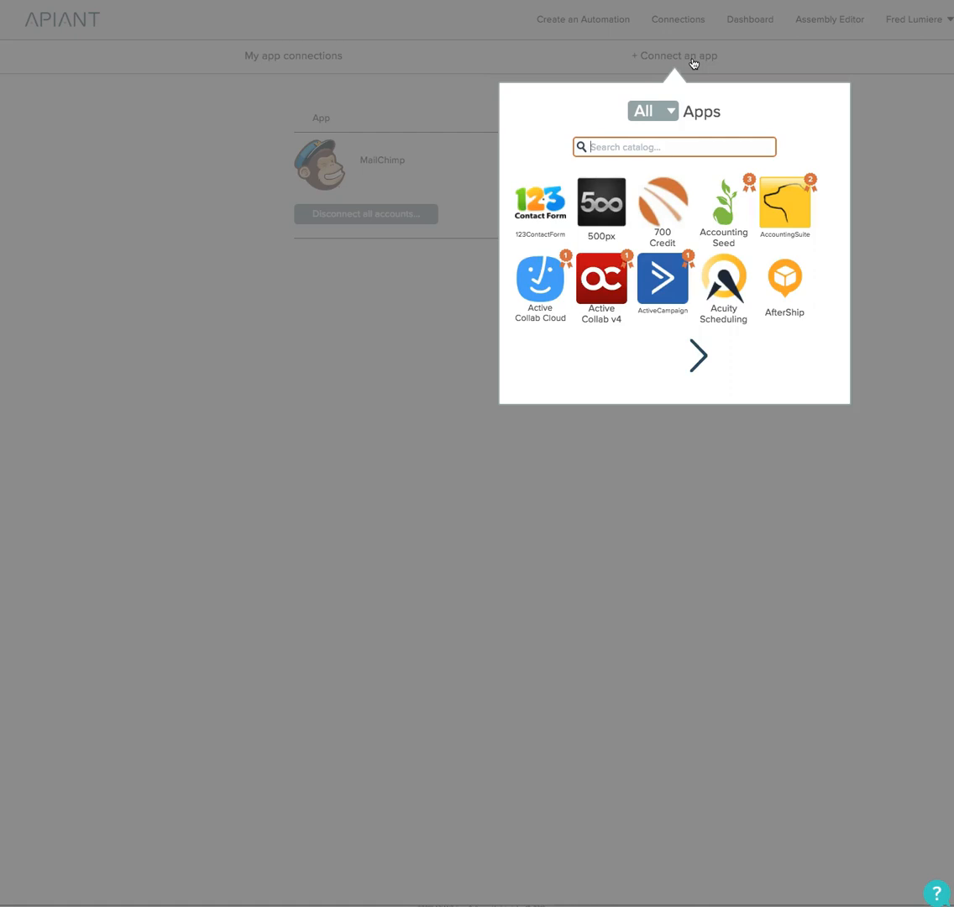
pyautogui.write('Donor')
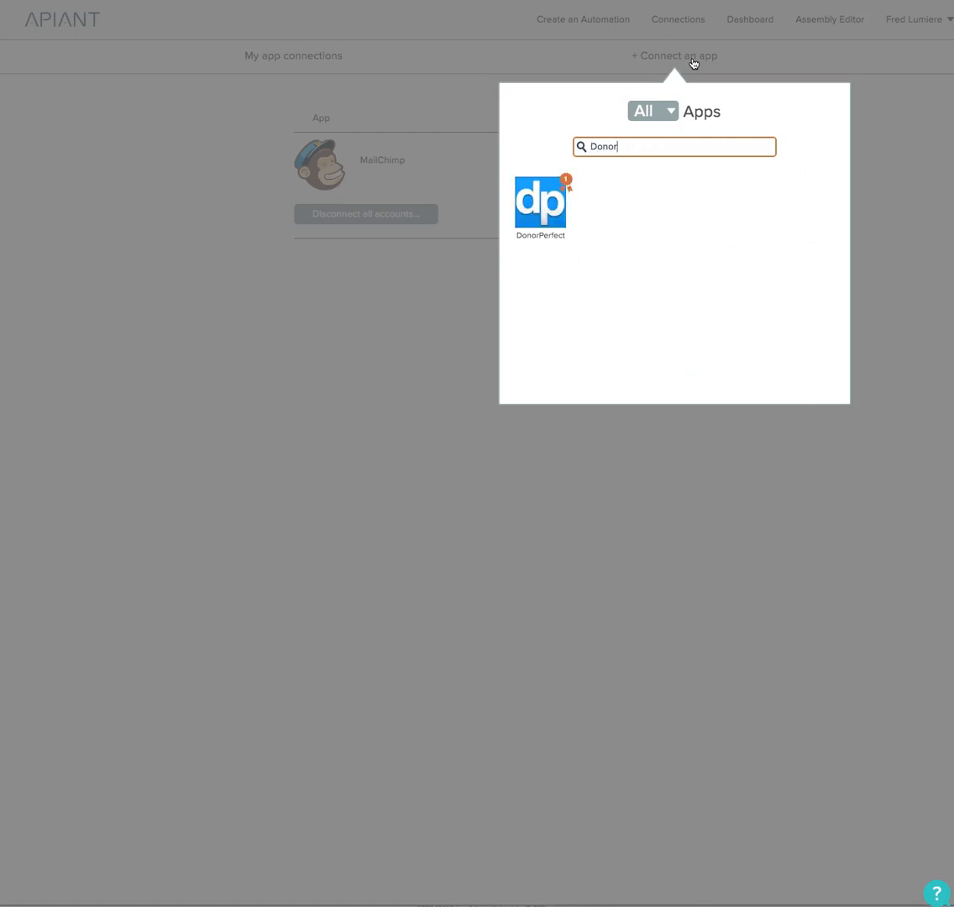
pyautogui.click(540, 204)
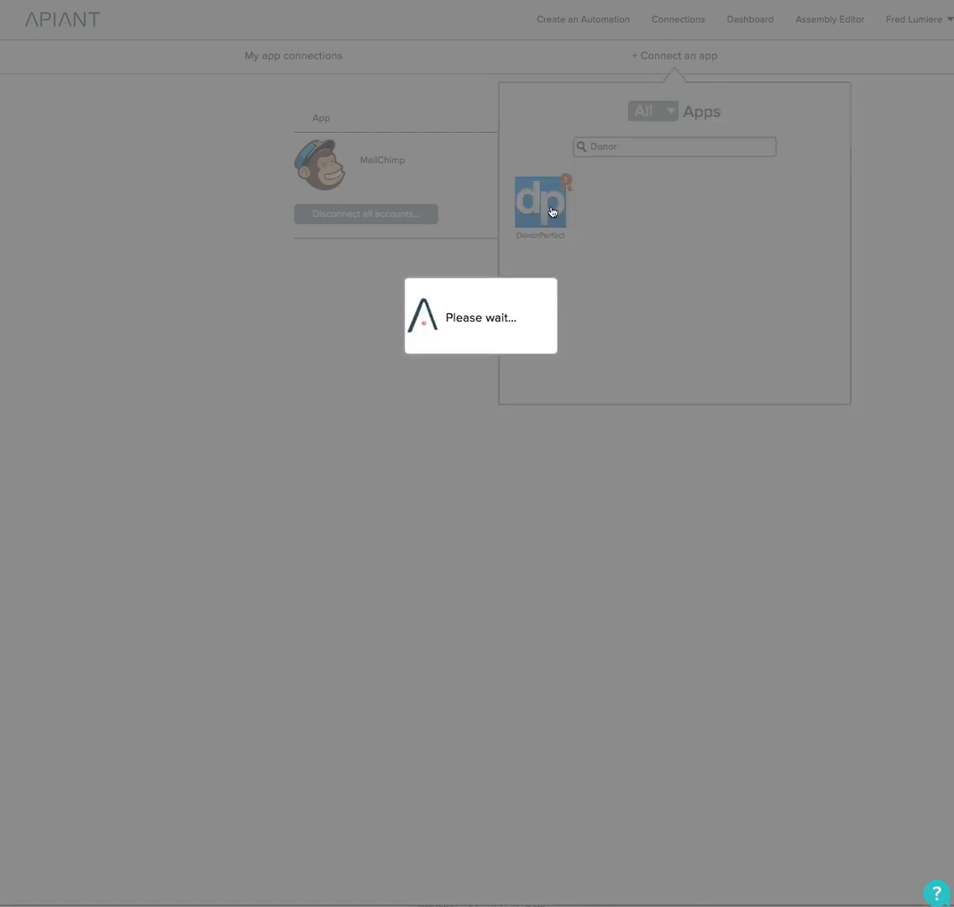
pyautogui.click(540, 201)
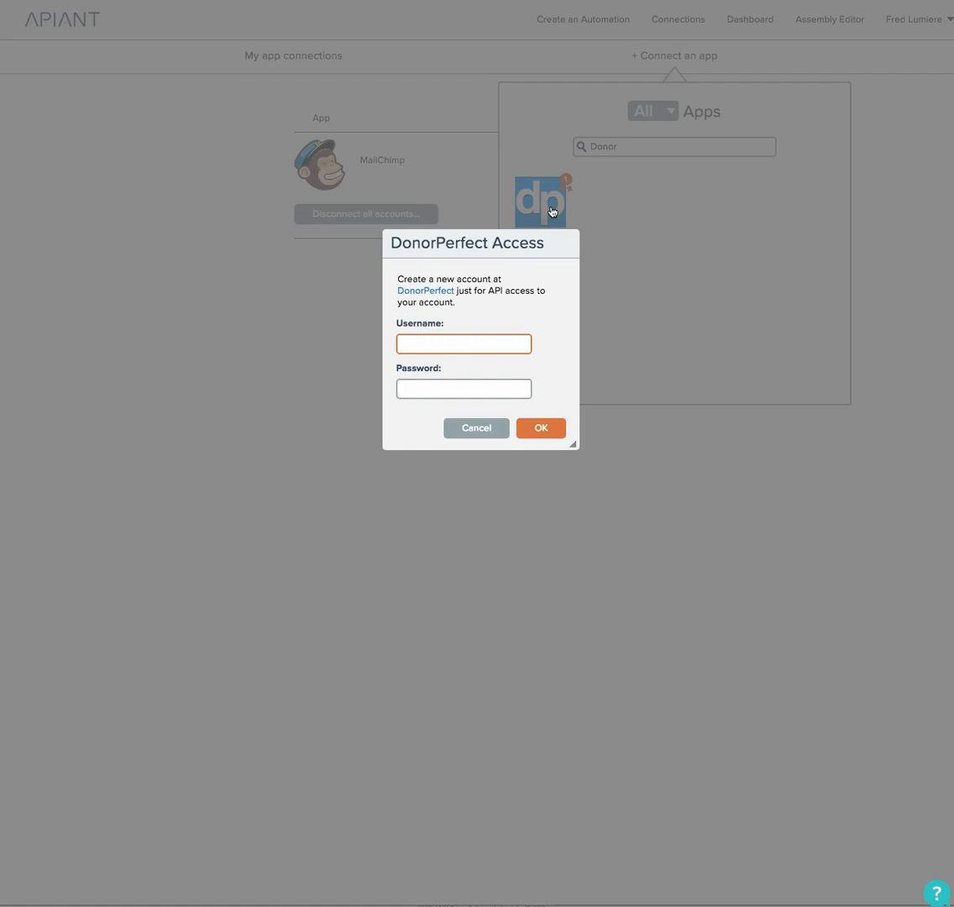
# Submit the DonorPerfect API username 'apiant' and password, then close the app catalog
pyautogui.write('apiant')
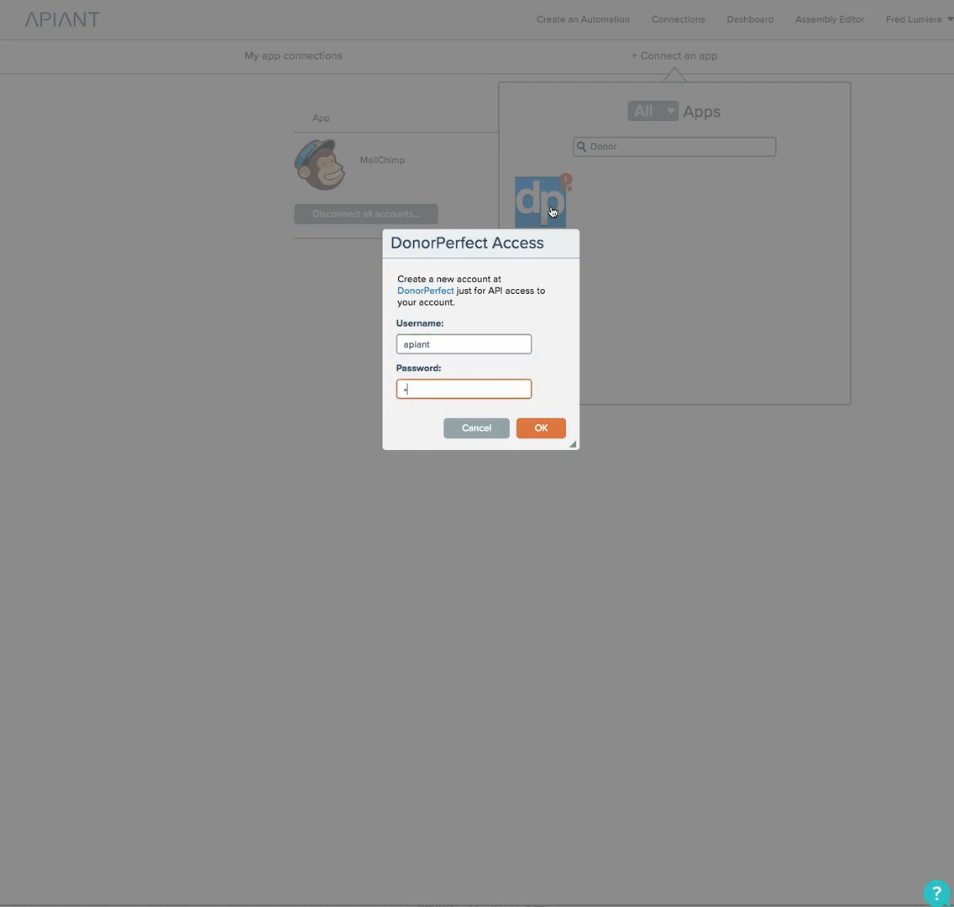
pyautogui.write('•••••')
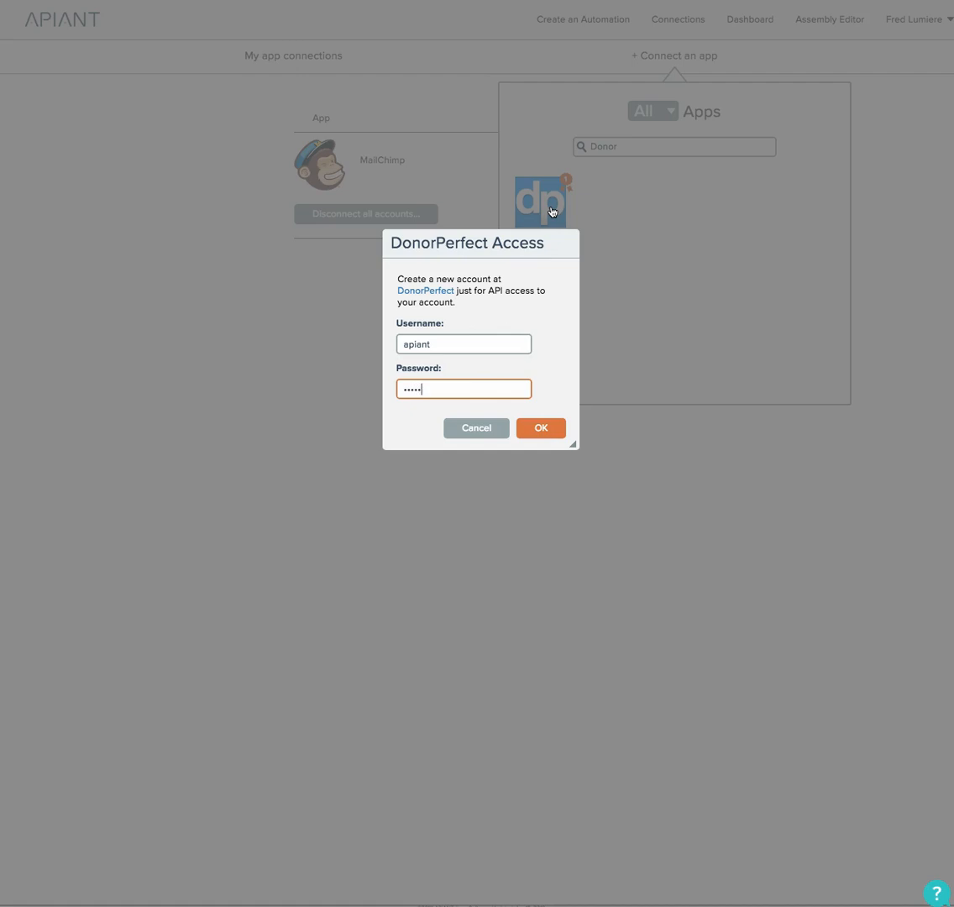
pyautogui.write('••')
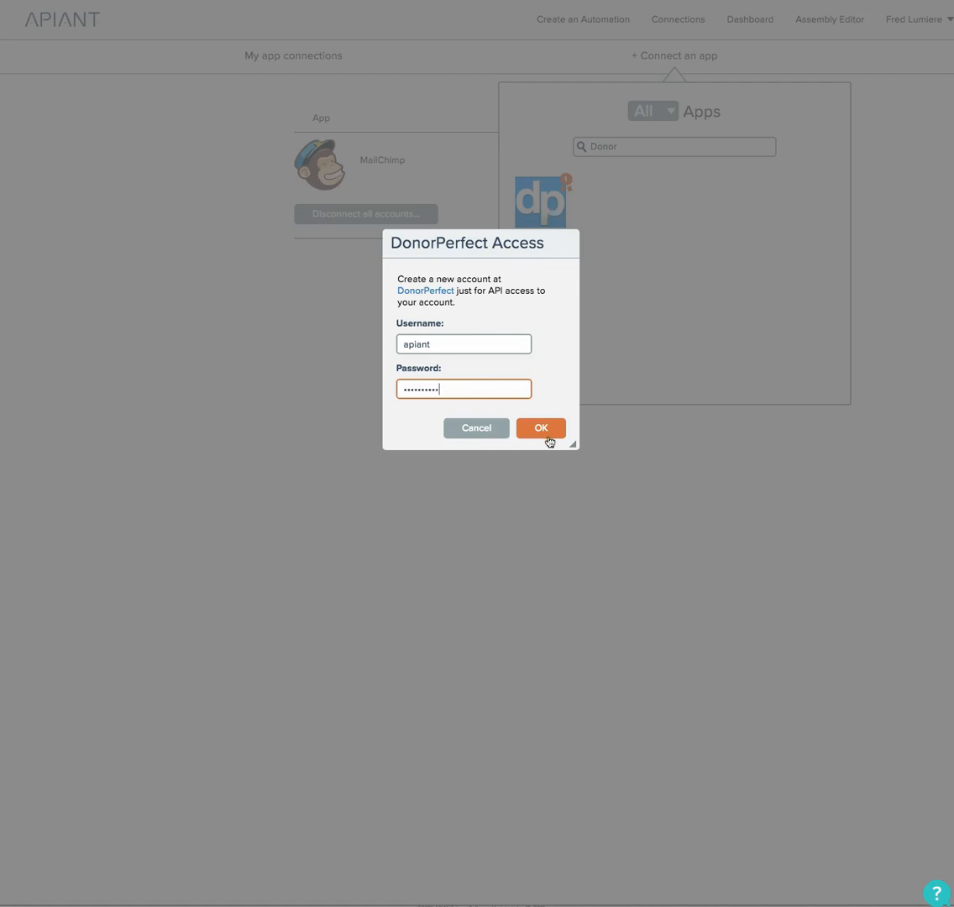
pyautogui.click(541, 428)
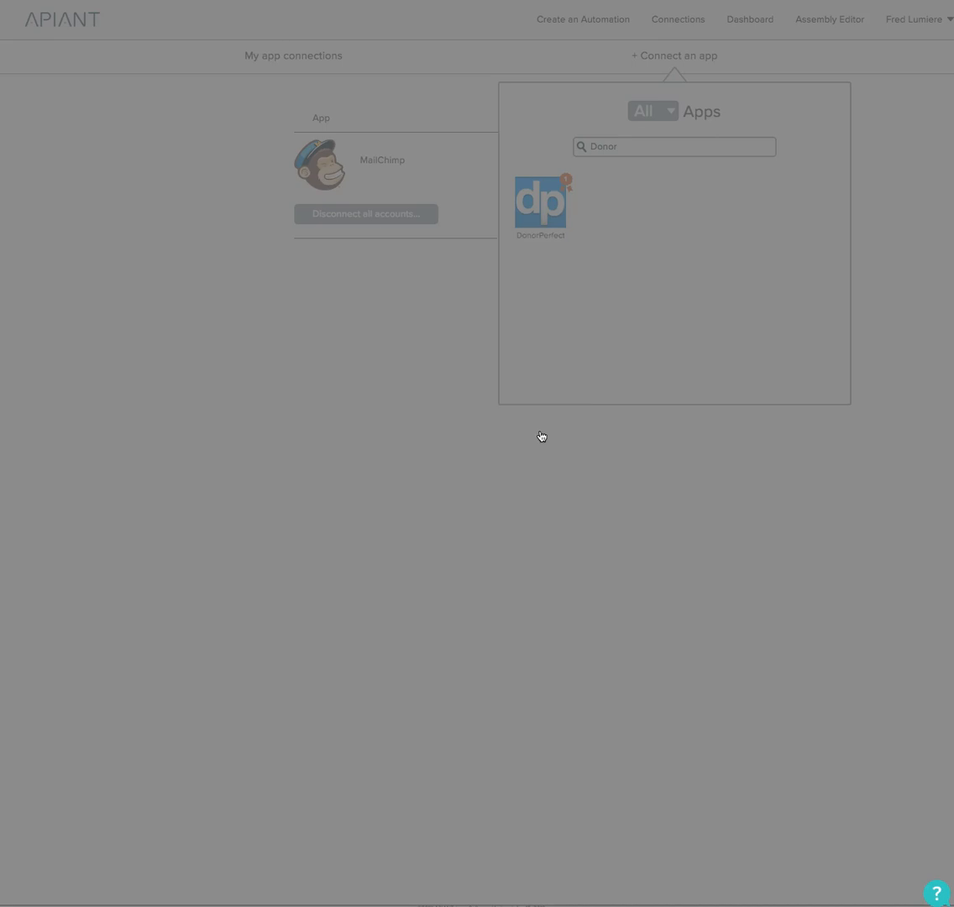
pyautogui.click(540, 208)
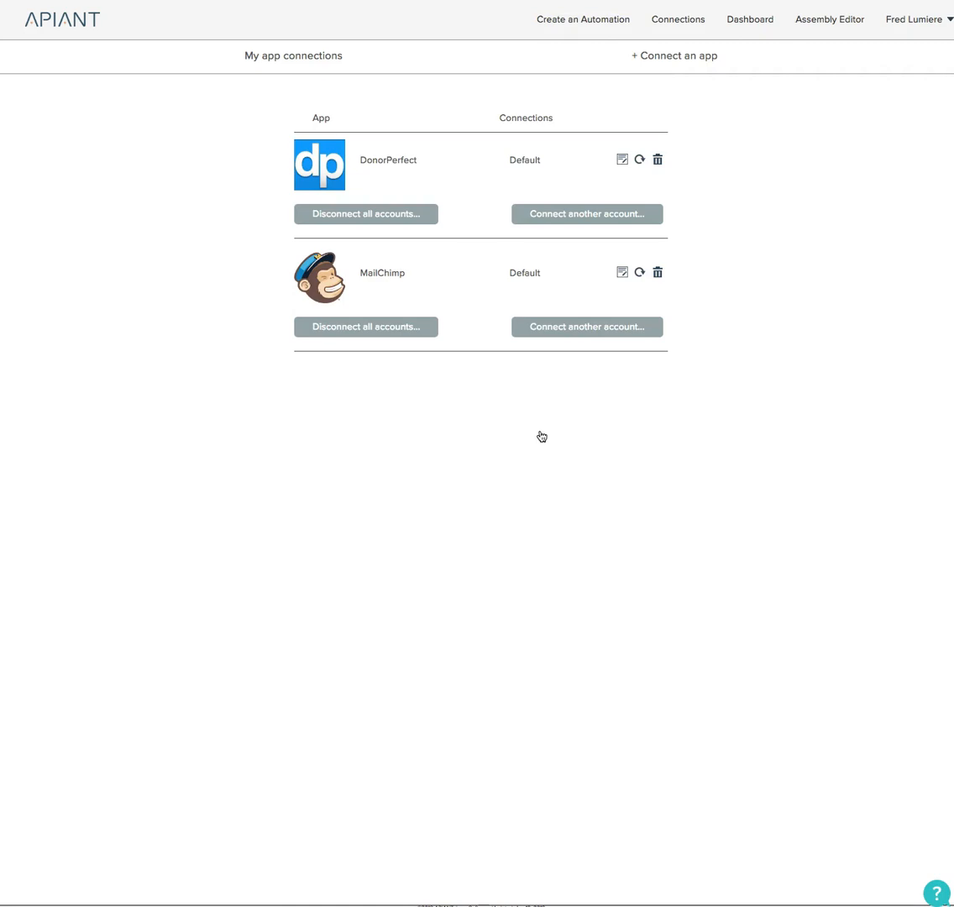
pyautogui.moveTo(541, 434)
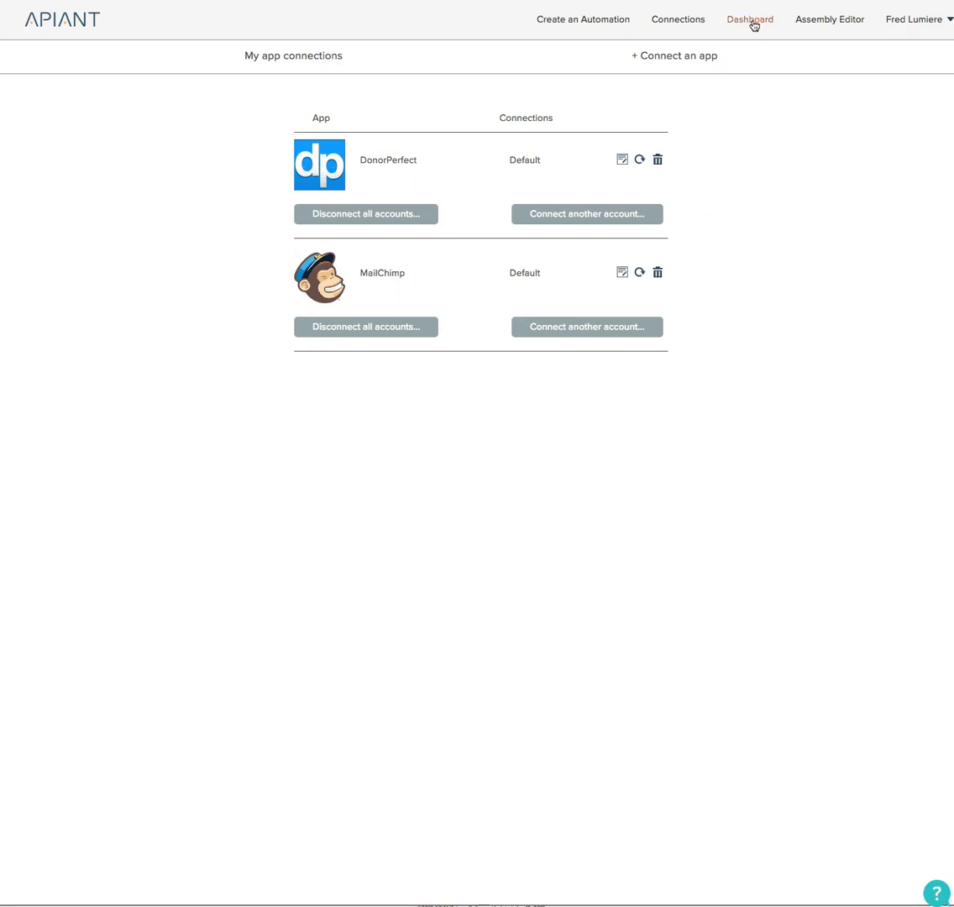
pyautogui.moveTo(582, 20)
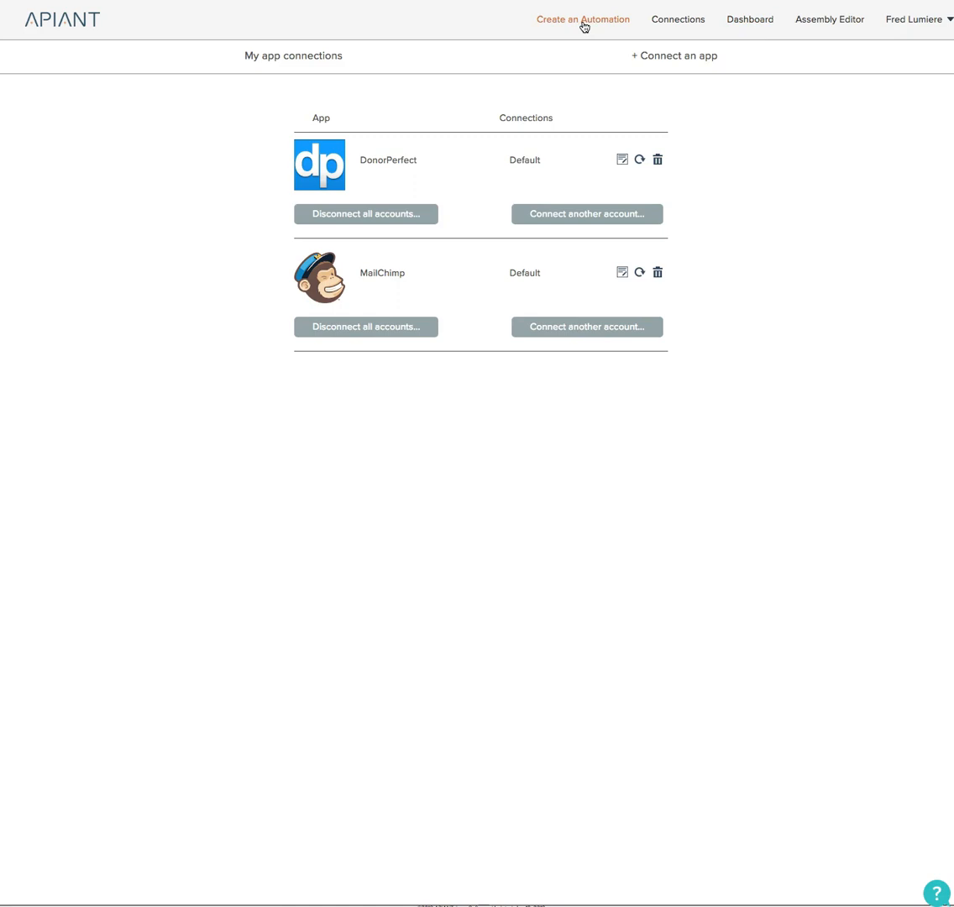
# Create a new blank automation from the top navigation bar
pyautogui.click(583, 19)
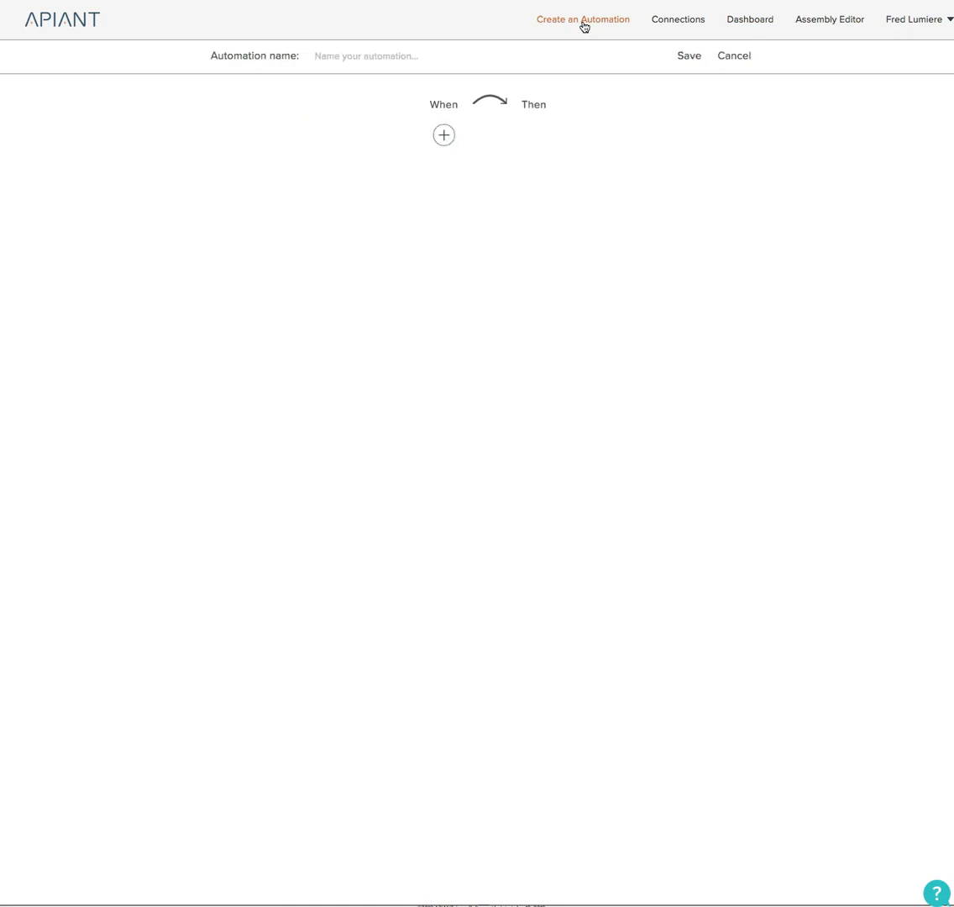
pyautogui.moveTo(443, 140)
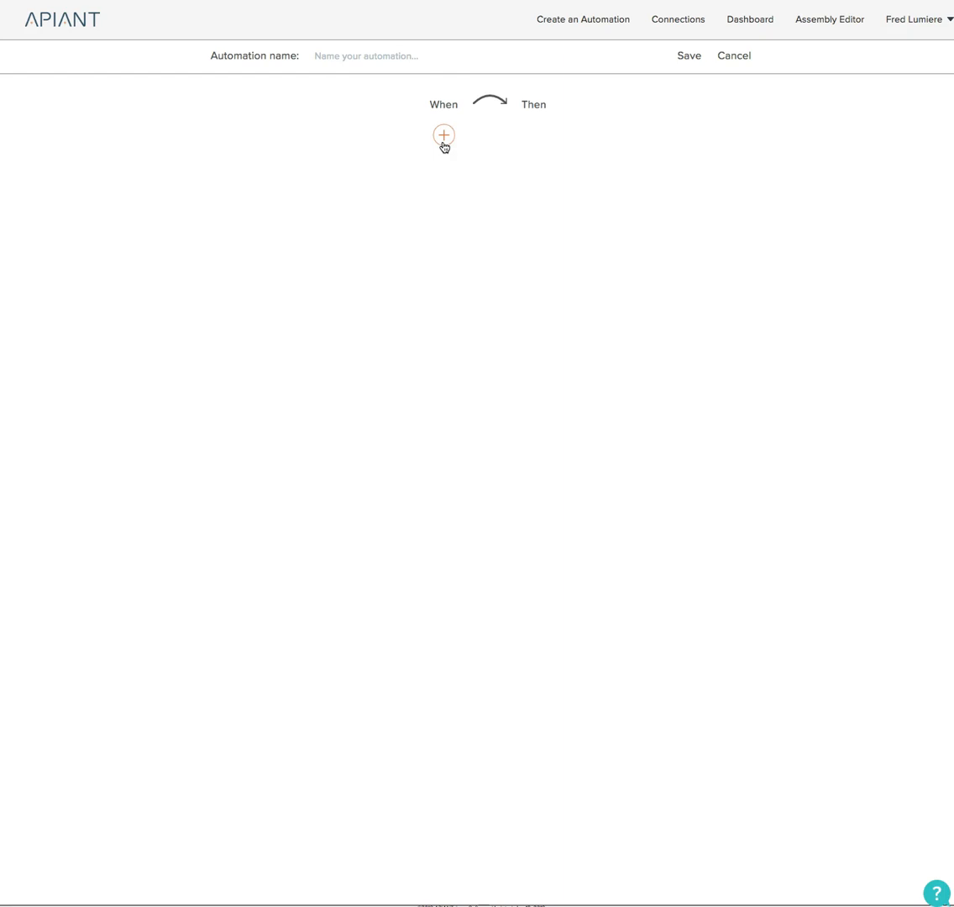
# Set DonorPerfect 'New donor' as the trigger, fetch its data fields and save
pyautogui.click(443, 134)
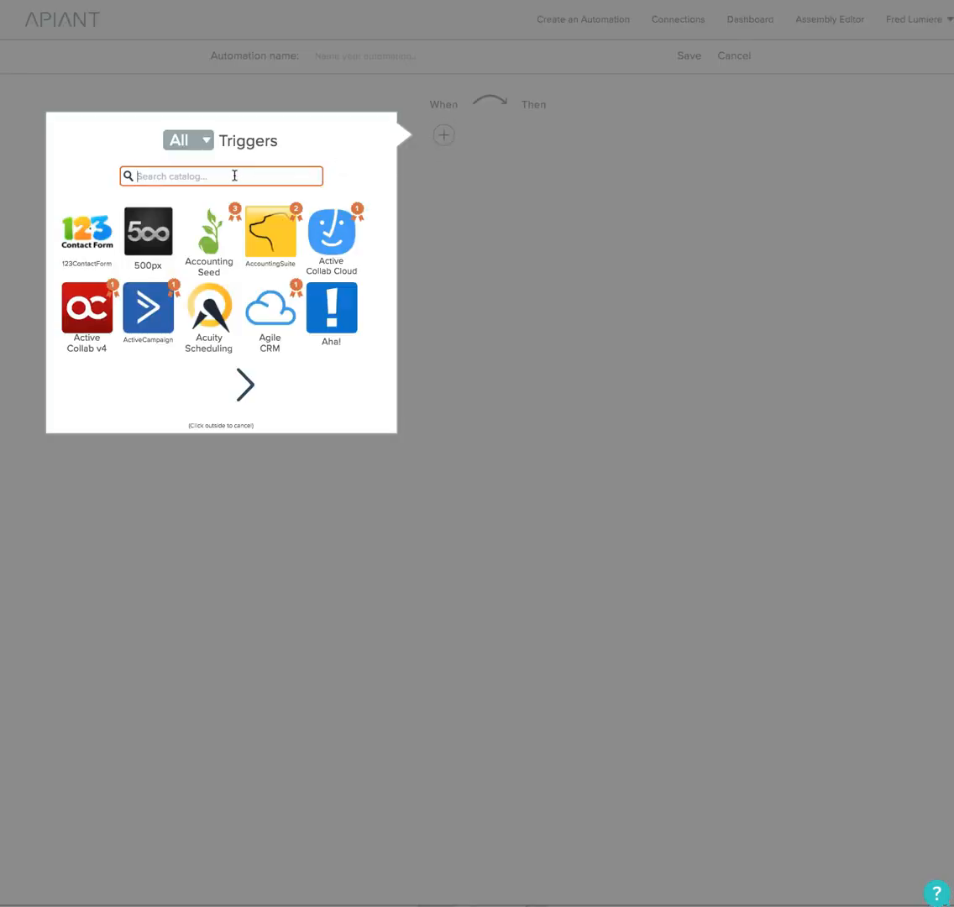
pyautogui.write('Donor')
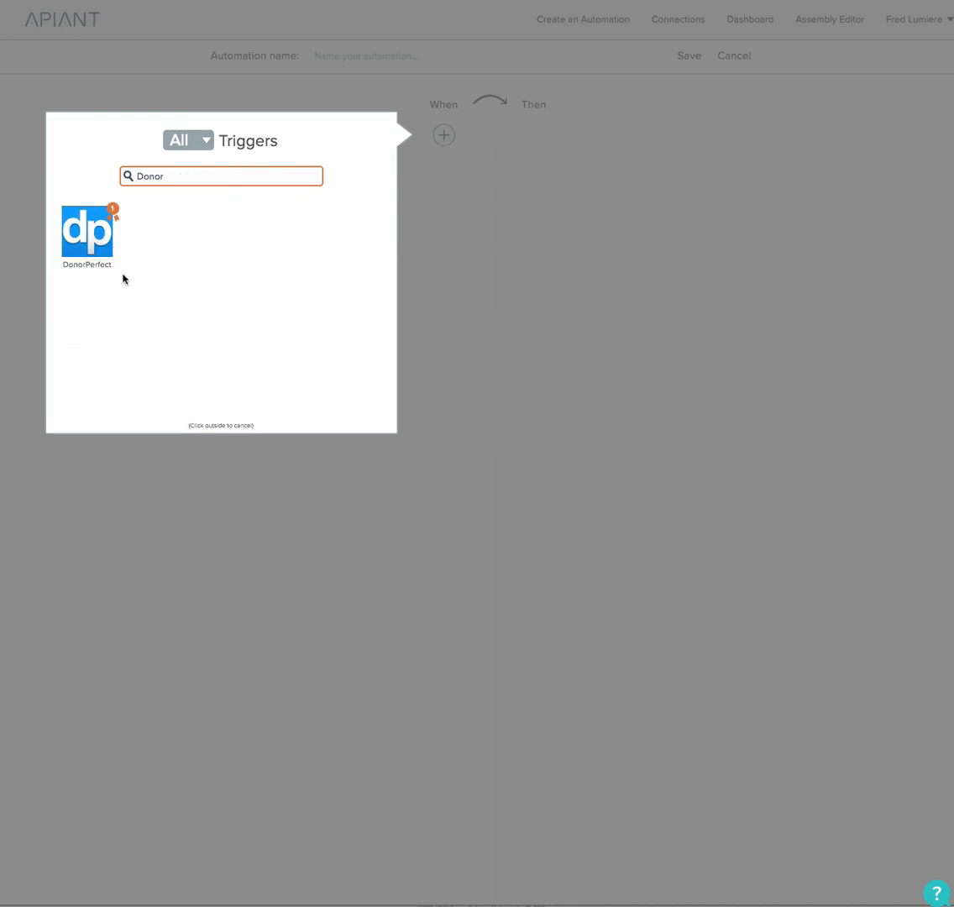
pyautogui.click(87, 236)
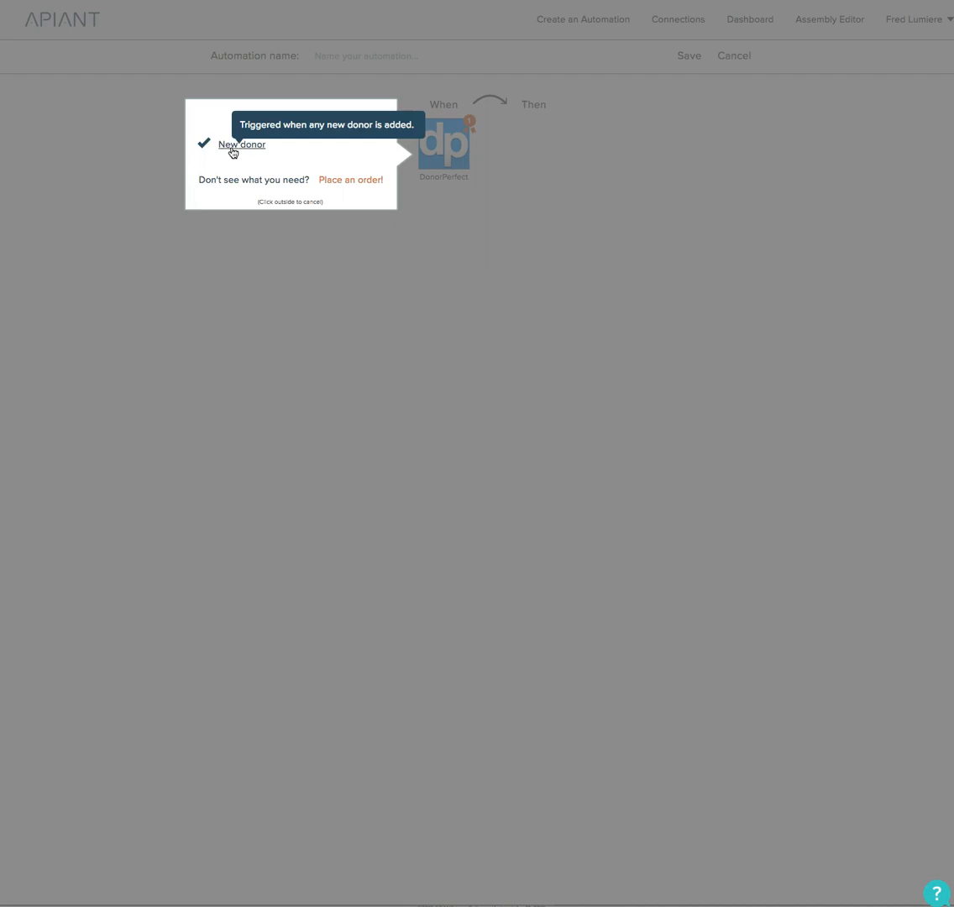
pyautogui.click(242, 144)
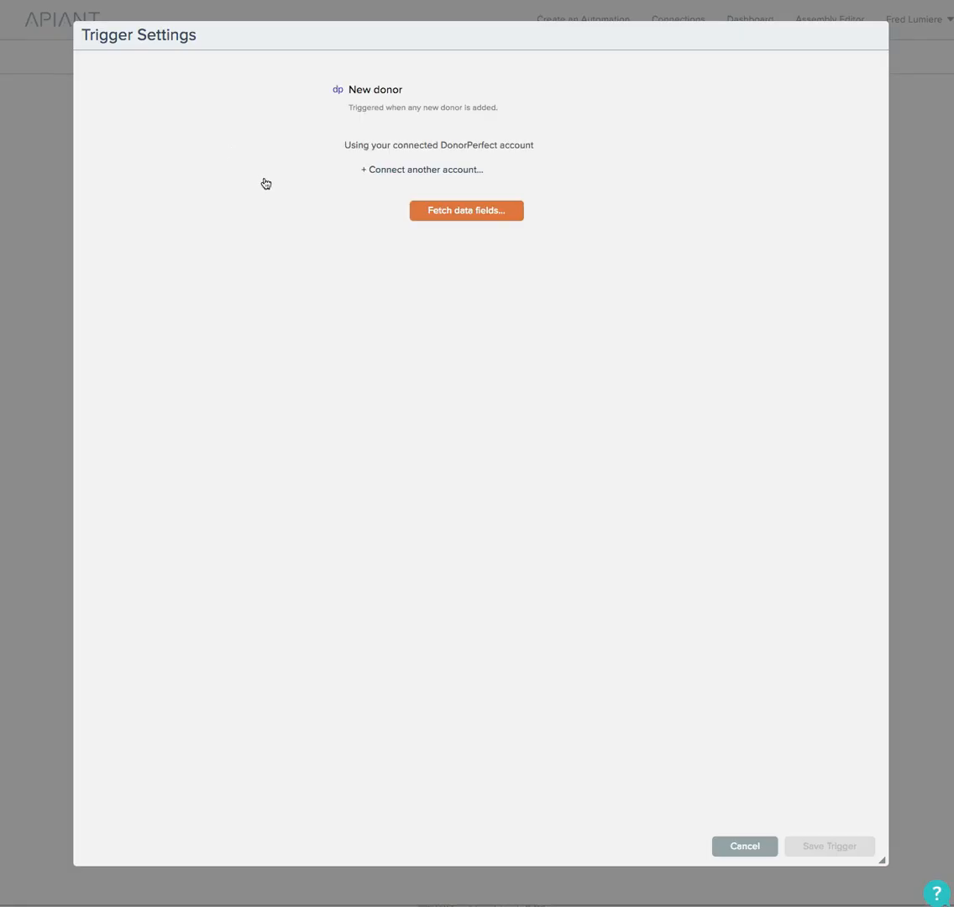
pyautogui.click(466, 210)
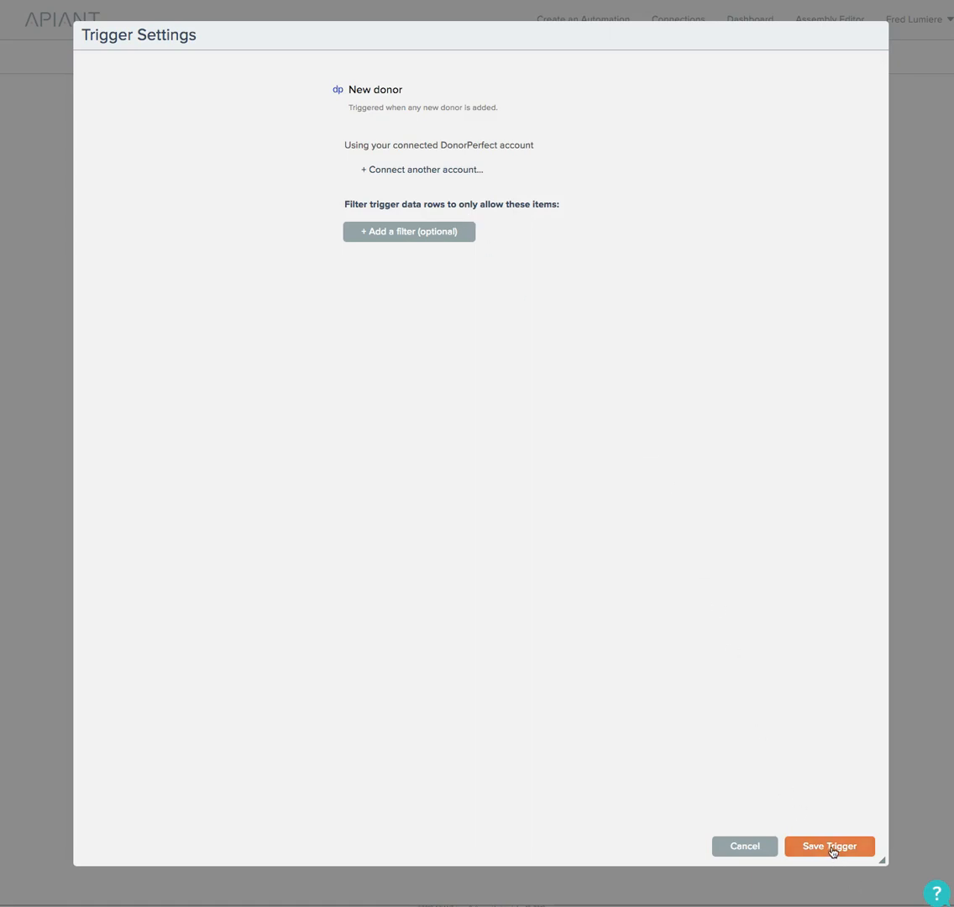
pyautogui.click(829, 845)
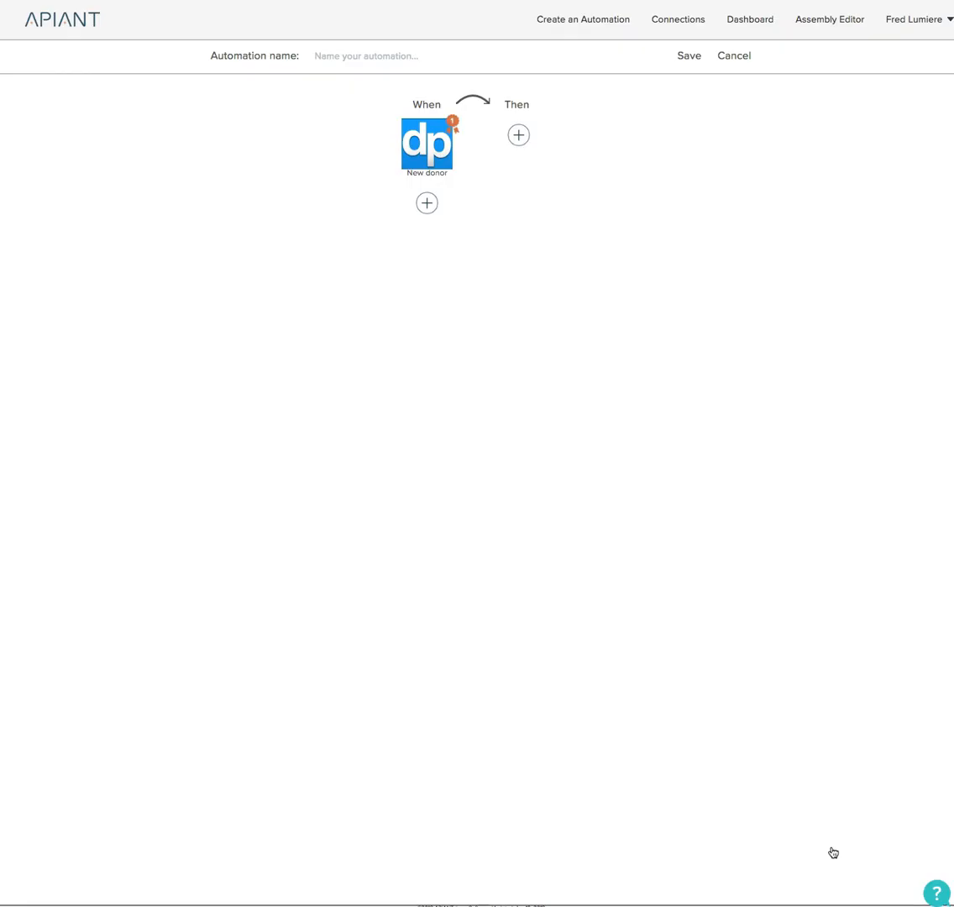
pyautogui.moveTo(381, 85)
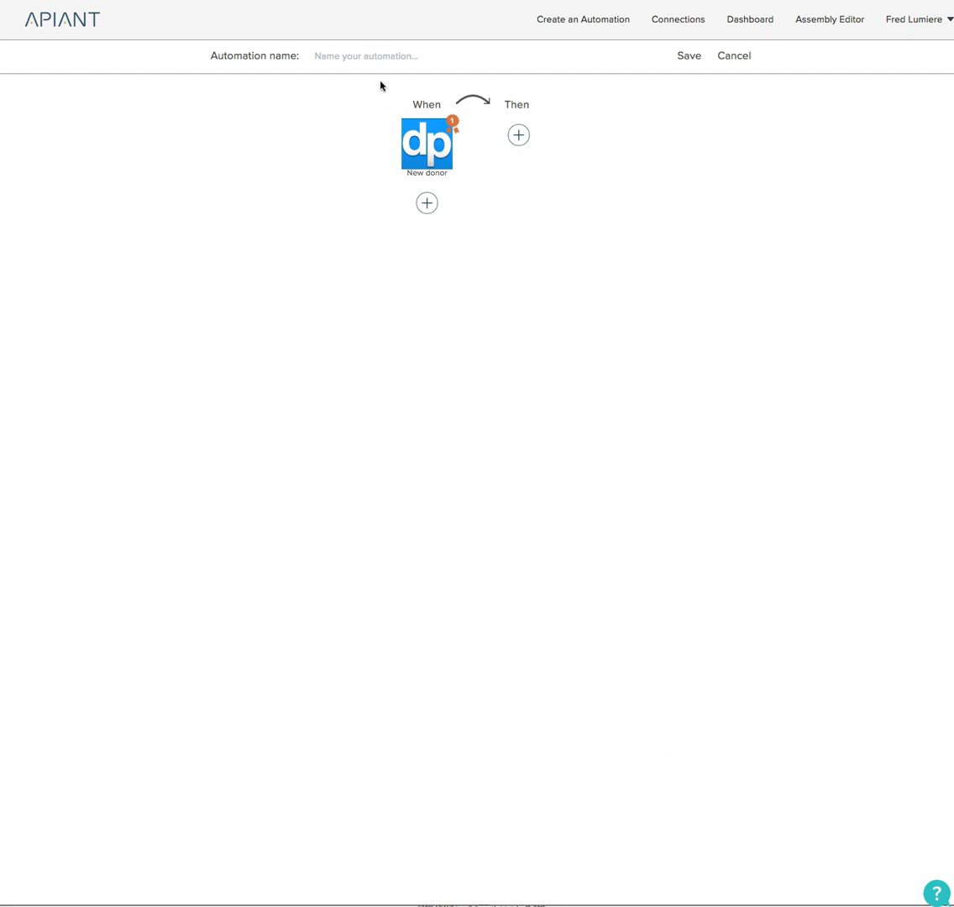
pyautogui.moveTo(424, 145)
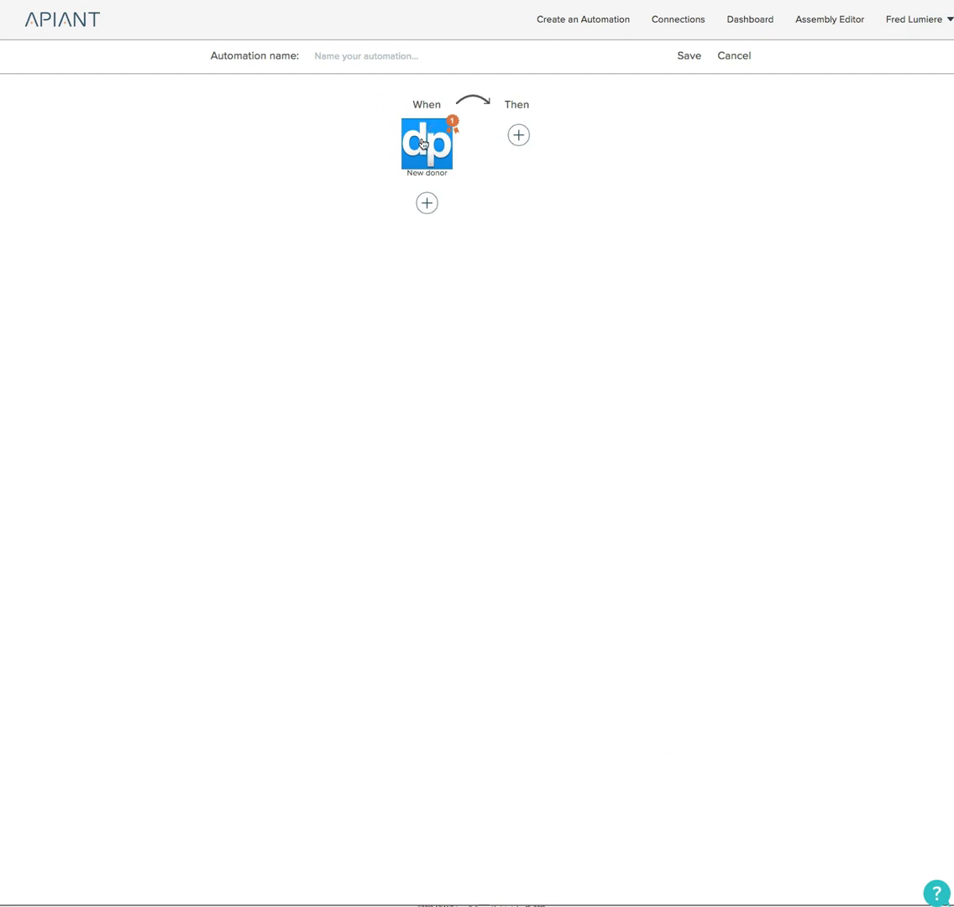
# Add MailChimp 'Add or update subscriber' as the action step
pyautogui.click(517, 135)
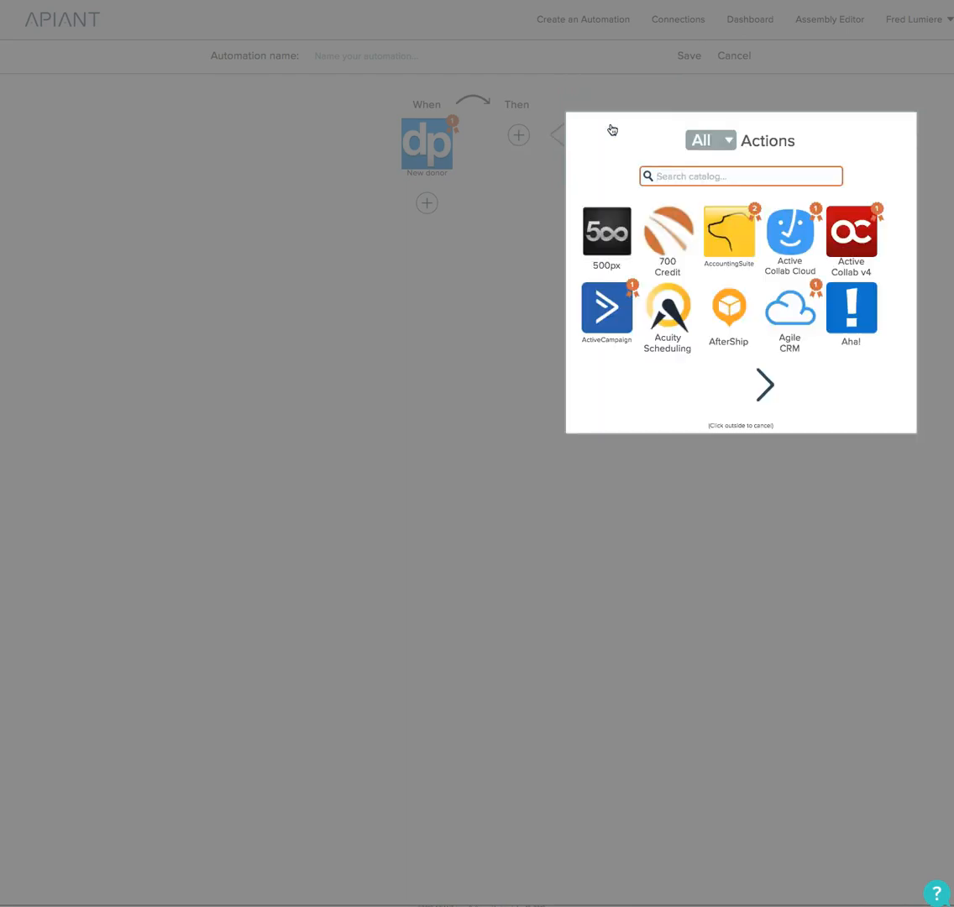
pyautogui.write('mailch')
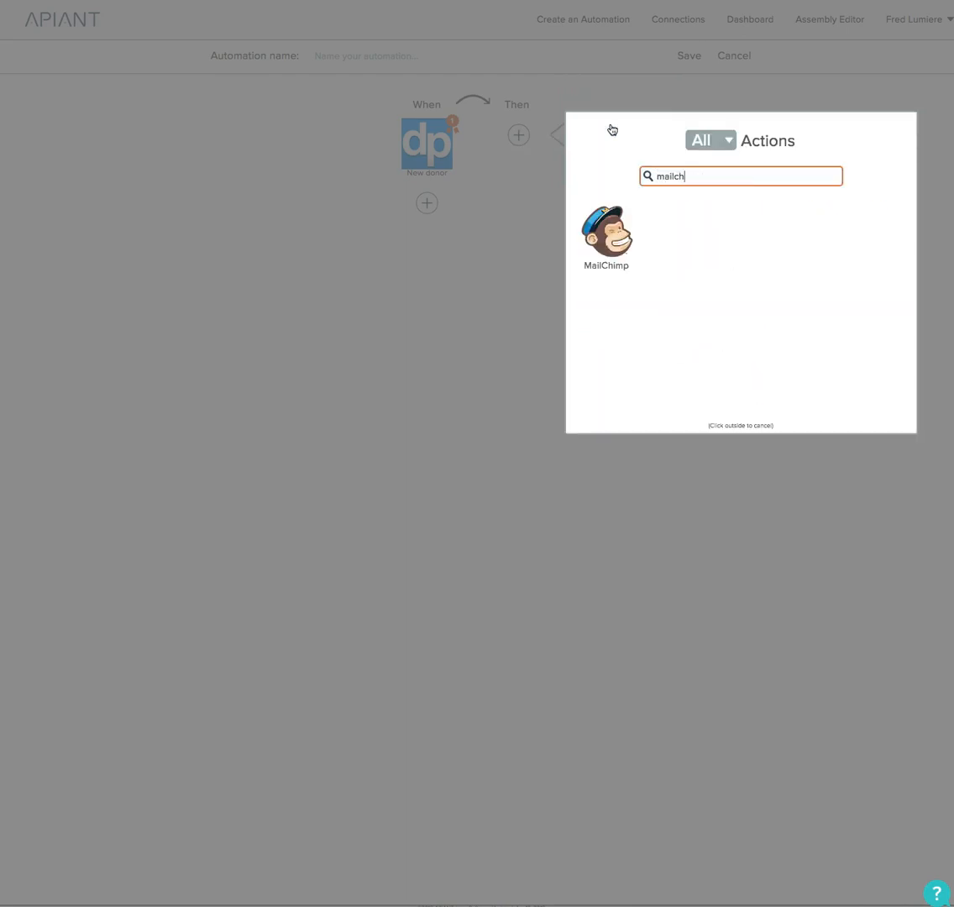
pyautogui.moveTo(606, 231)
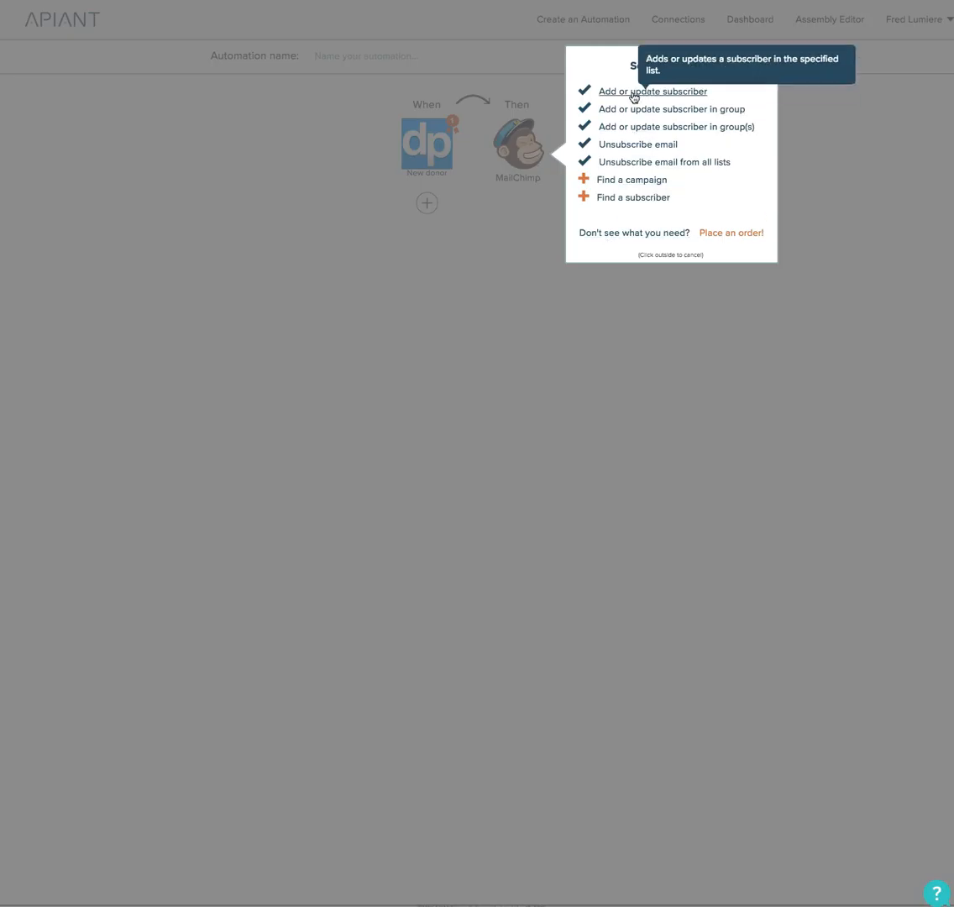
pyautogui.click(653, 91)
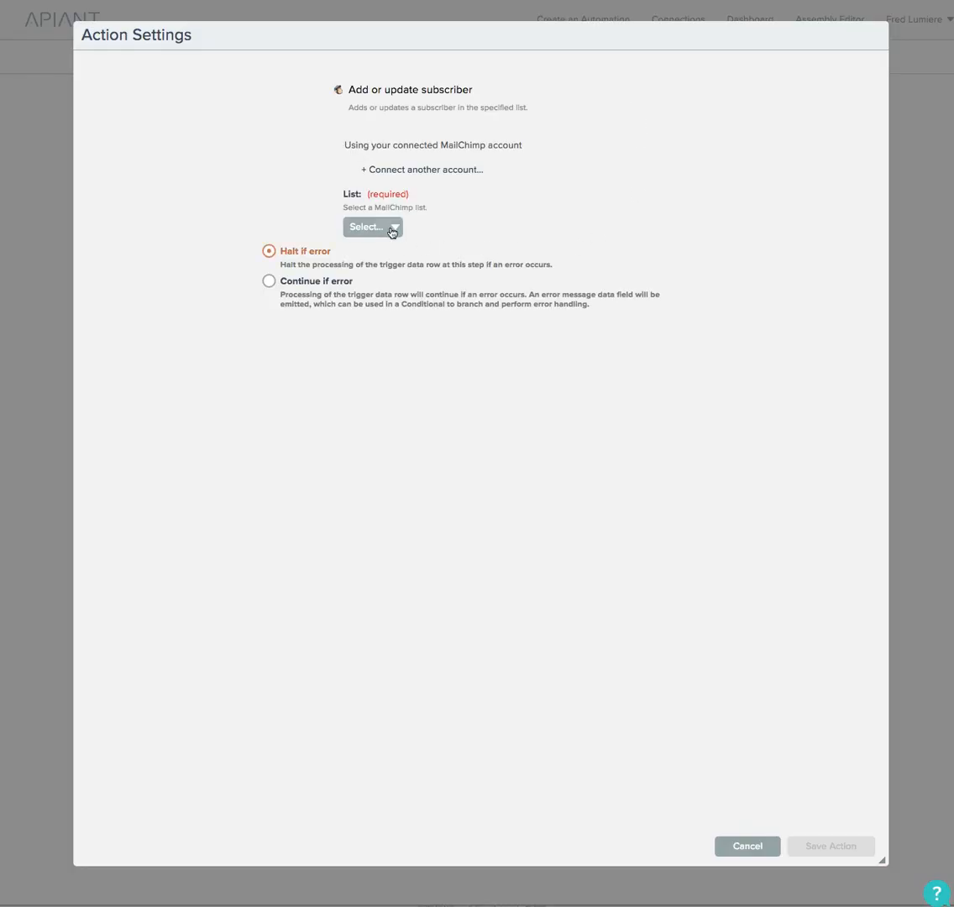
# Target My First List and load its email, FNAME, LNAME and ZIP fields
pyautogui.click(366, 227)
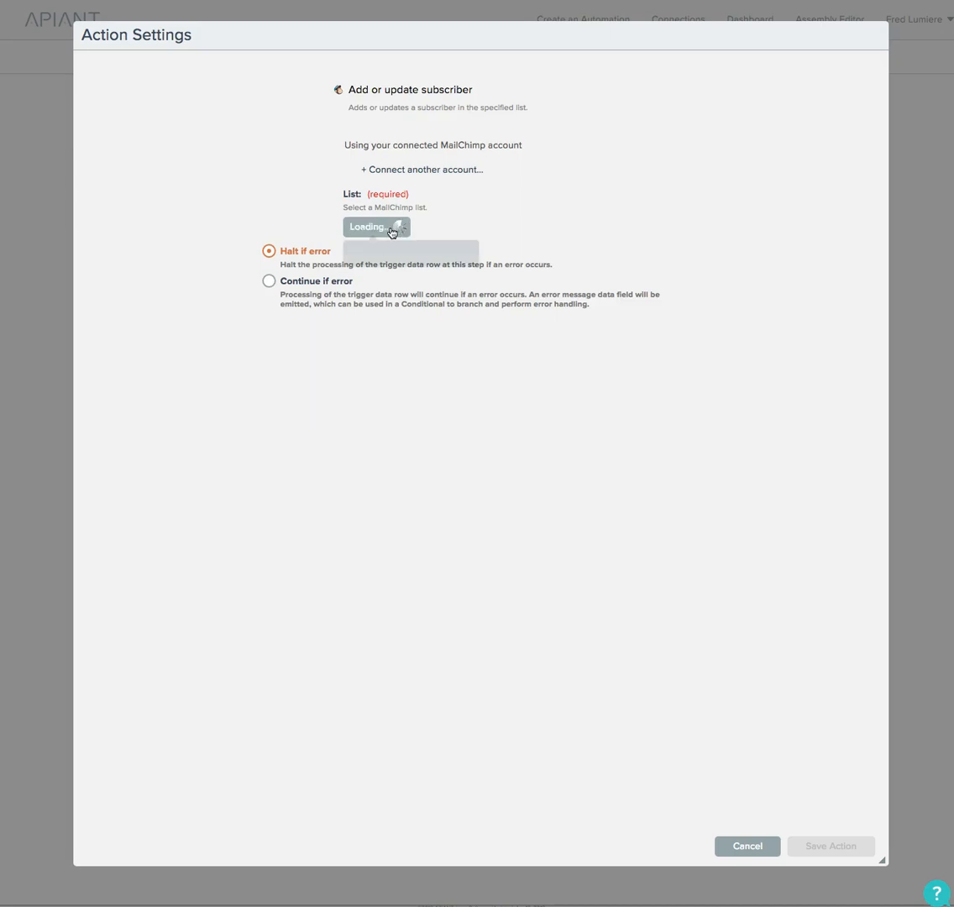
pyautogui.click(372, 227)
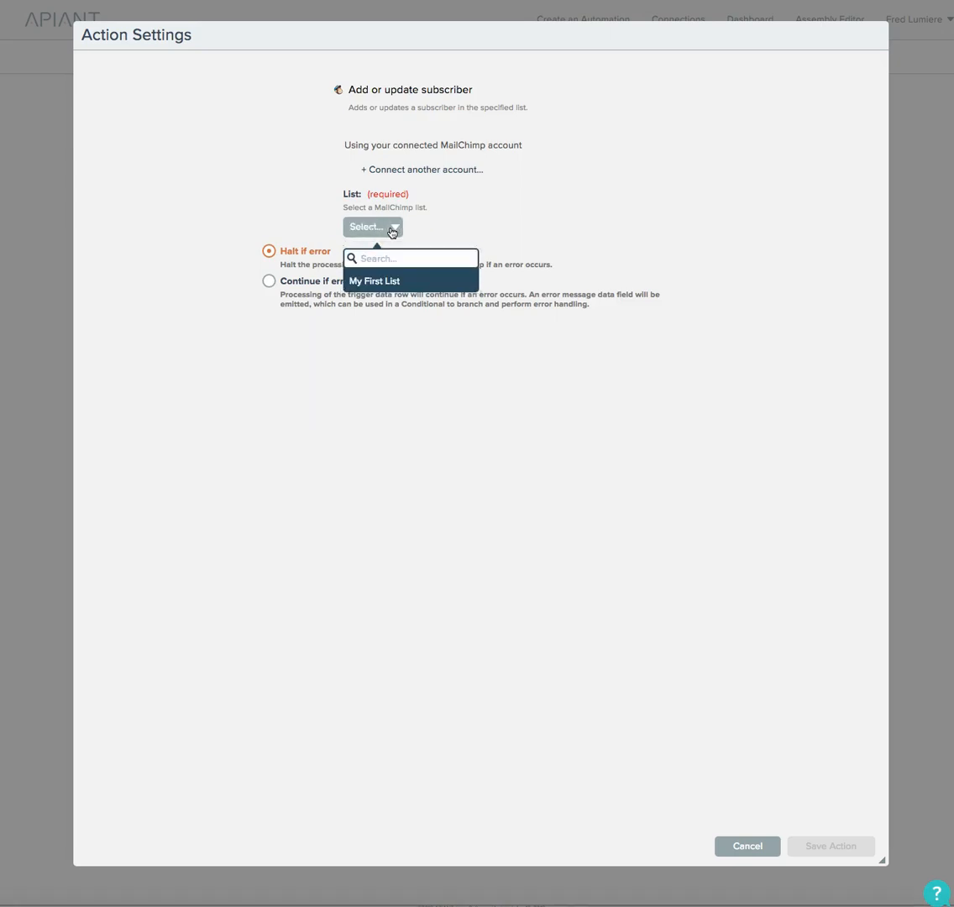
pyautogui.click(373, 280)
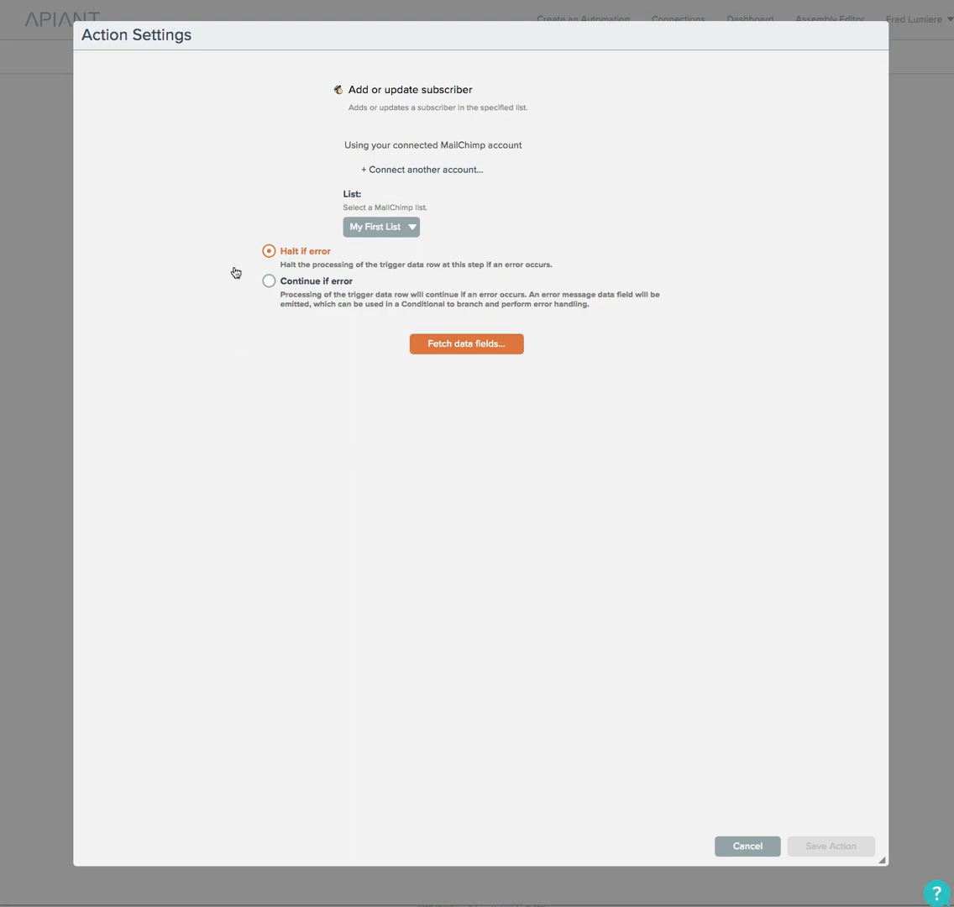
pyautogui.click(269, 281)
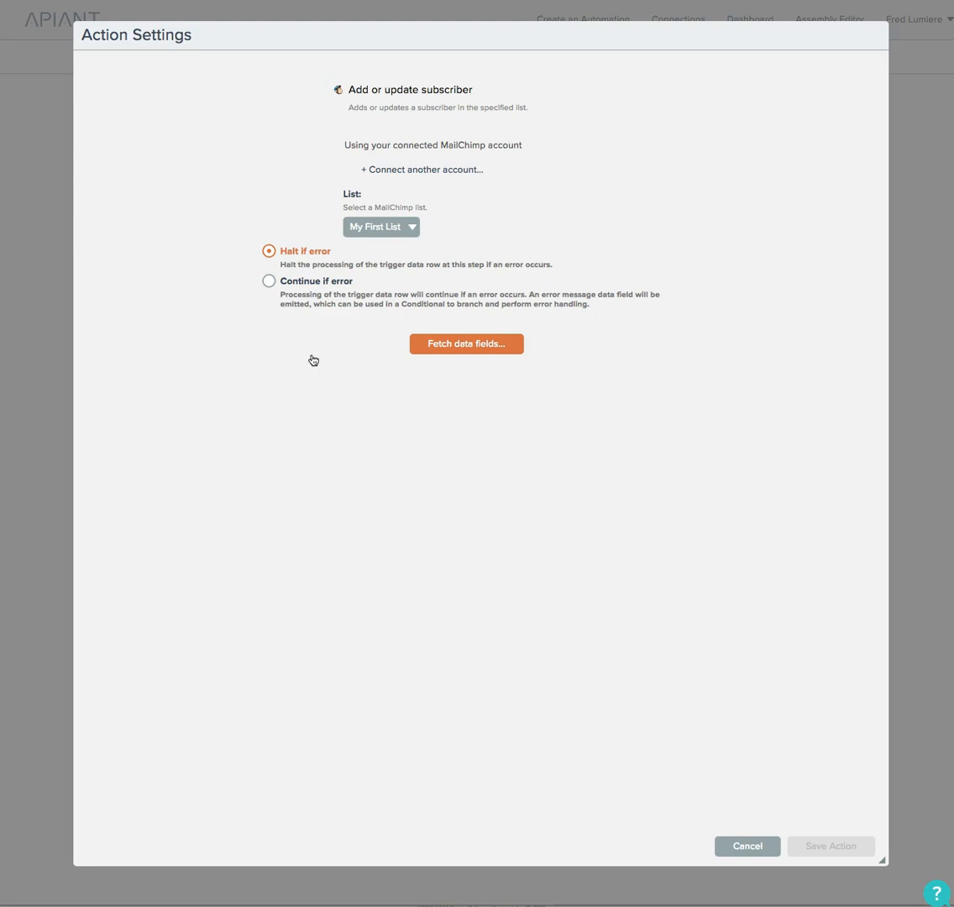
pyautogui.click(269, 280)
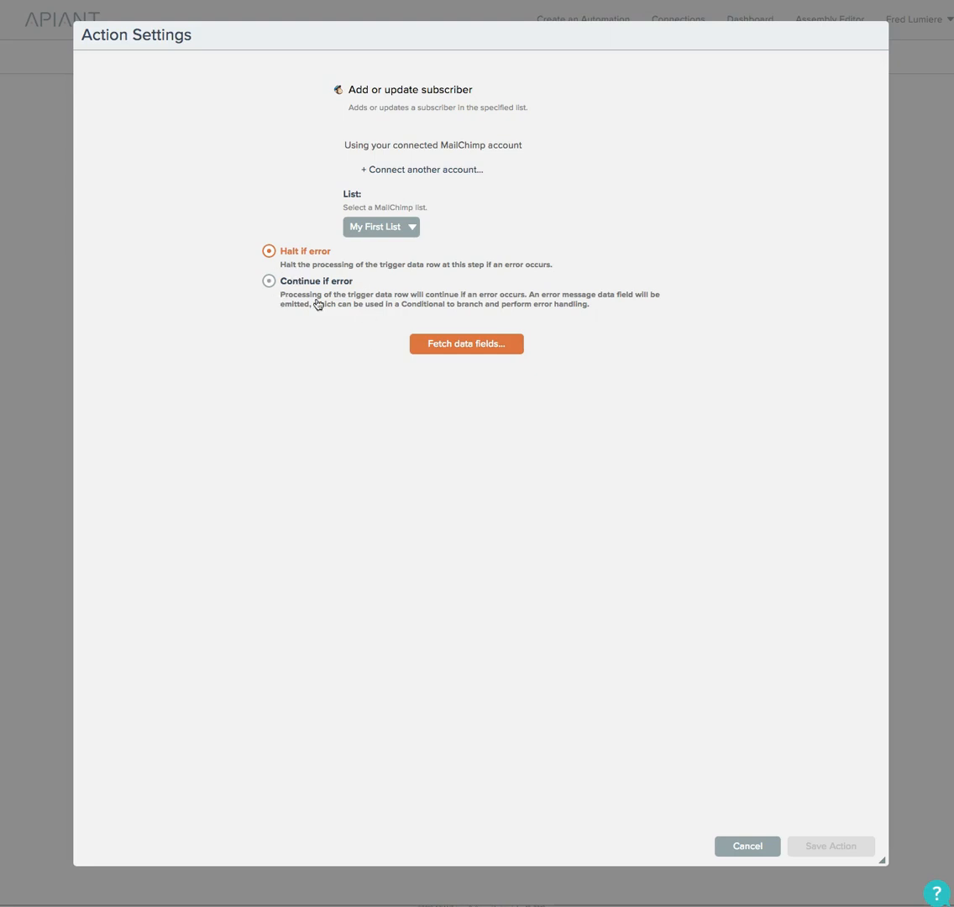
pyautogui.click(465, 344)
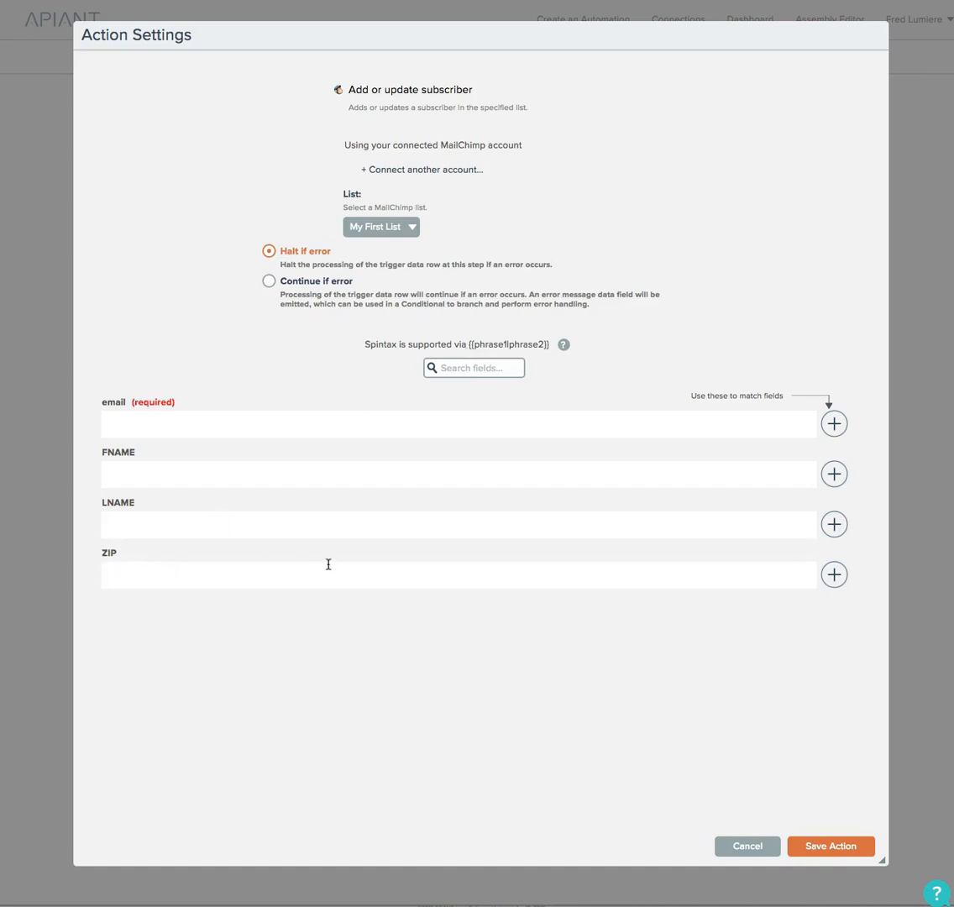
pyautogui.moveTo(685, 695)
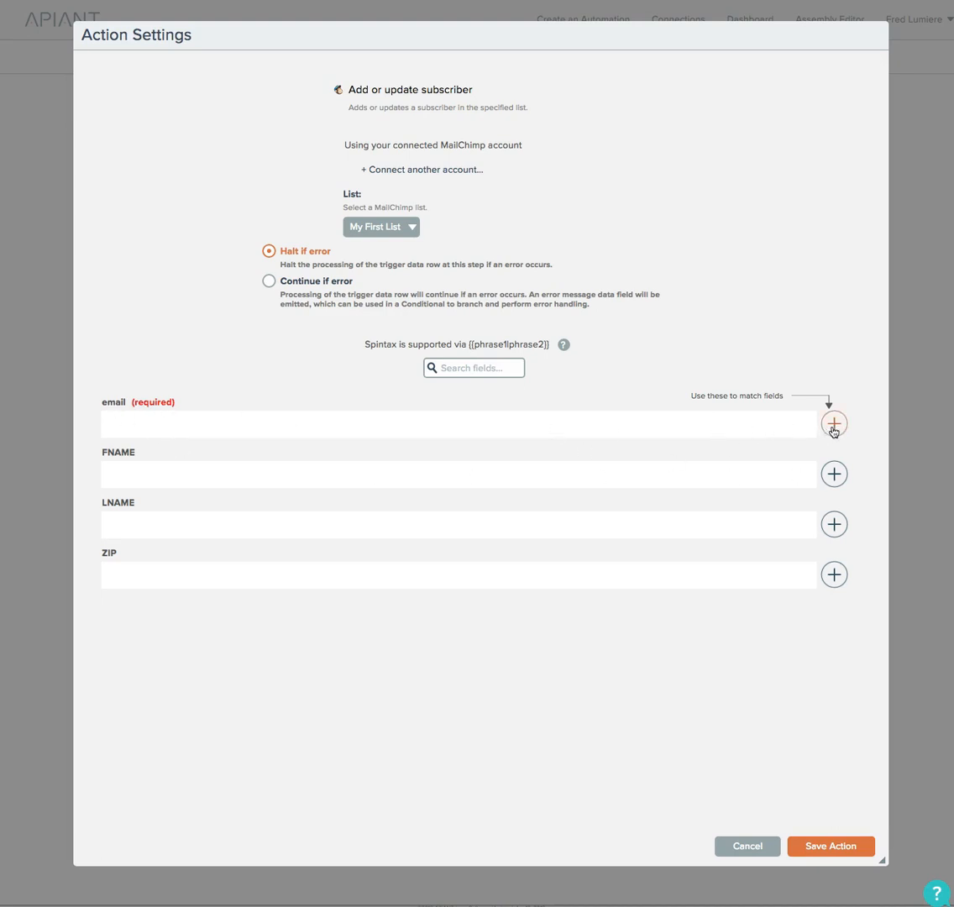
# Map the new donor's email and first name to the email and FNAME fields
pyautogui.click(833, 422)
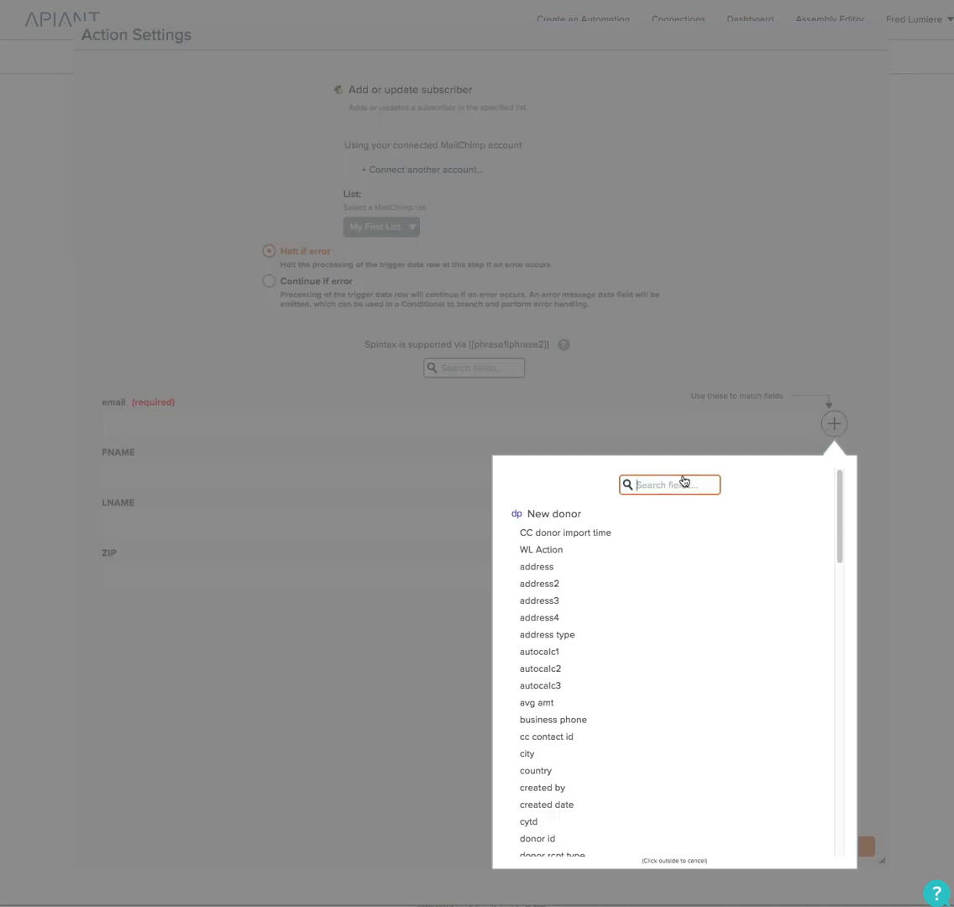
pyautogui.moveTo(549, 753)
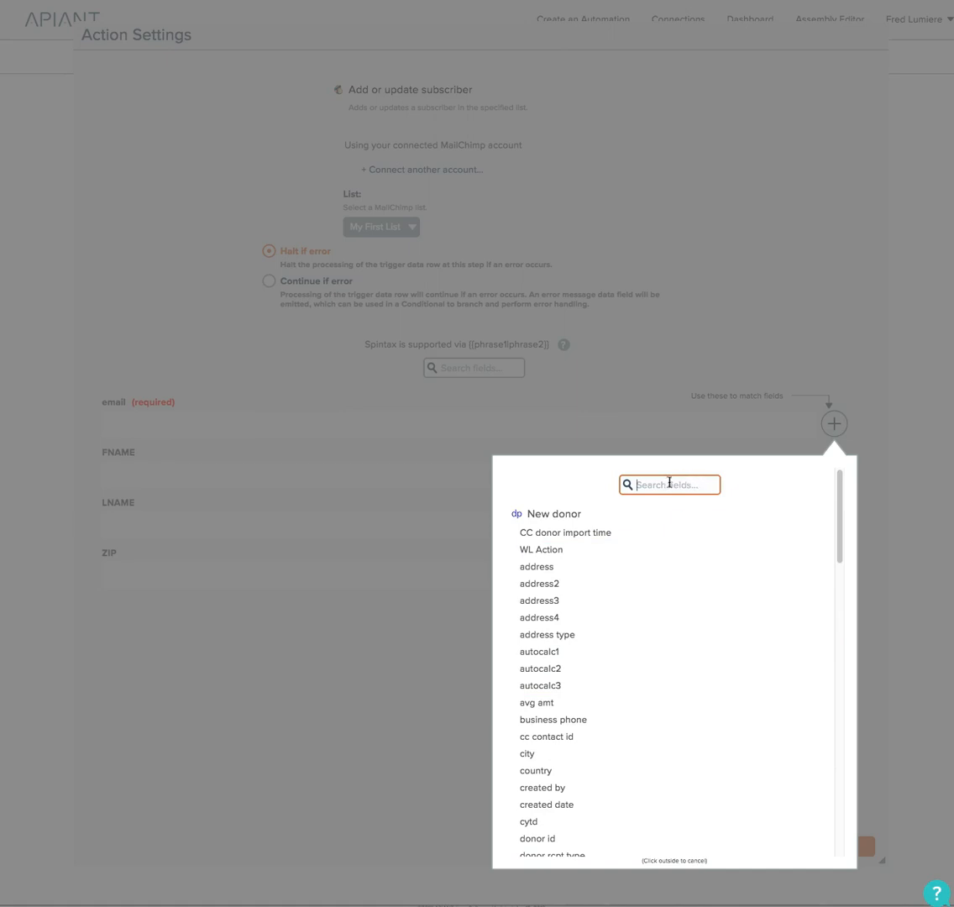
pyautogui.write('ema')
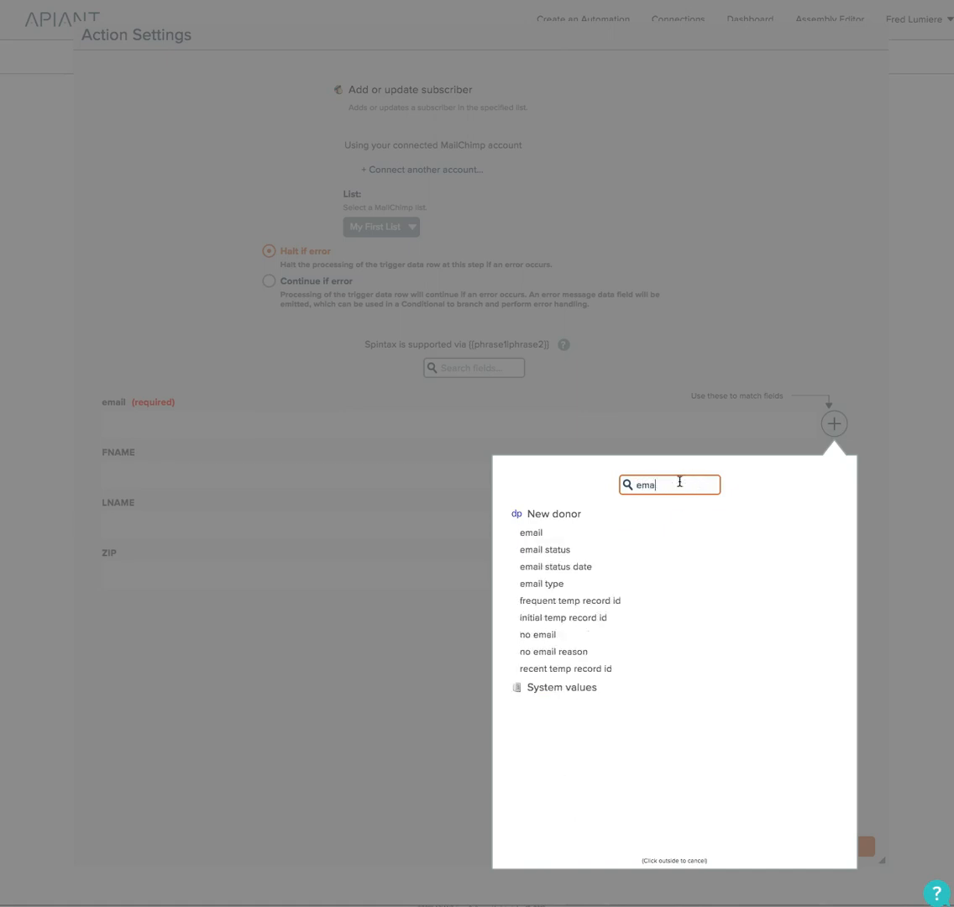
pyautogui.click(531, 532)
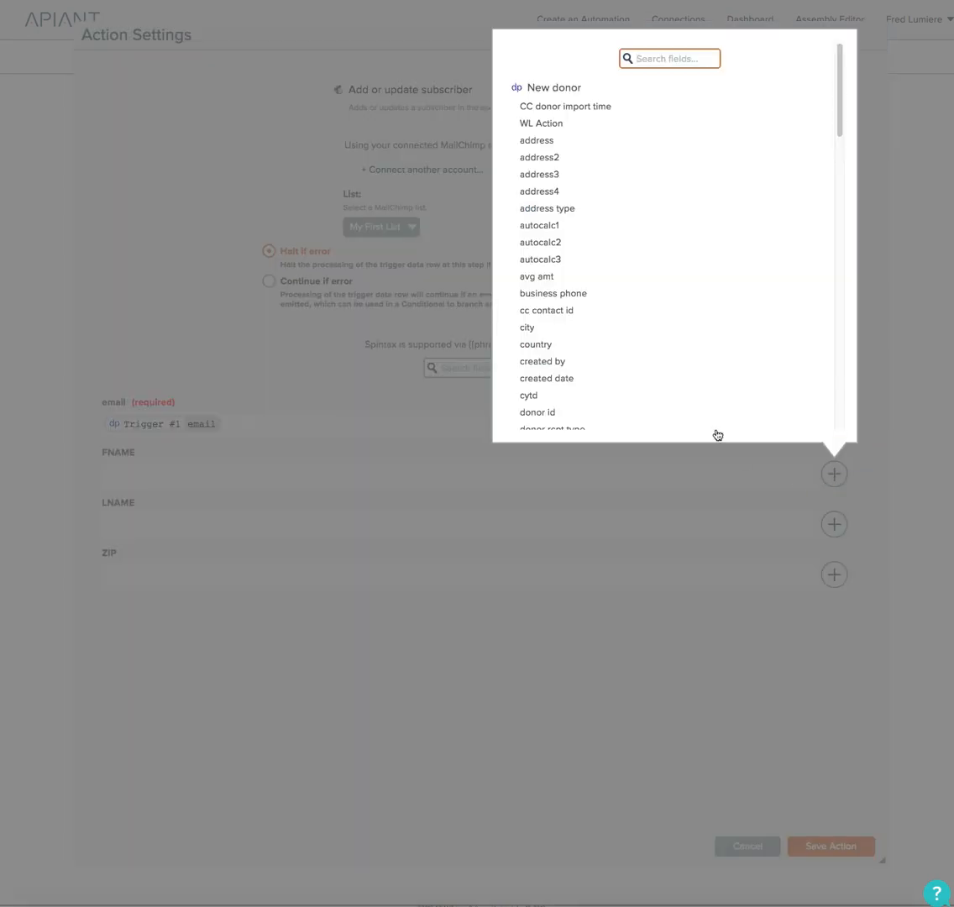
pyautogui.write('f')
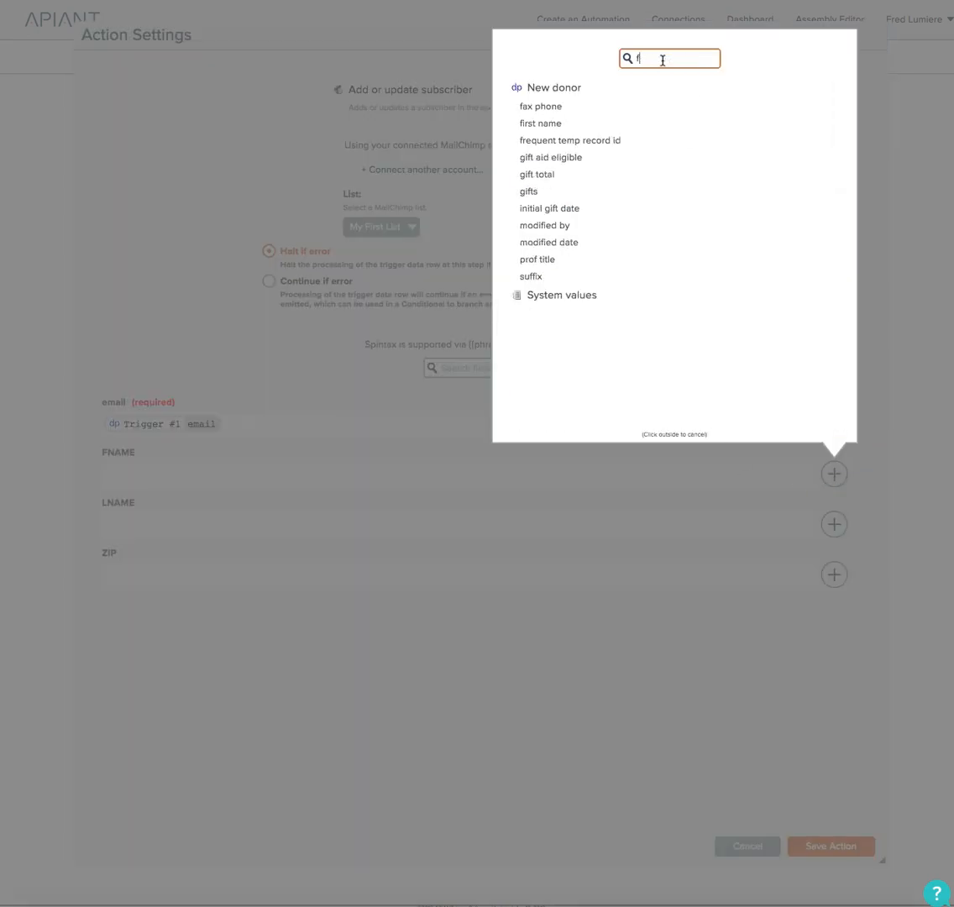
pyautogui.click(540, 122)
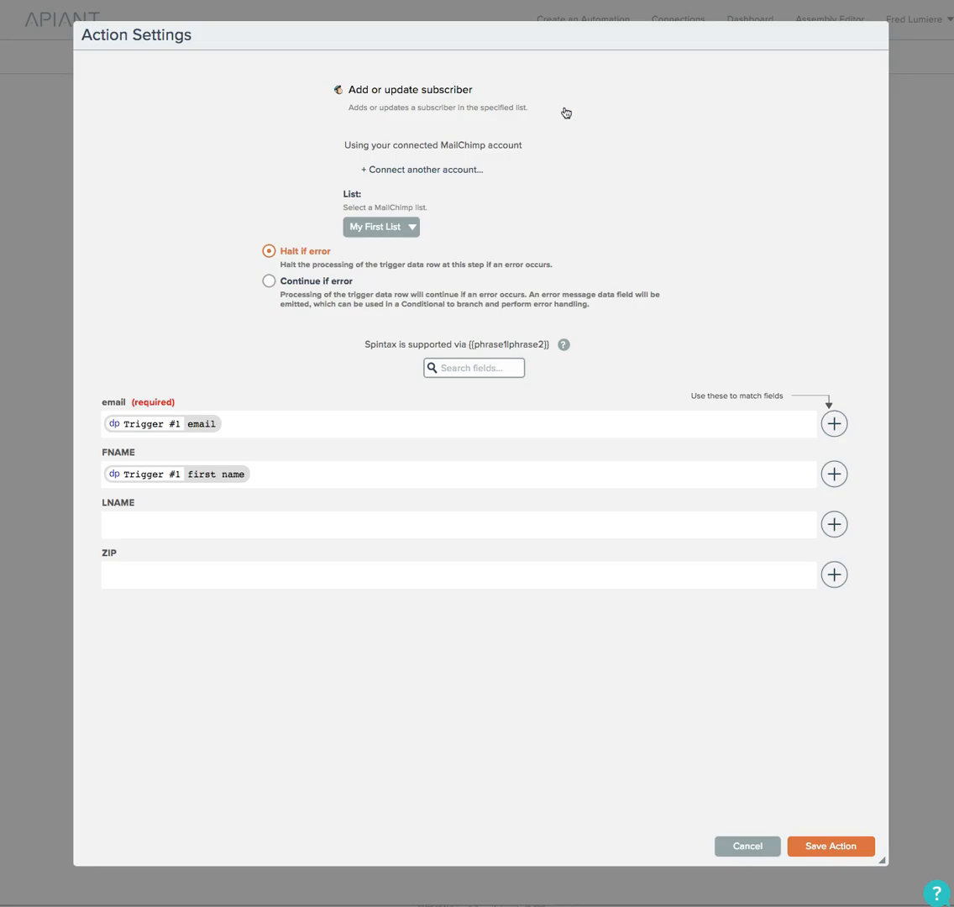
# Map the donor's last name and zip to LNAME and ZIP, and save the action
pyautogui.click(833, 523)
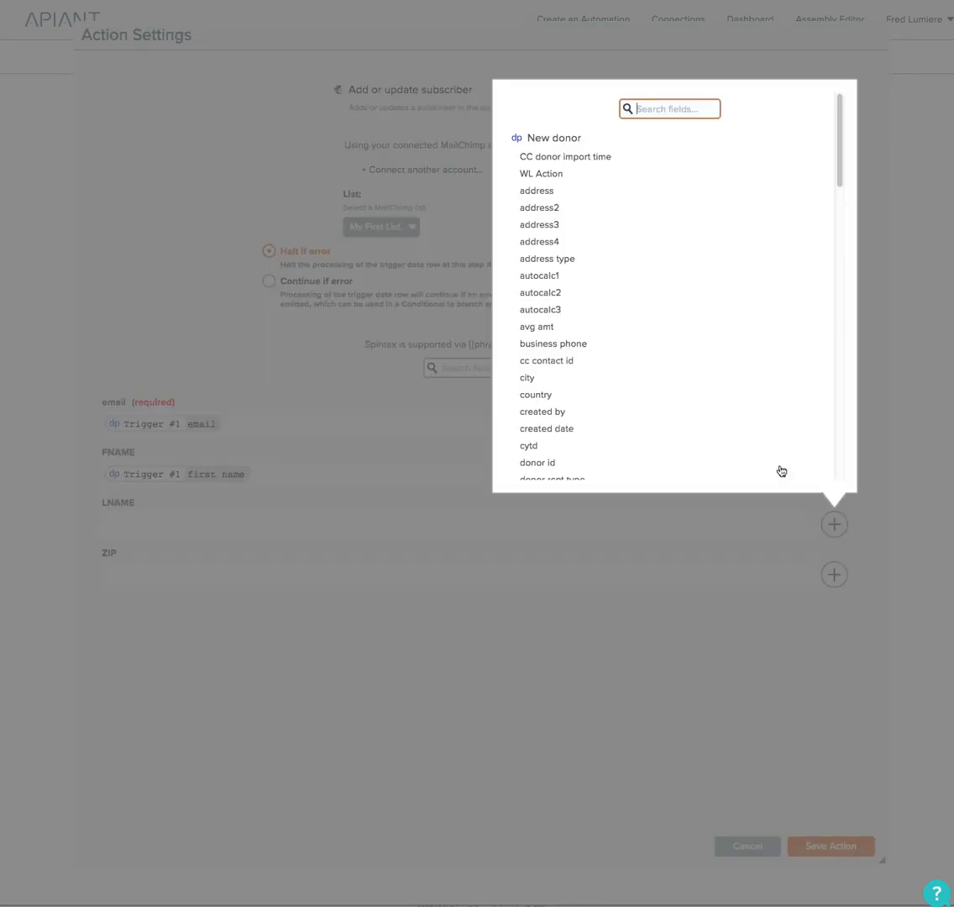
pyautogui.write('las')
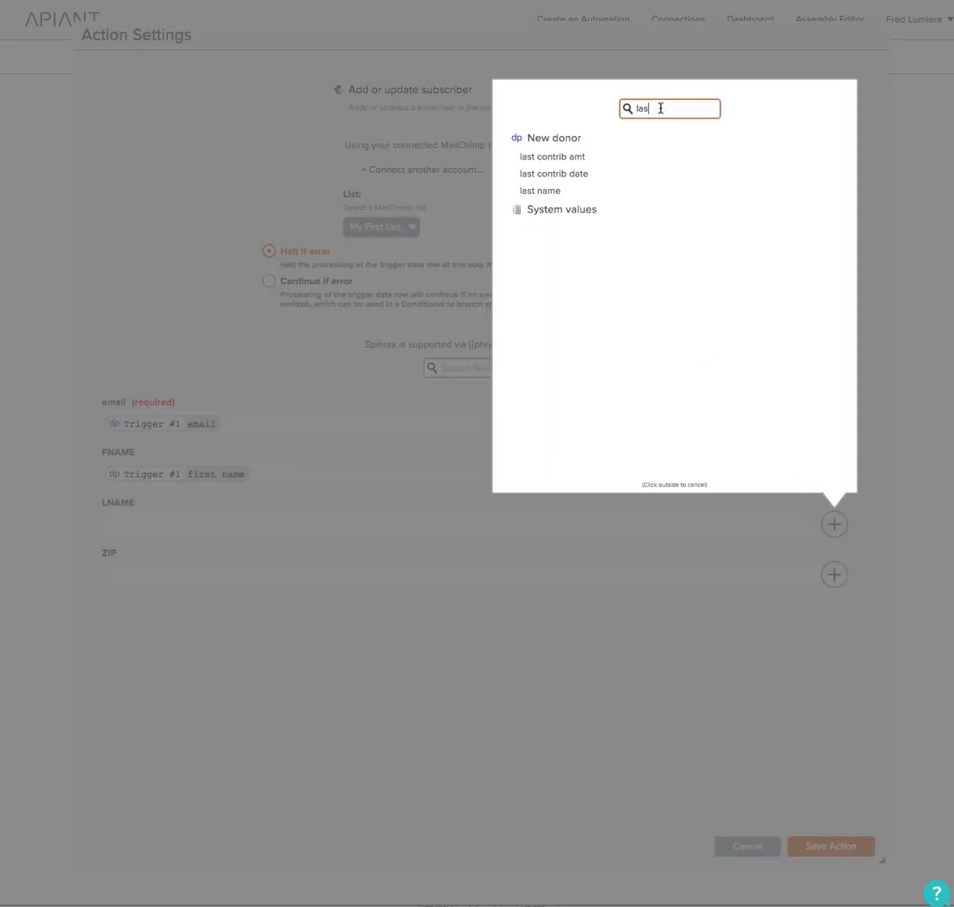
pyautogui.click(540, 189)
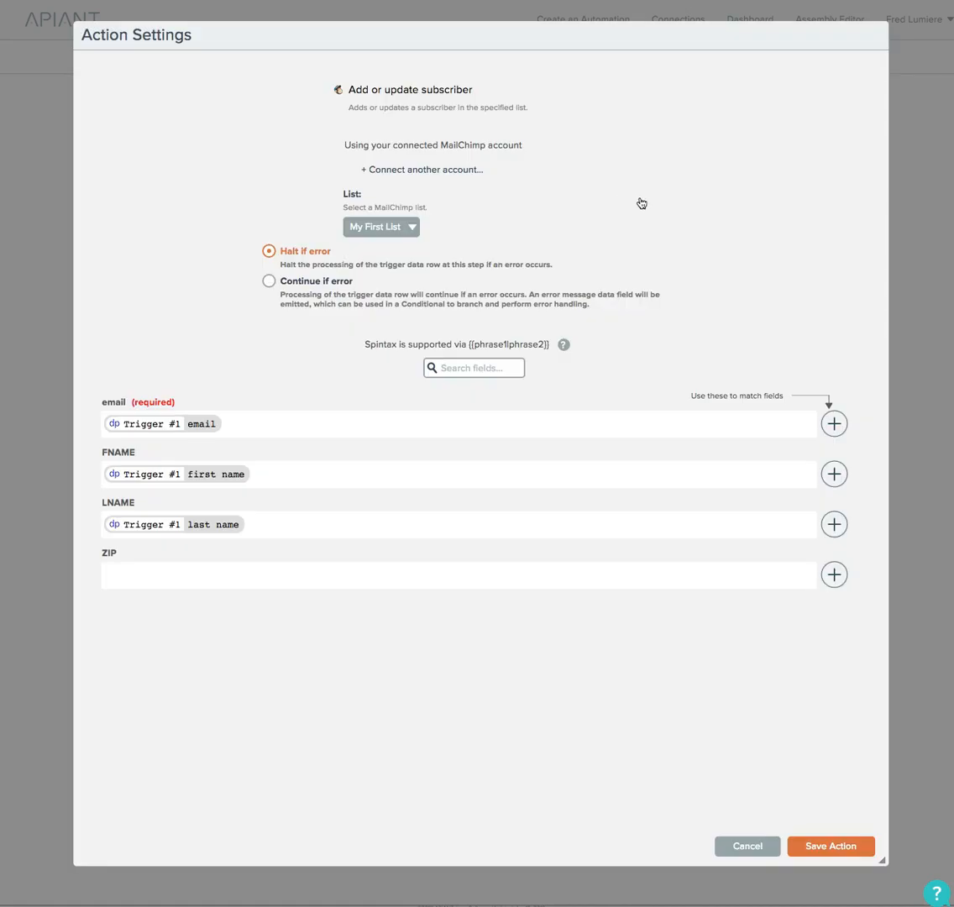
pyautogui.click(834, 574)
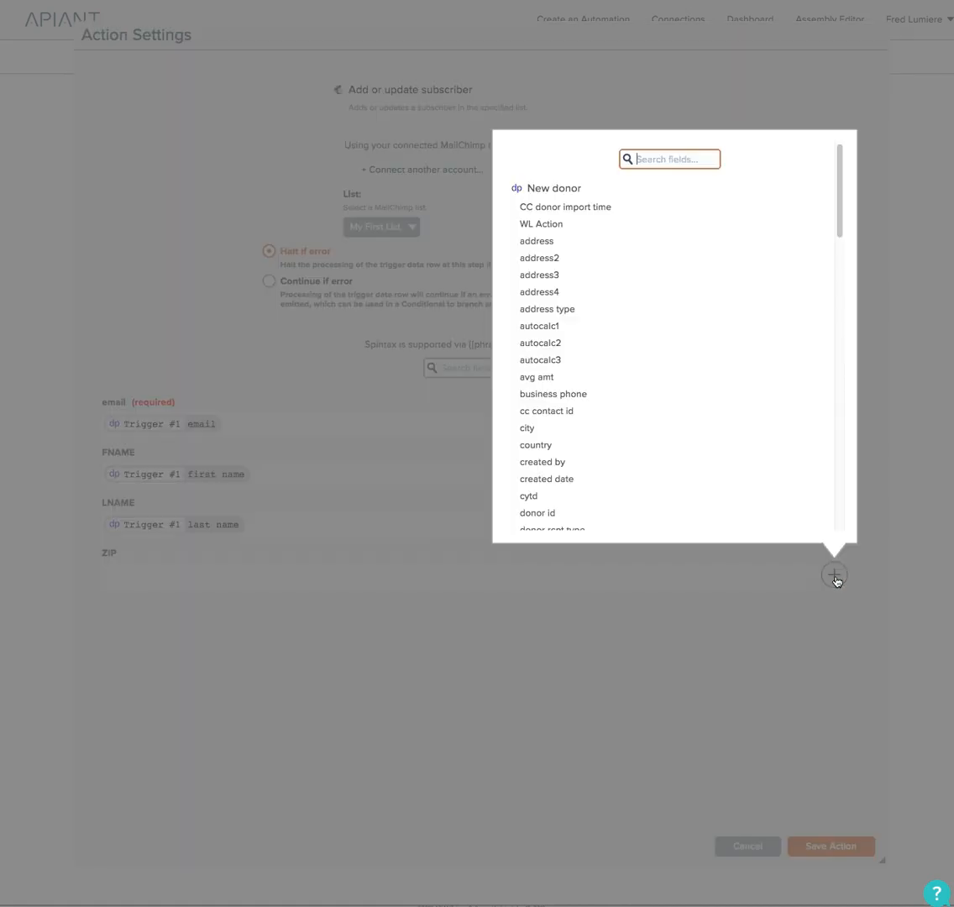
pyautogui.write('z')
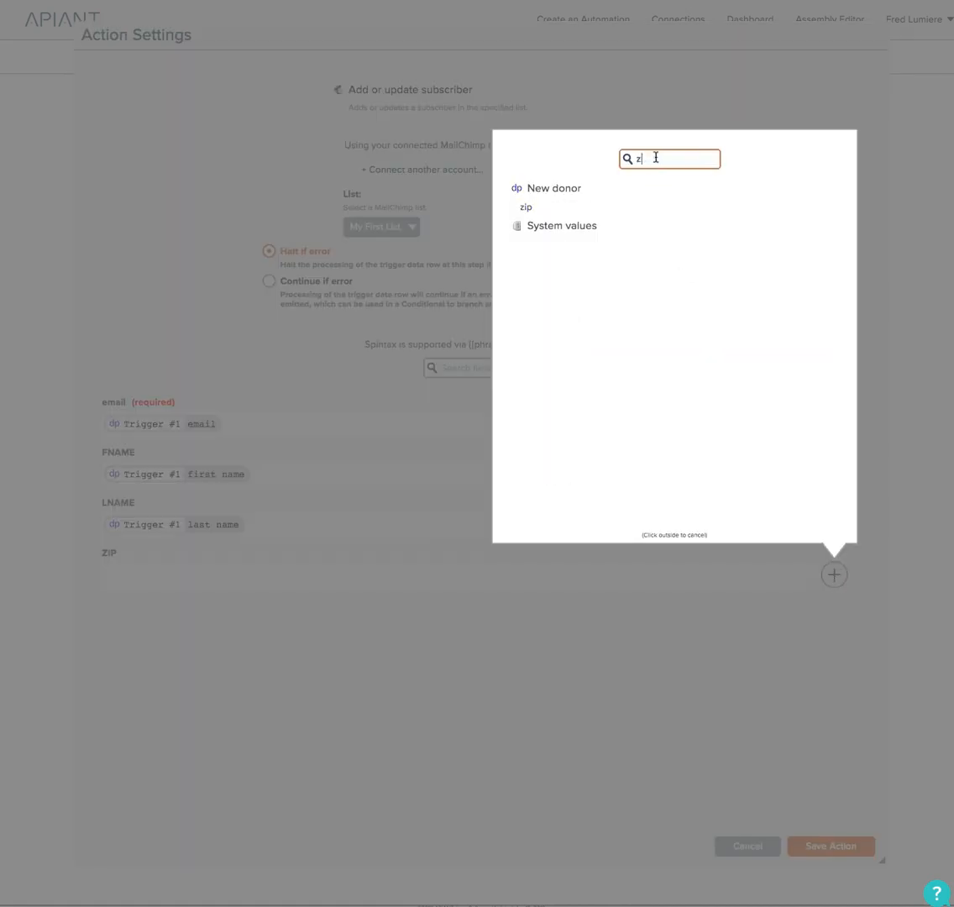
pyautogui.click(526, 206)
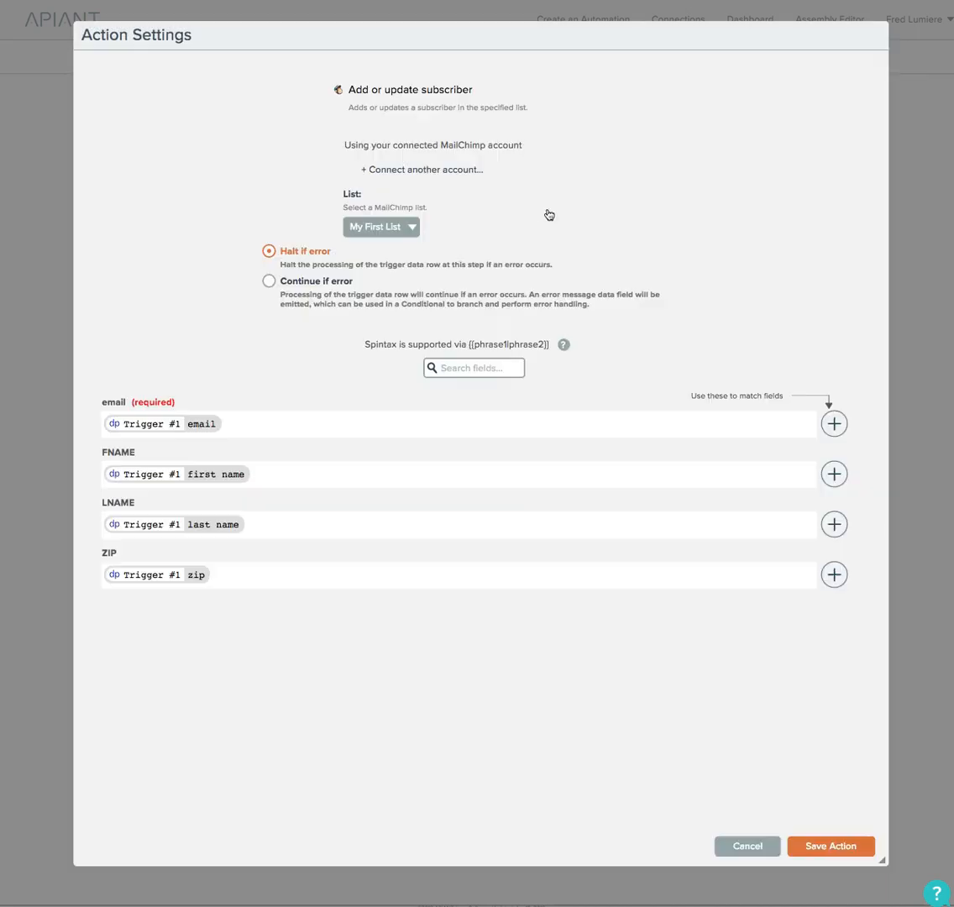
pyautogui.click(829, 845)
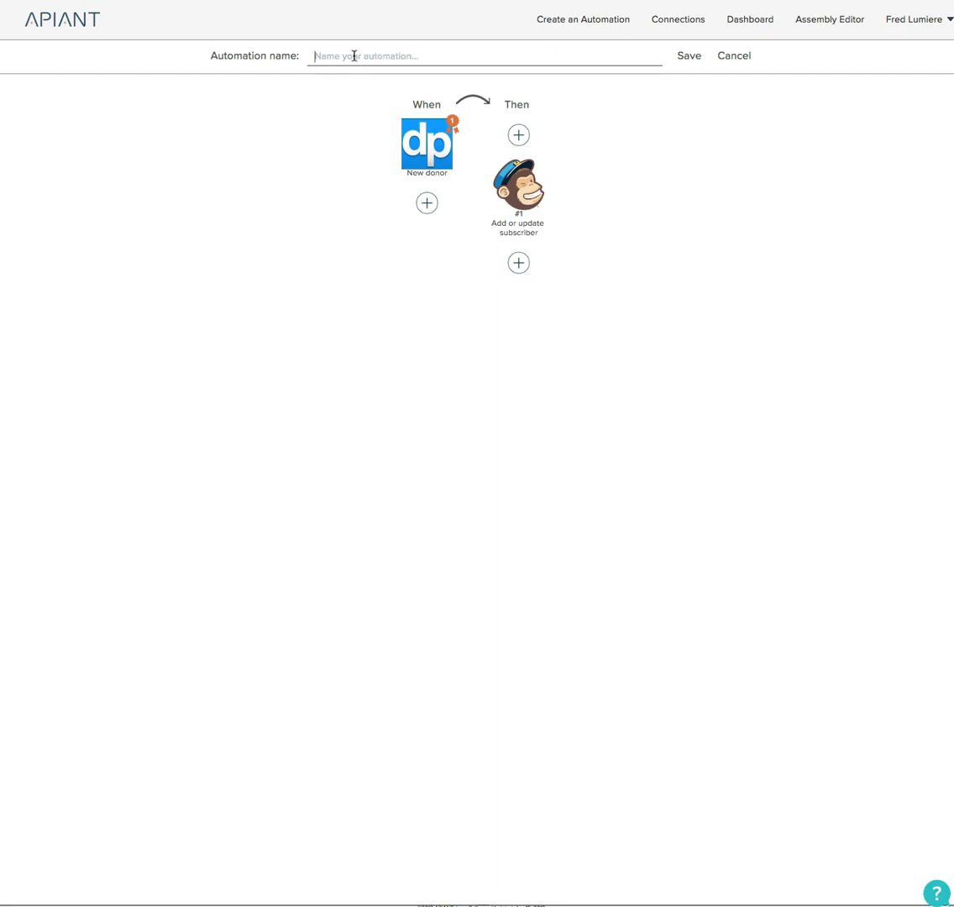
# Save the automation as 'When New DonorPerfect Donor Then Add or Update MailChimp Subscriber', polling every 15 minutes, on
pyautogui.write('When New DonorPerfect Donor Then Add or Update MailChimp Subscriber')
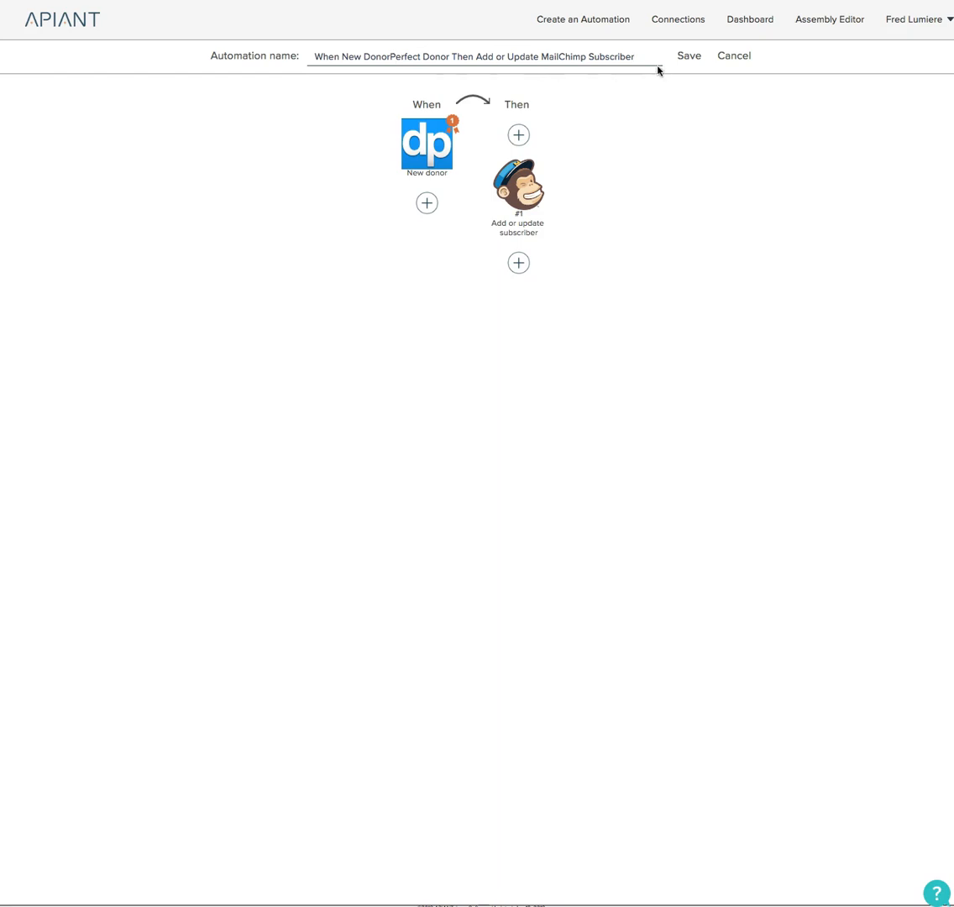
pyautogui.click(688, 56)
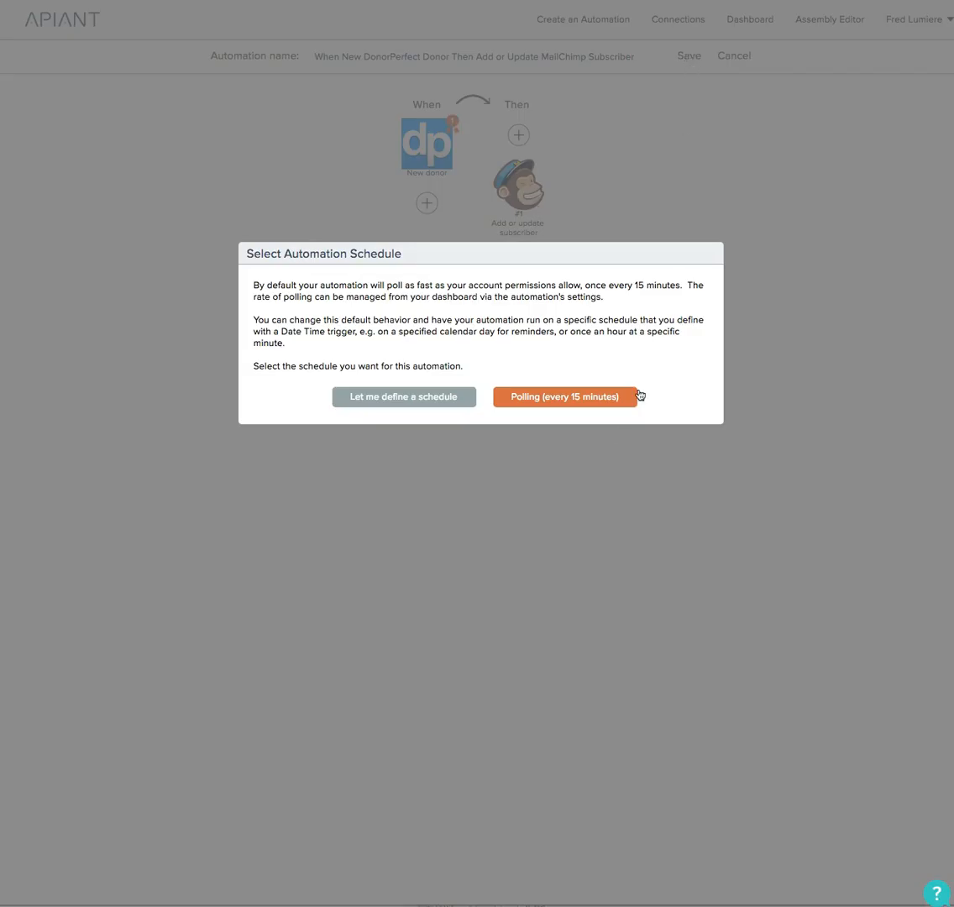
pyautogui.click(563, 396)
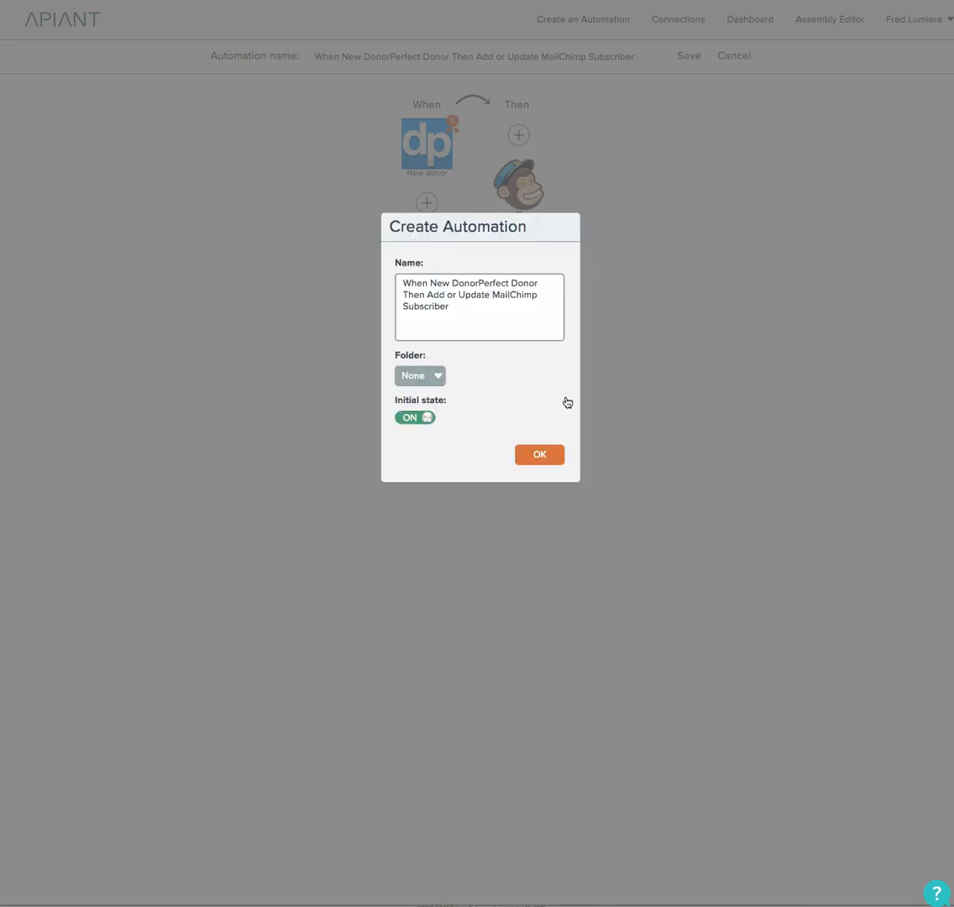
pyautogui.click(539, 454)
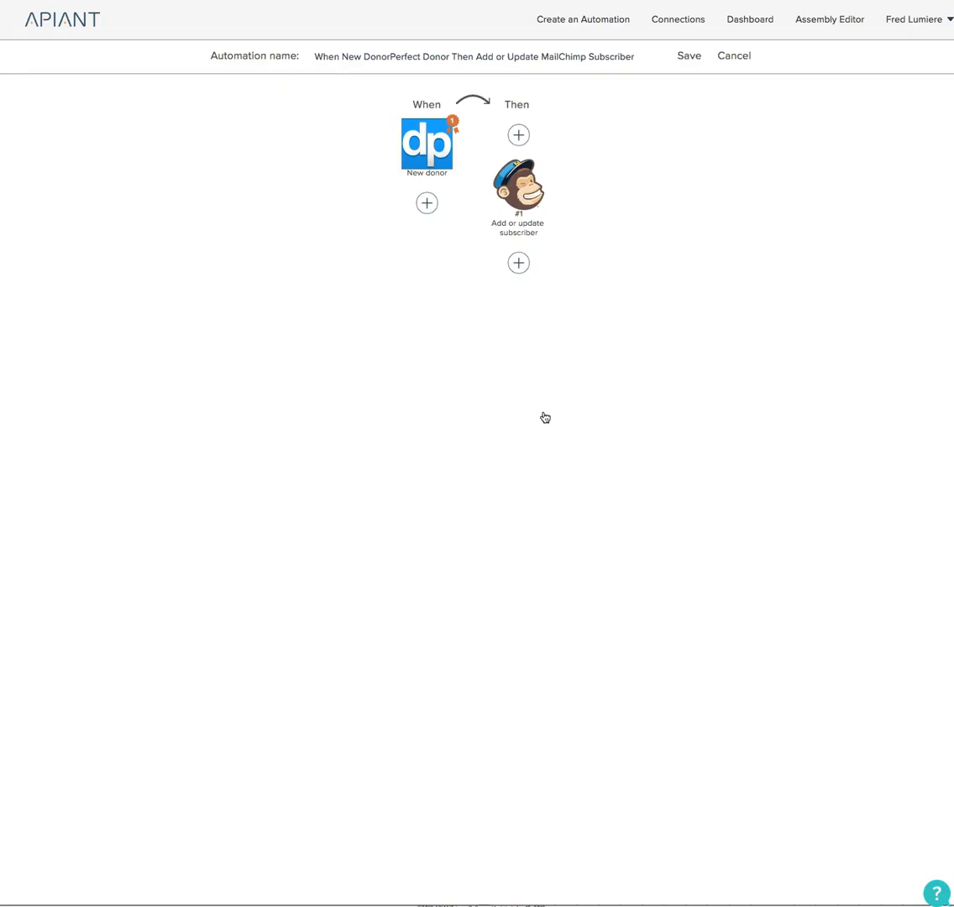
# Execute automation #1977 once in Normal mode and return to the dashboard
pyautogui.click(689, 55)
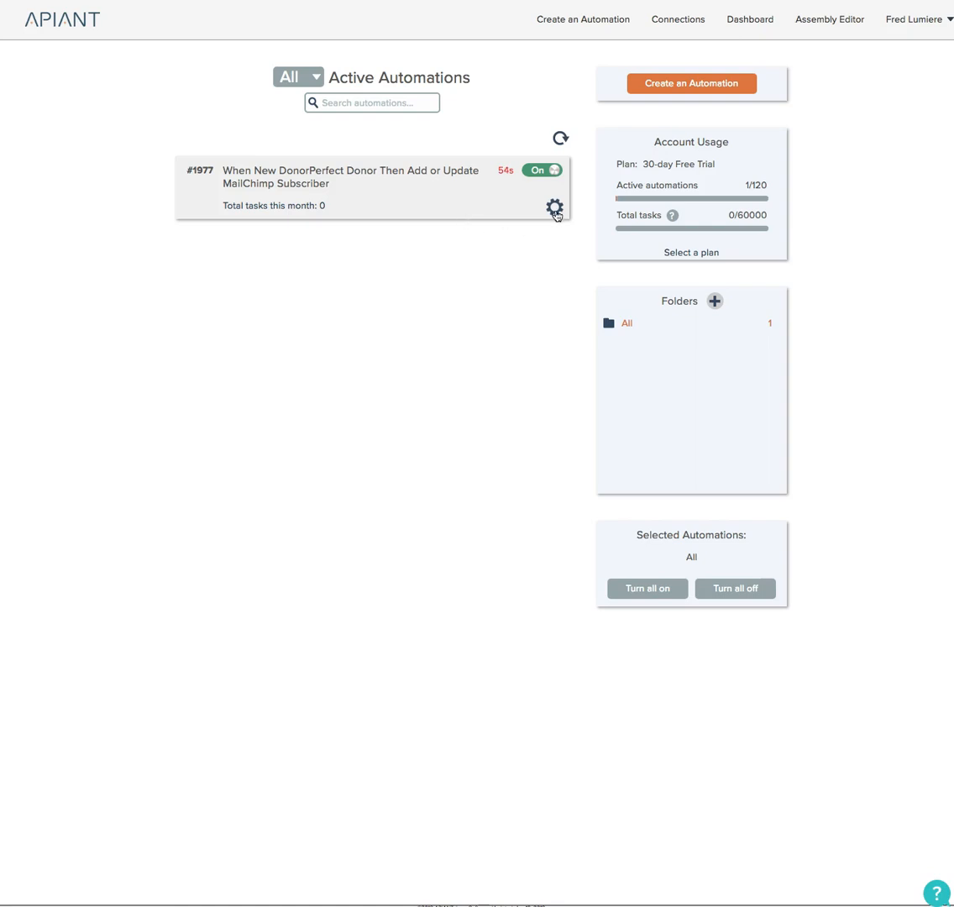
pyautogui.click(555, 206)
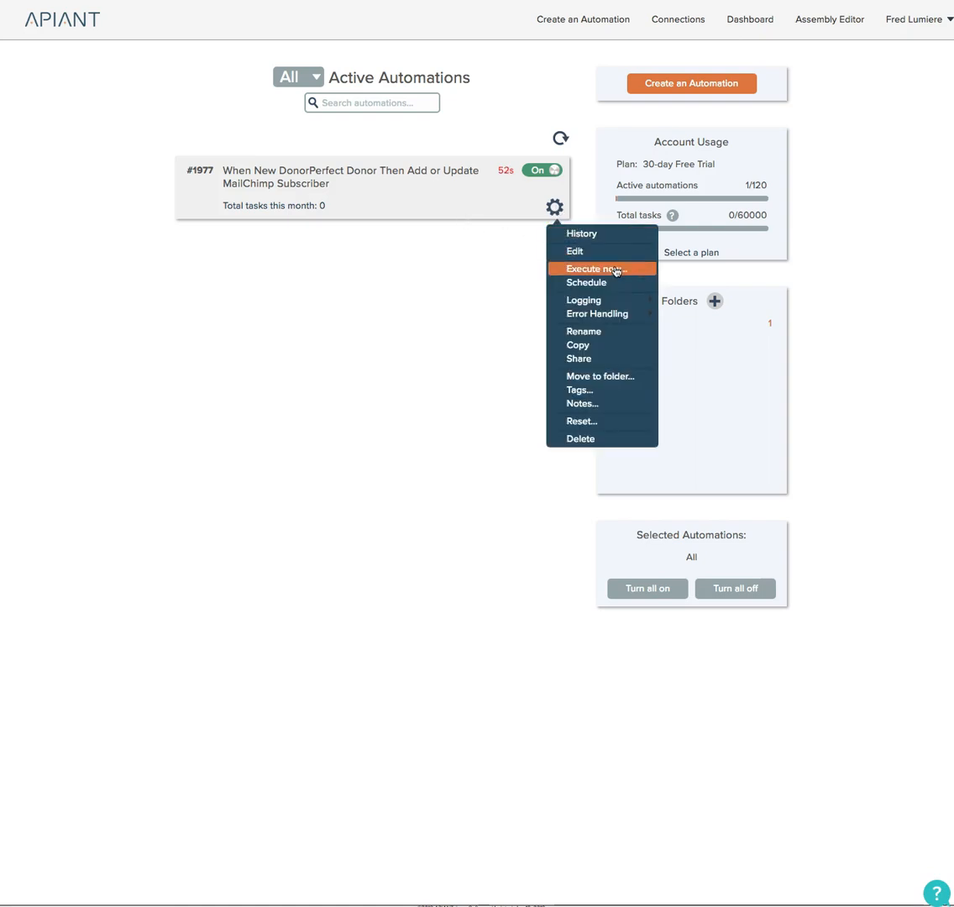
pyautogui.click(597, 268)
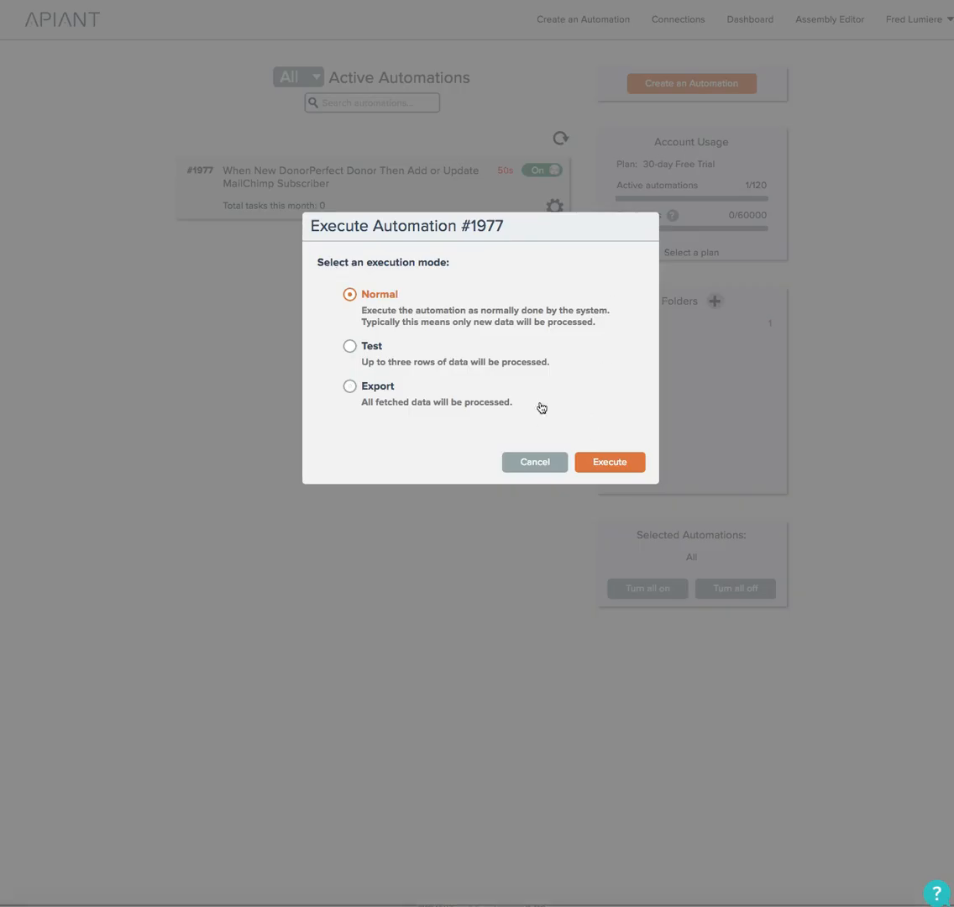
pyautogui.click(609, 462)
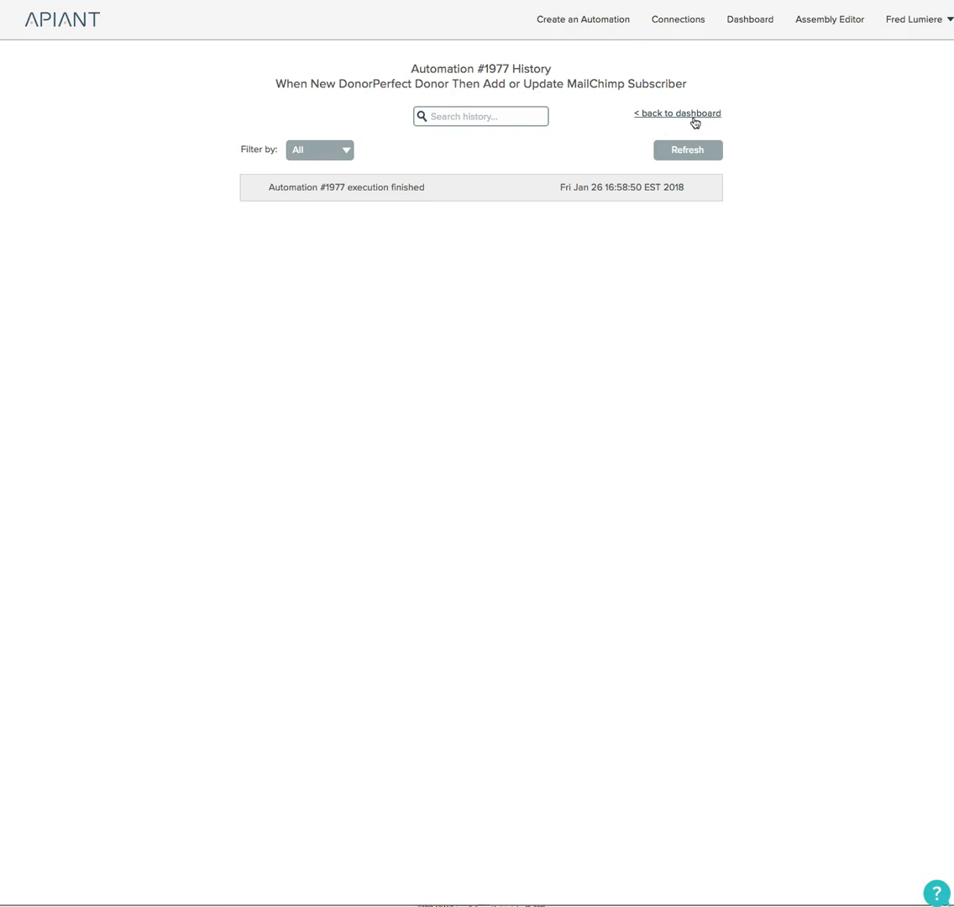
pyautogui.click(677, 114)
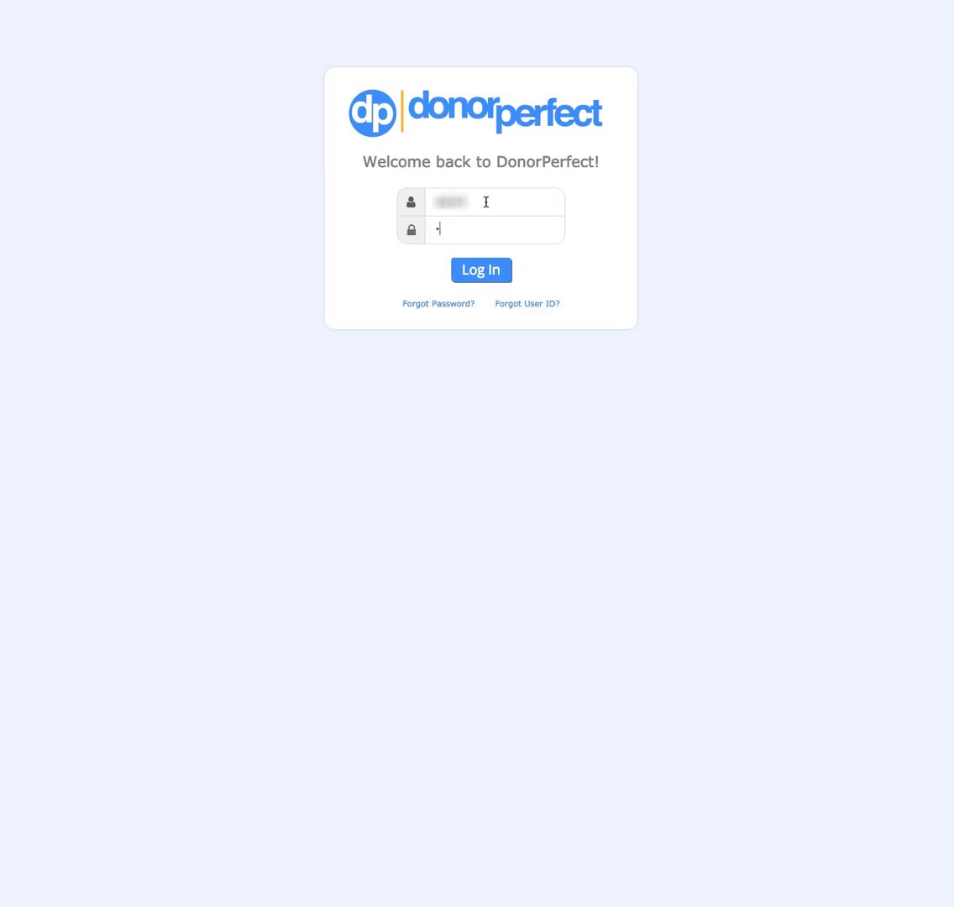
# Log in to DonorPerfect with the user ID and password
pyautogui.write('password')
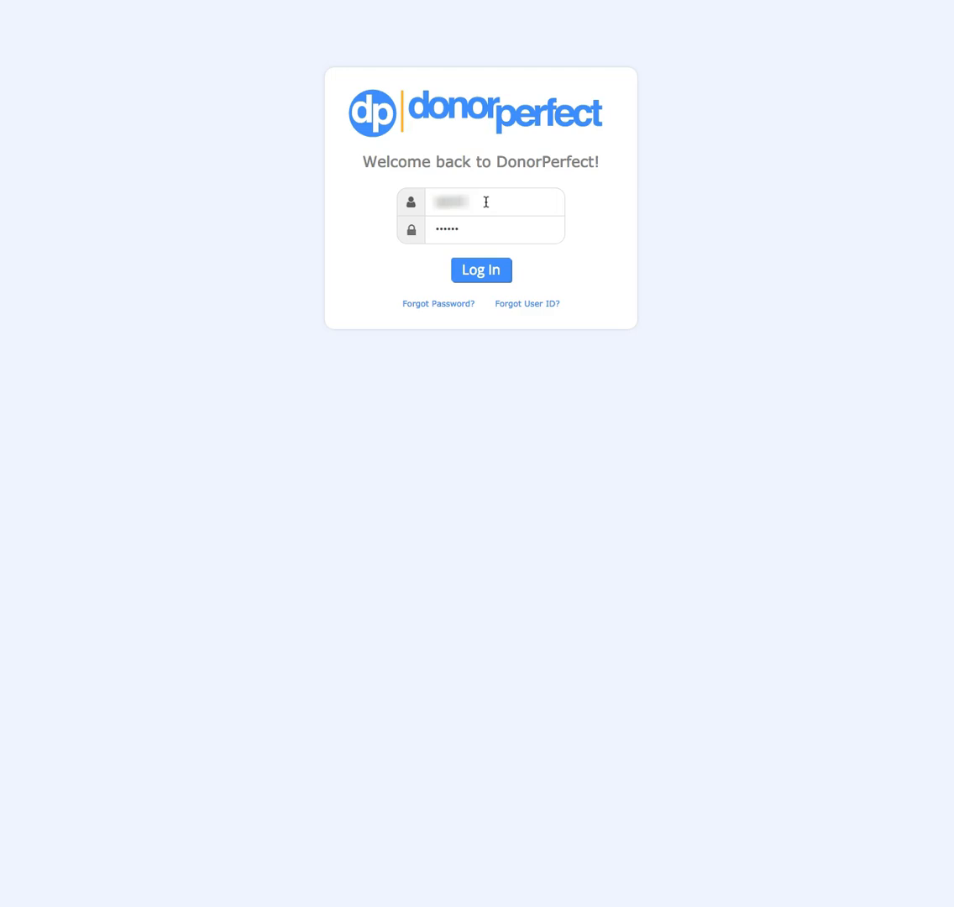
pyautogui.write('••••')
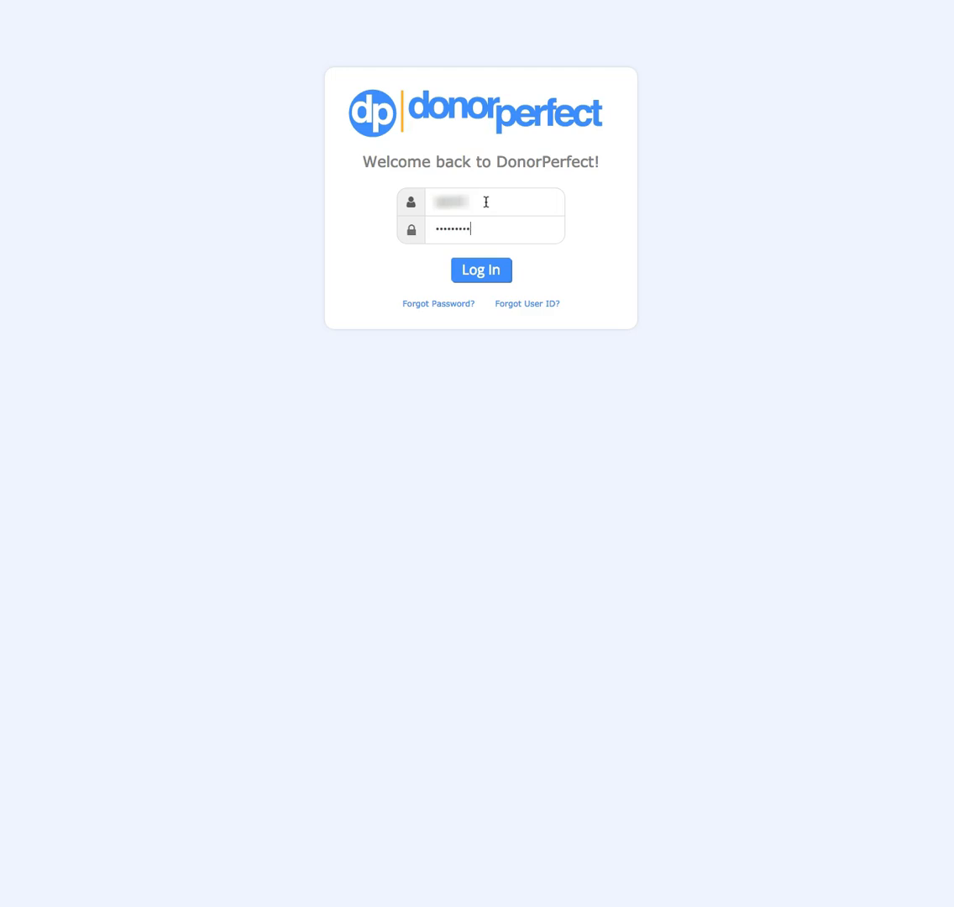
pyautogui.click(481, 270)
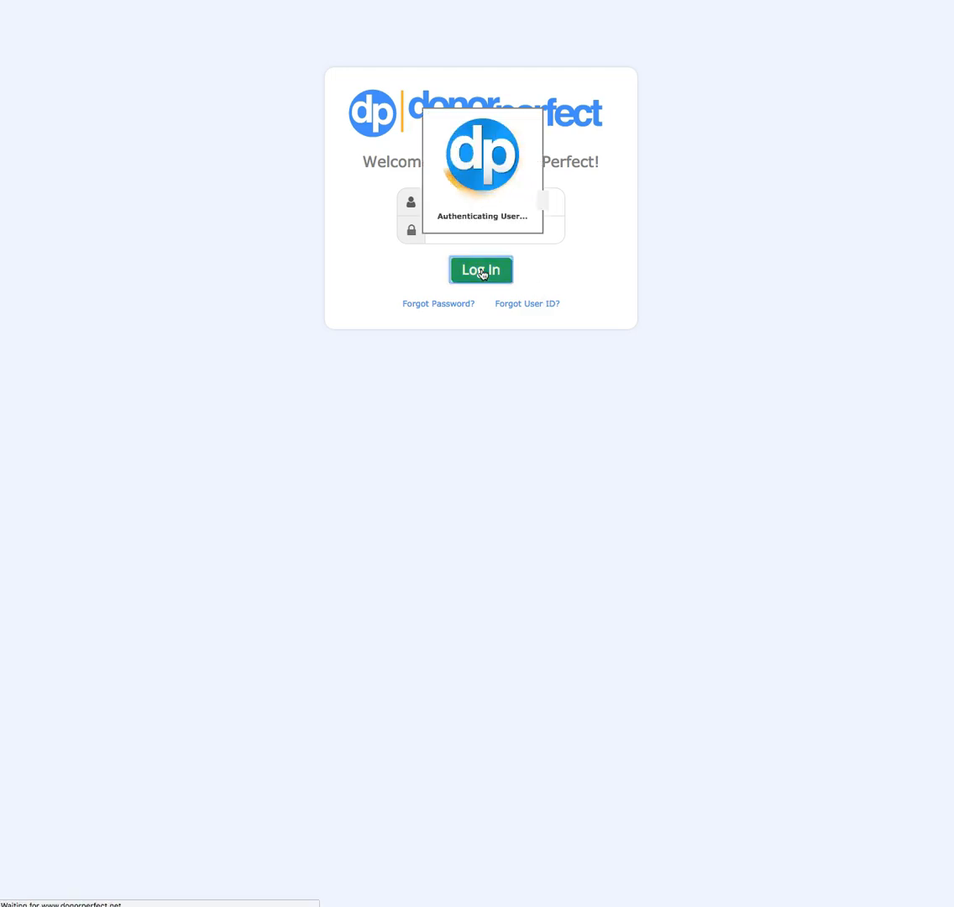
pyautogui.click(480, 270)
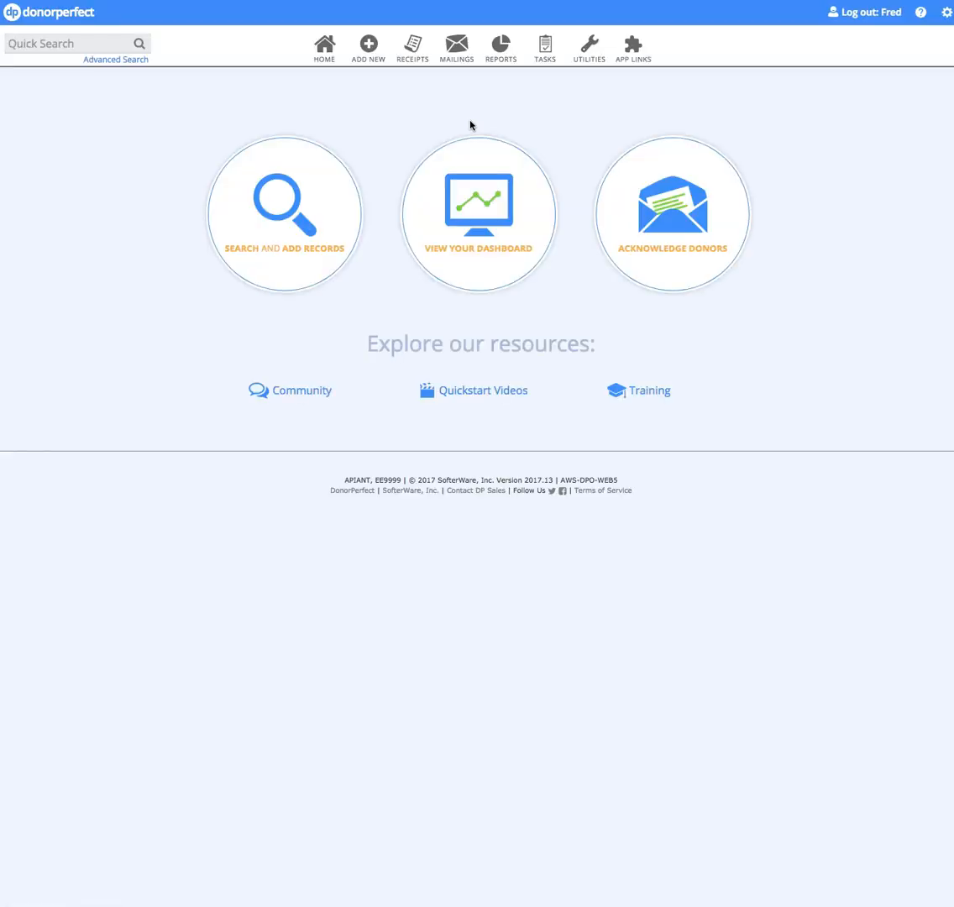
pyautogui.click(888, 11)
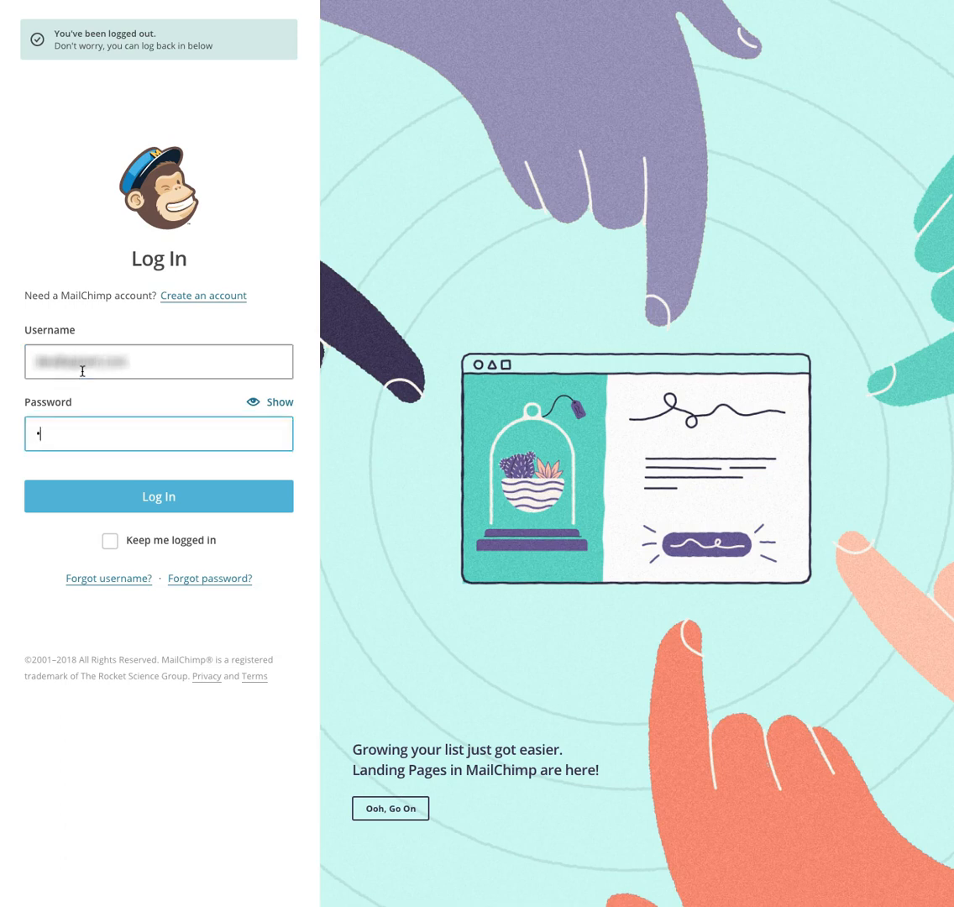
# Sign in to MailChimp and open My First List from the lists overview
pyautogui.write('•••')
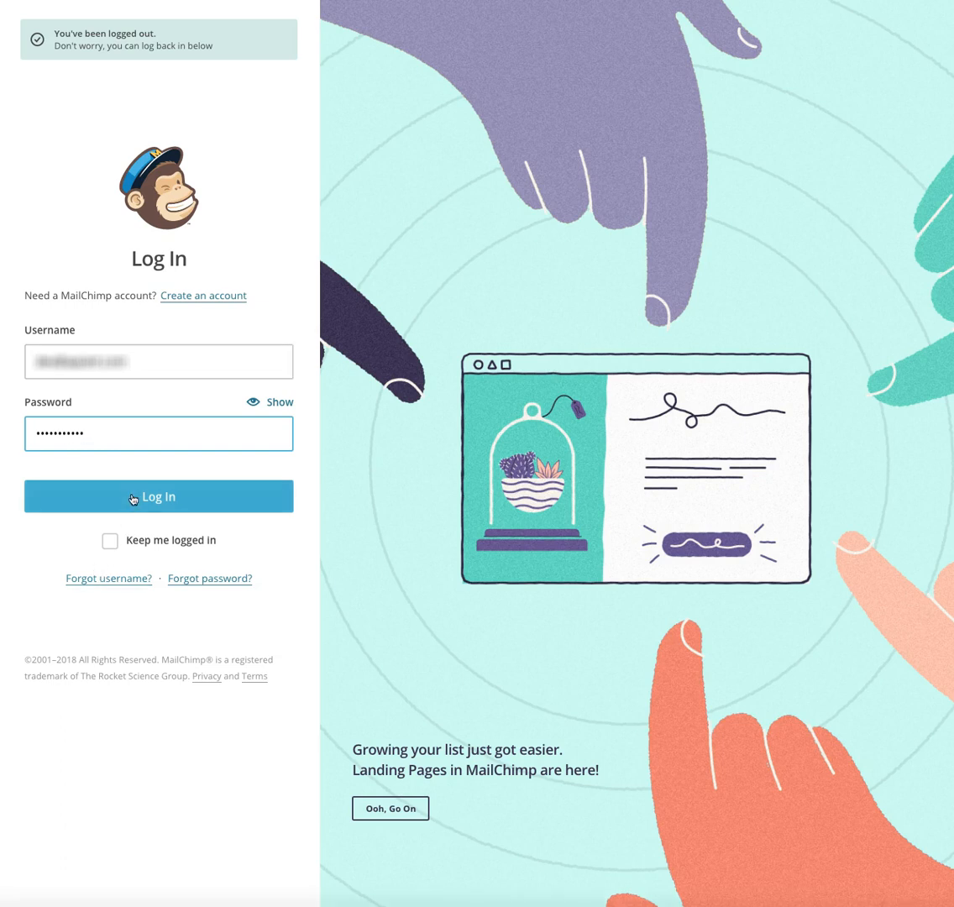
pyautogui.click(158, 496)
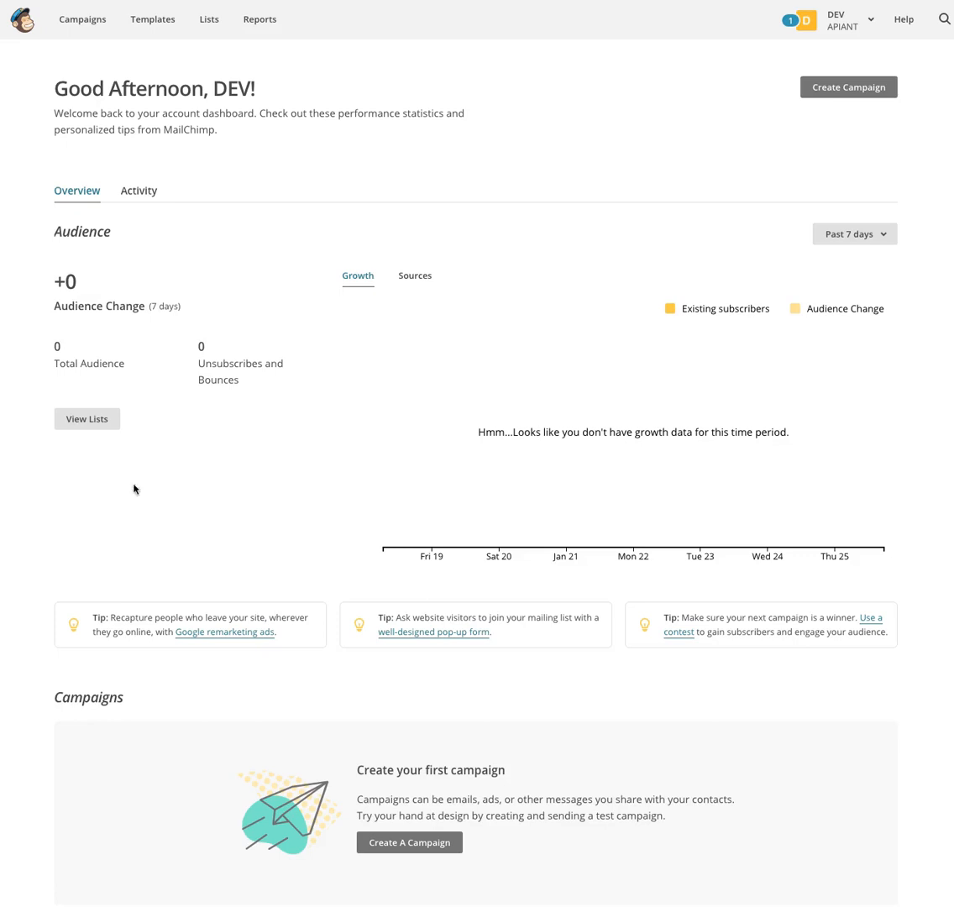
pyautogui.click(208, 18)
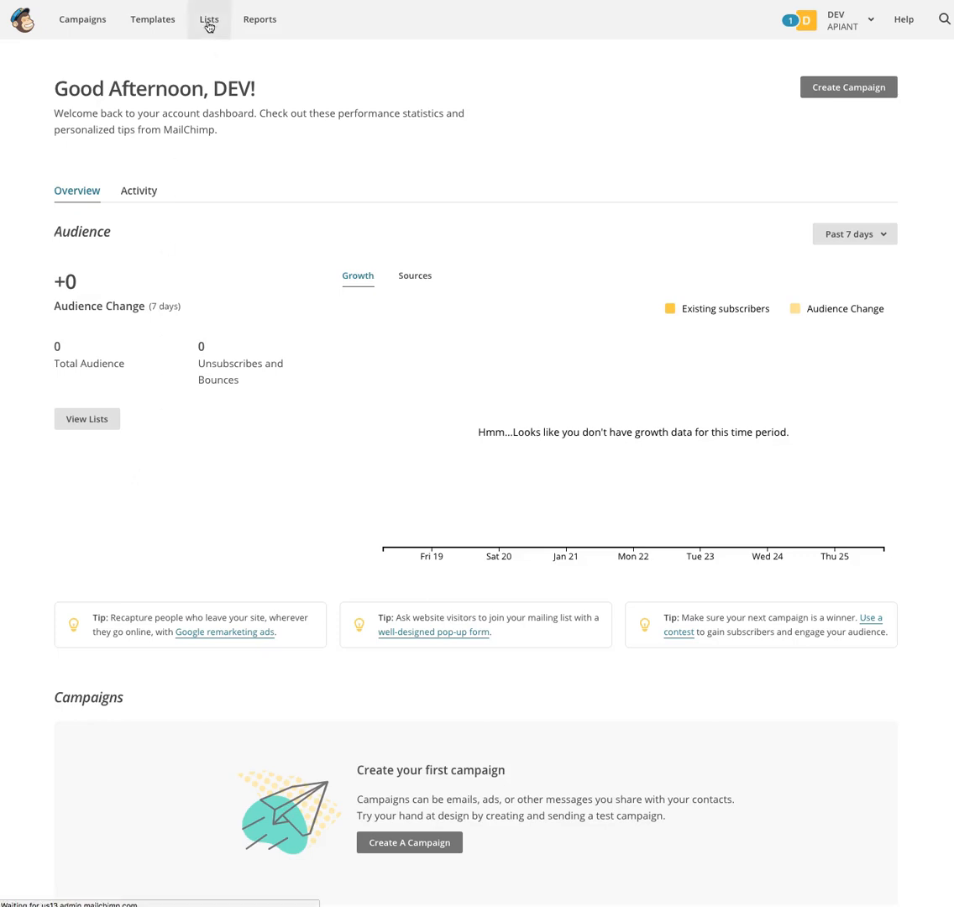
pyautogui.click(209, 19)
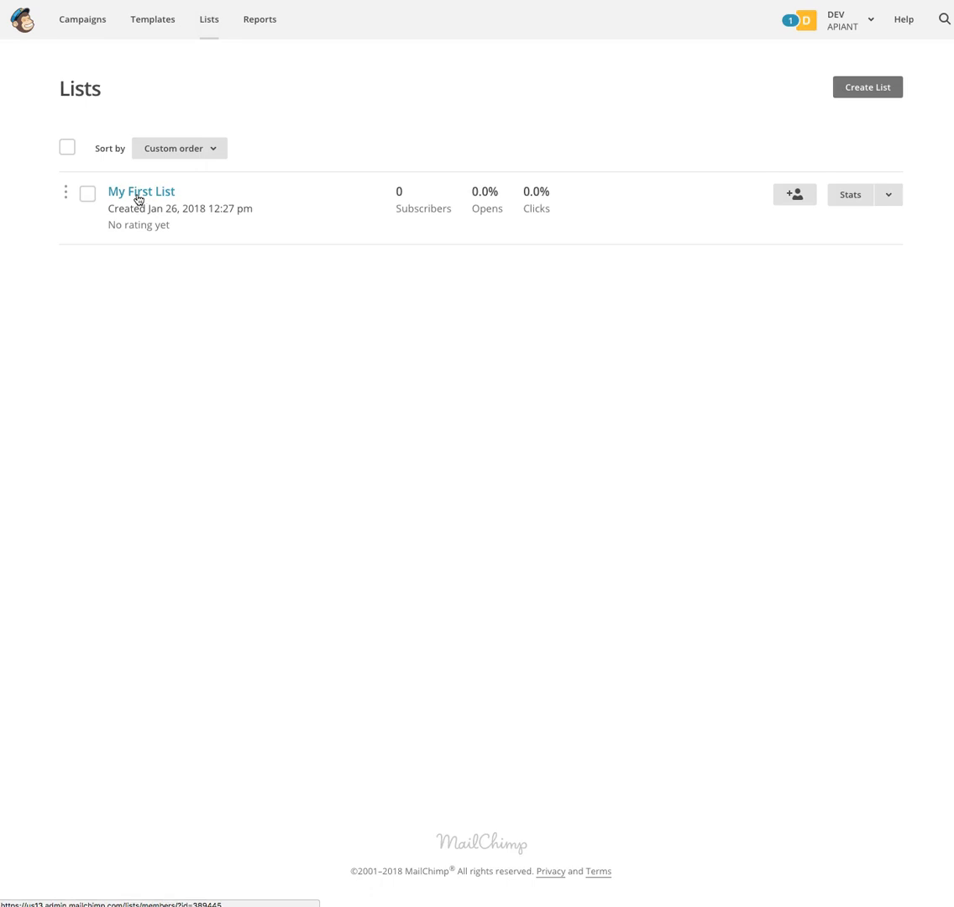
pyautogui.click(141, 190)
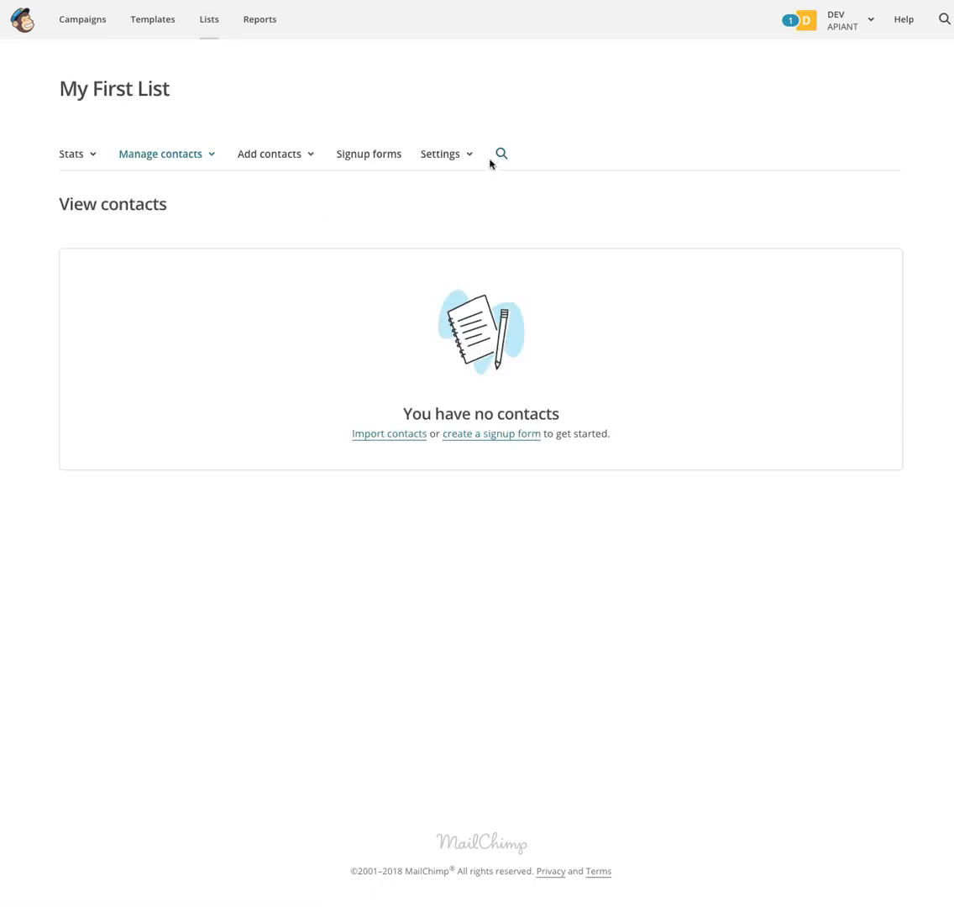
# Review My First List's merge fields and confirm it has no contacts yet
pyautogui.click(439, 153)
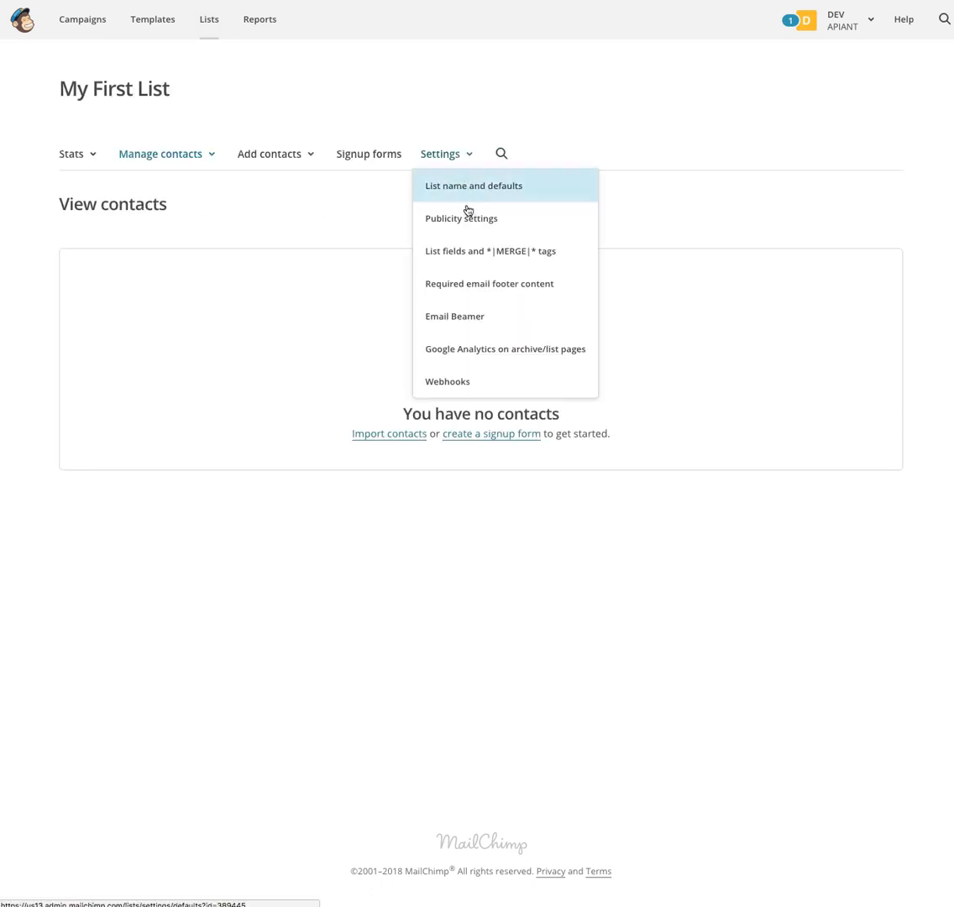
pyautogui.click(489, 250)
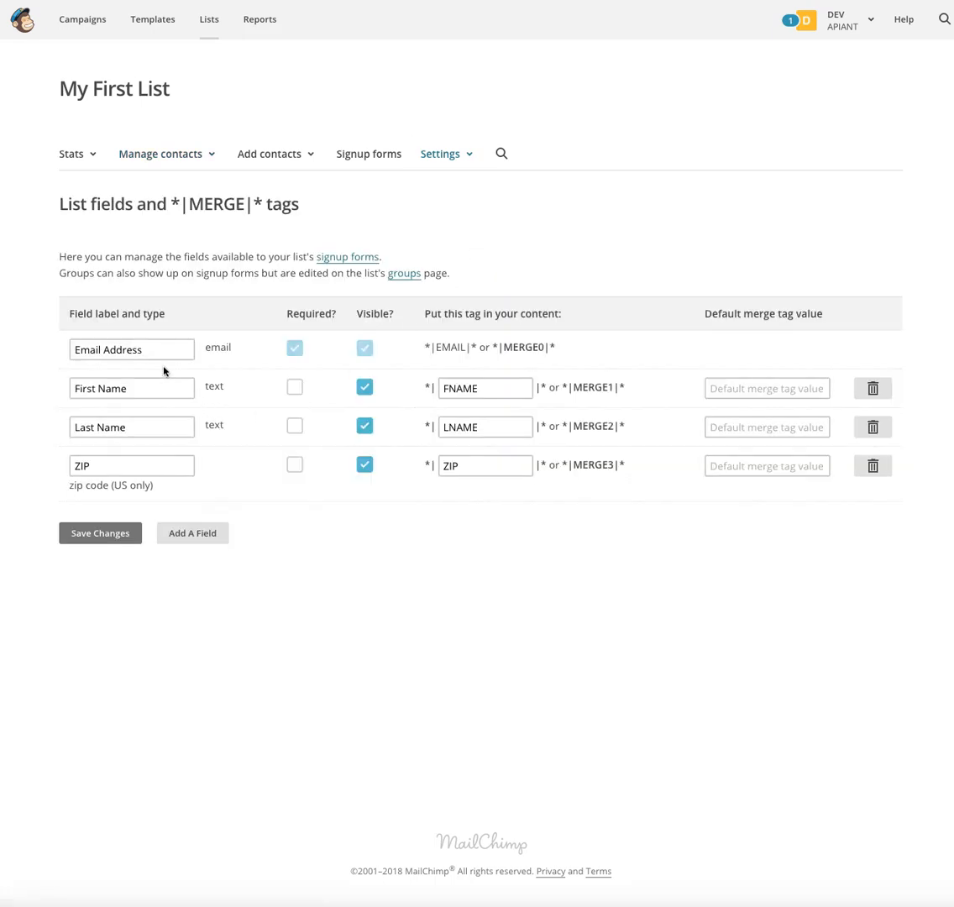
pyautogui.click(131, 465)
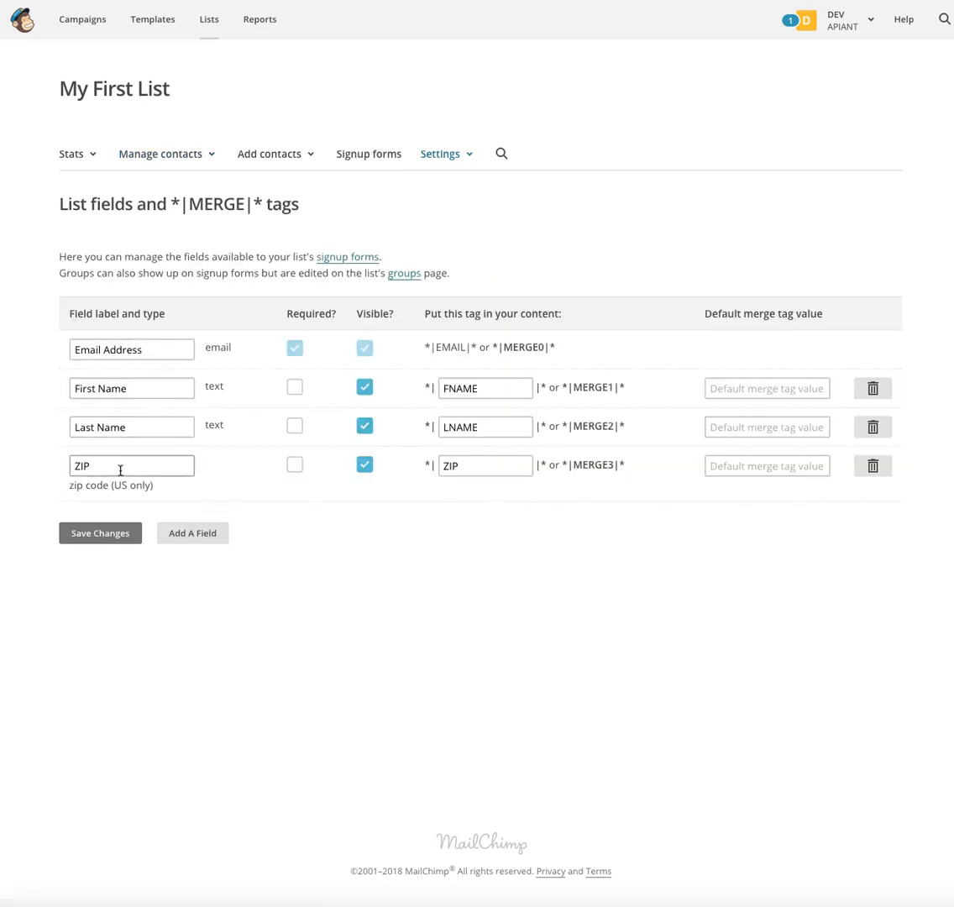
pyautogui.click(269, 154)
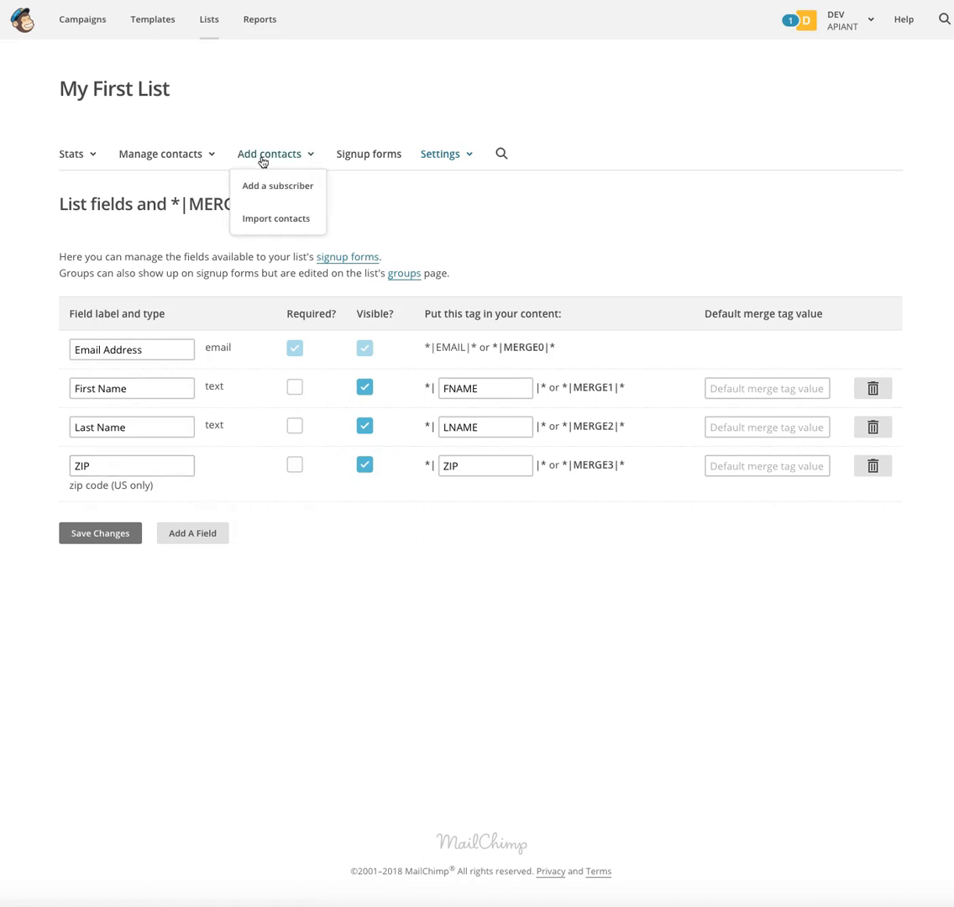
pyautogui.moveTo(277, 185)
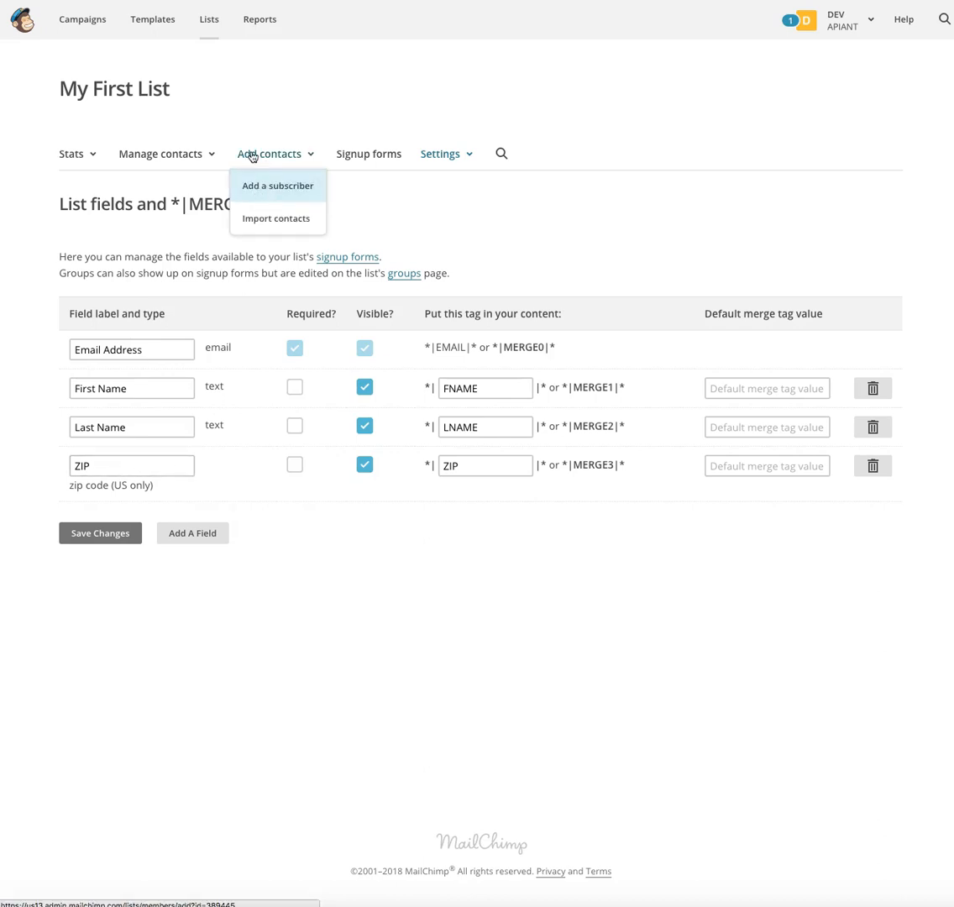
pyautogui.moveTo(160, 153)
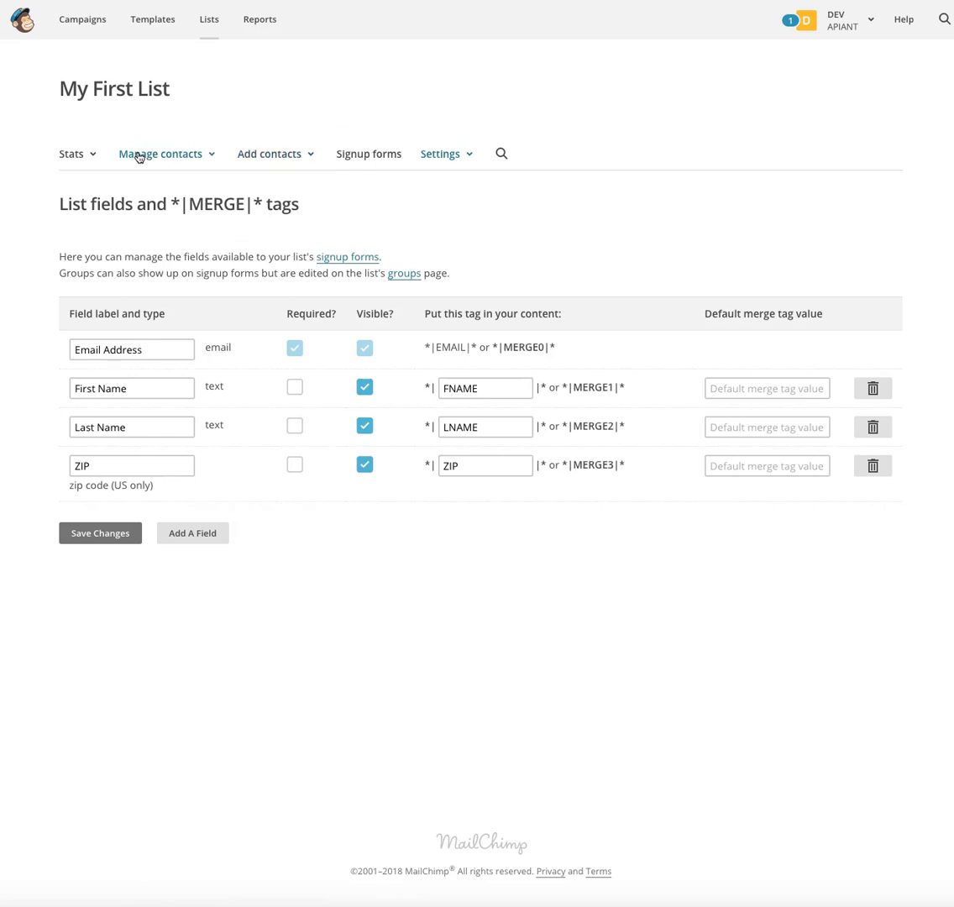
pyautogui.click(160, 153)
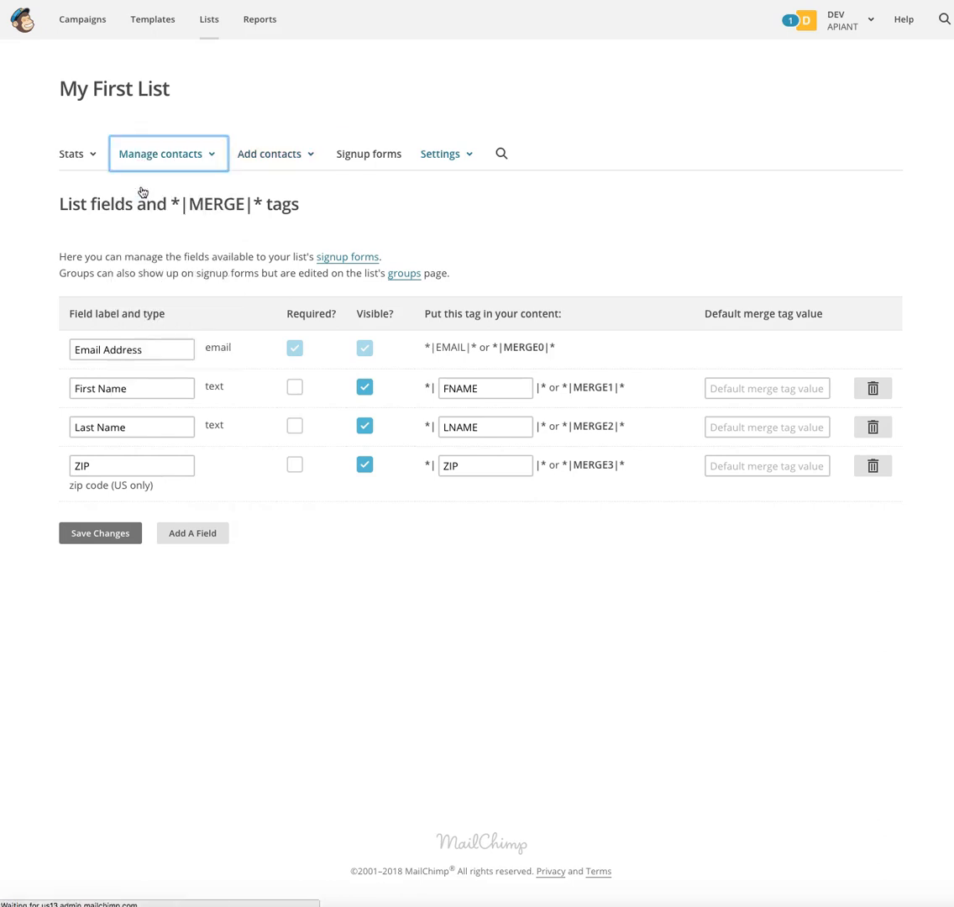
pyautogui.click(160, 153)
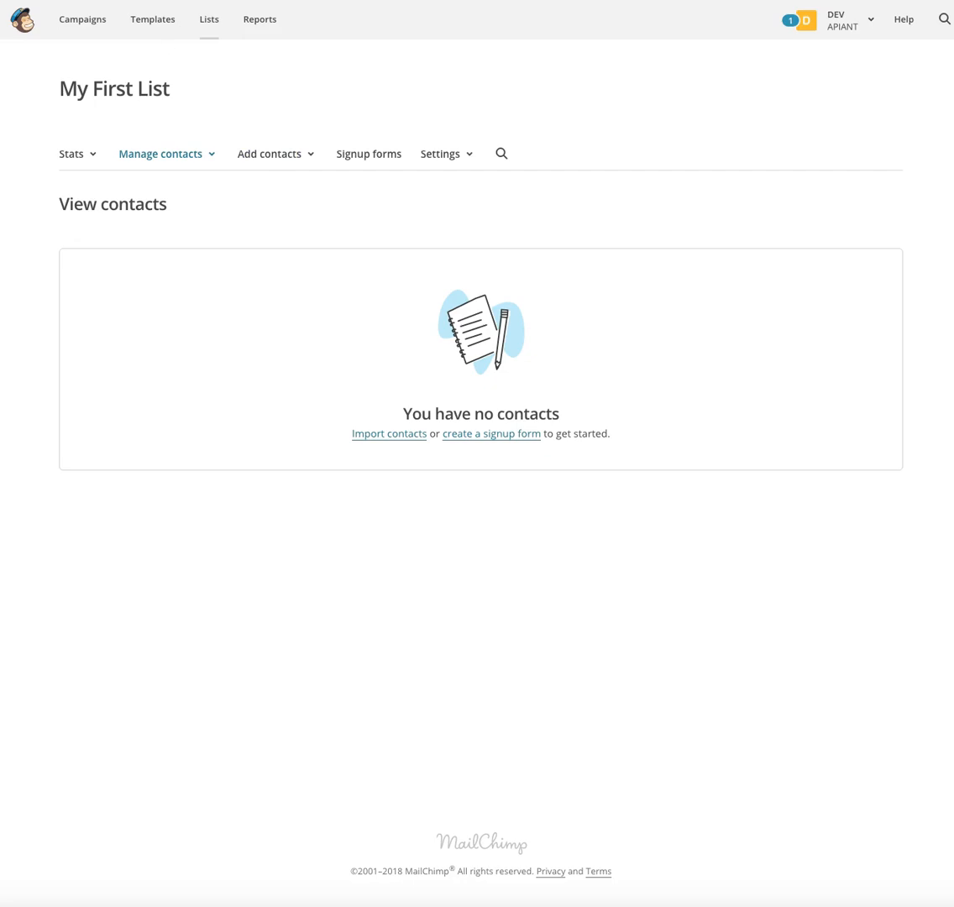
pyautogui.click(368, 47)
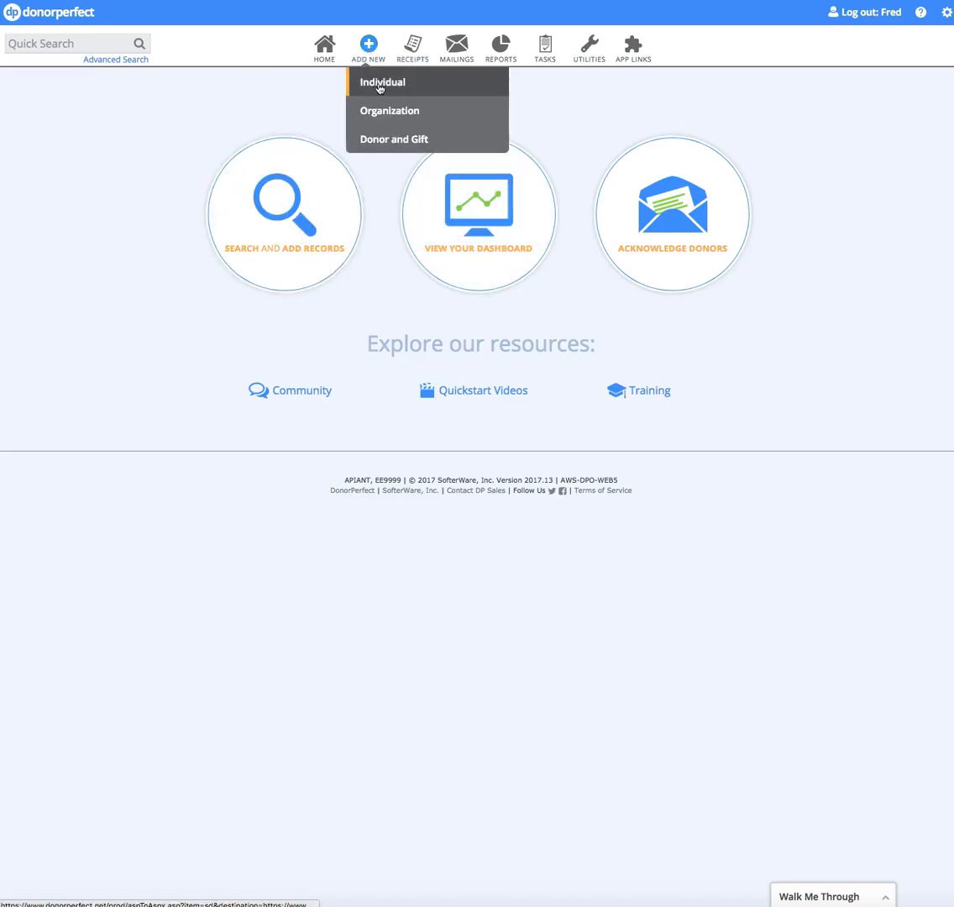
# Add and save a new individual donor with first and last name, ZIP 18901 and email
pyautogui.click(382, 81)
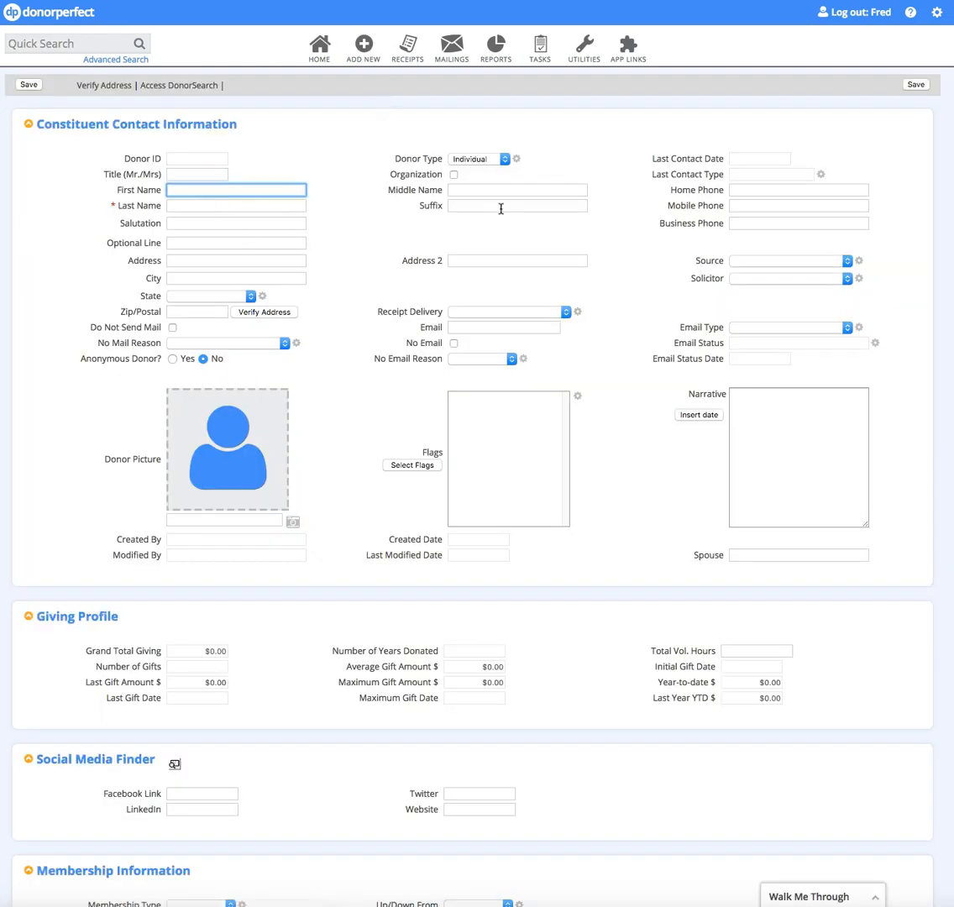
pyautogui.write('Fr')
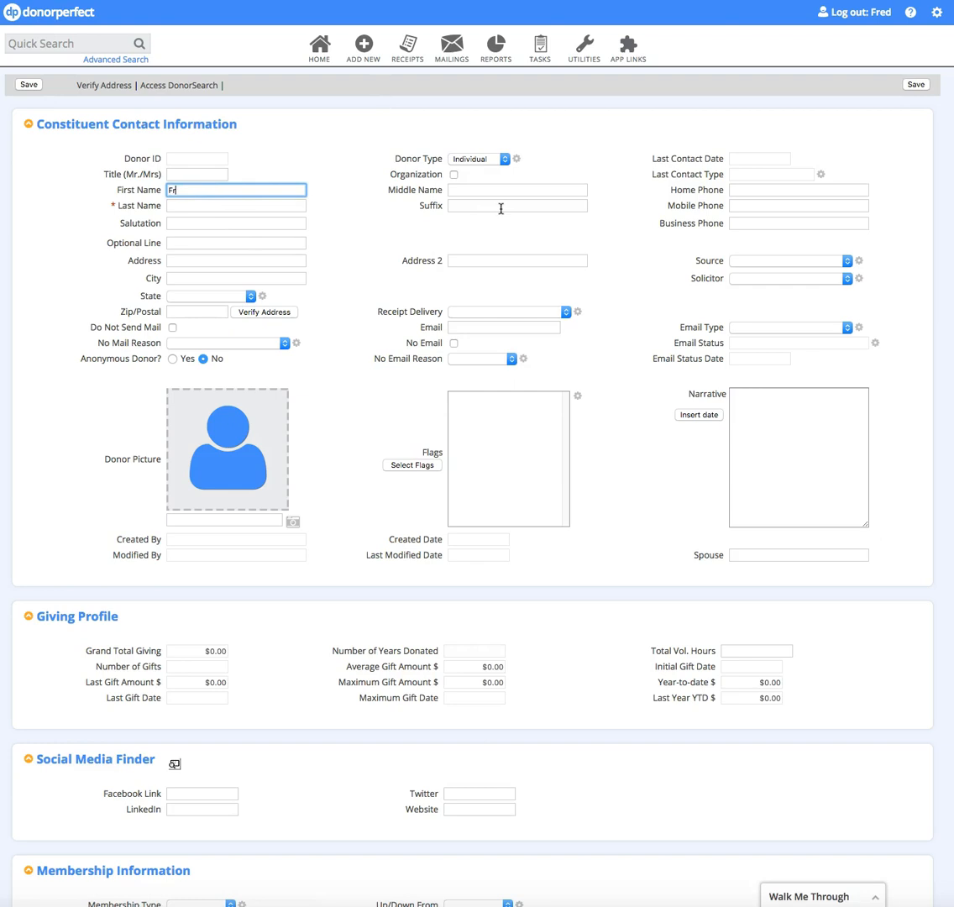
pyautogui.click(517, 189)
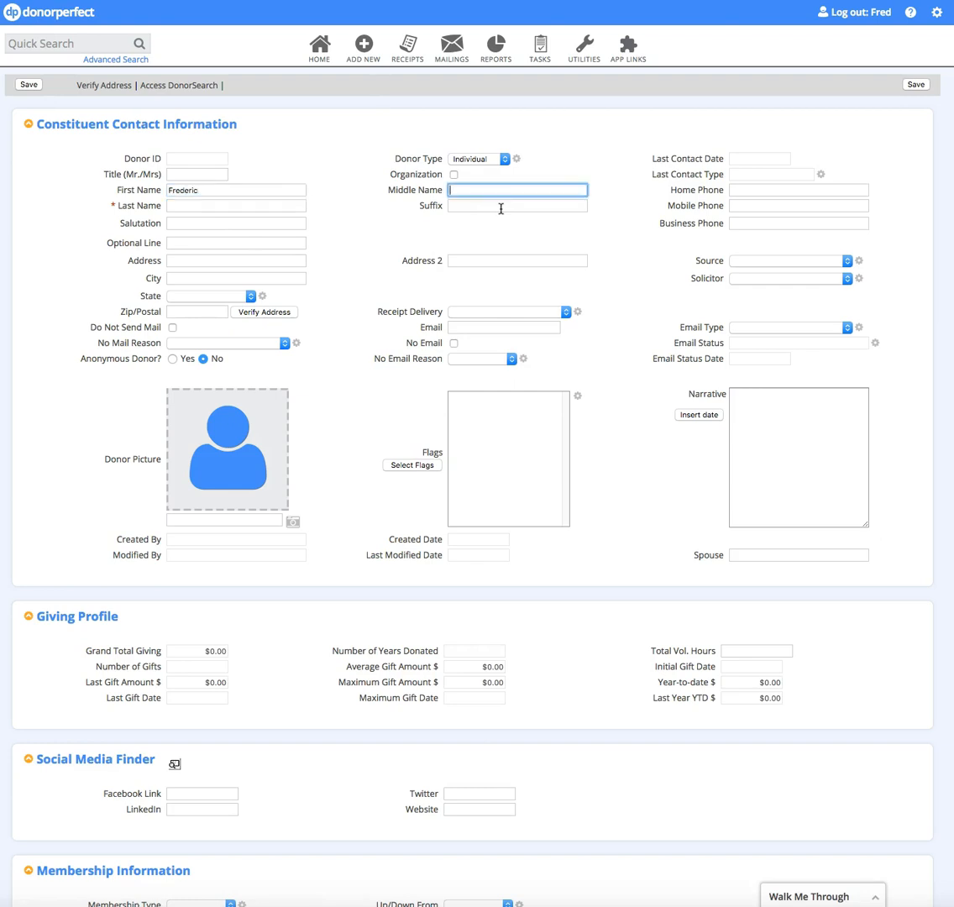
pyautogui.write('Lumiere')
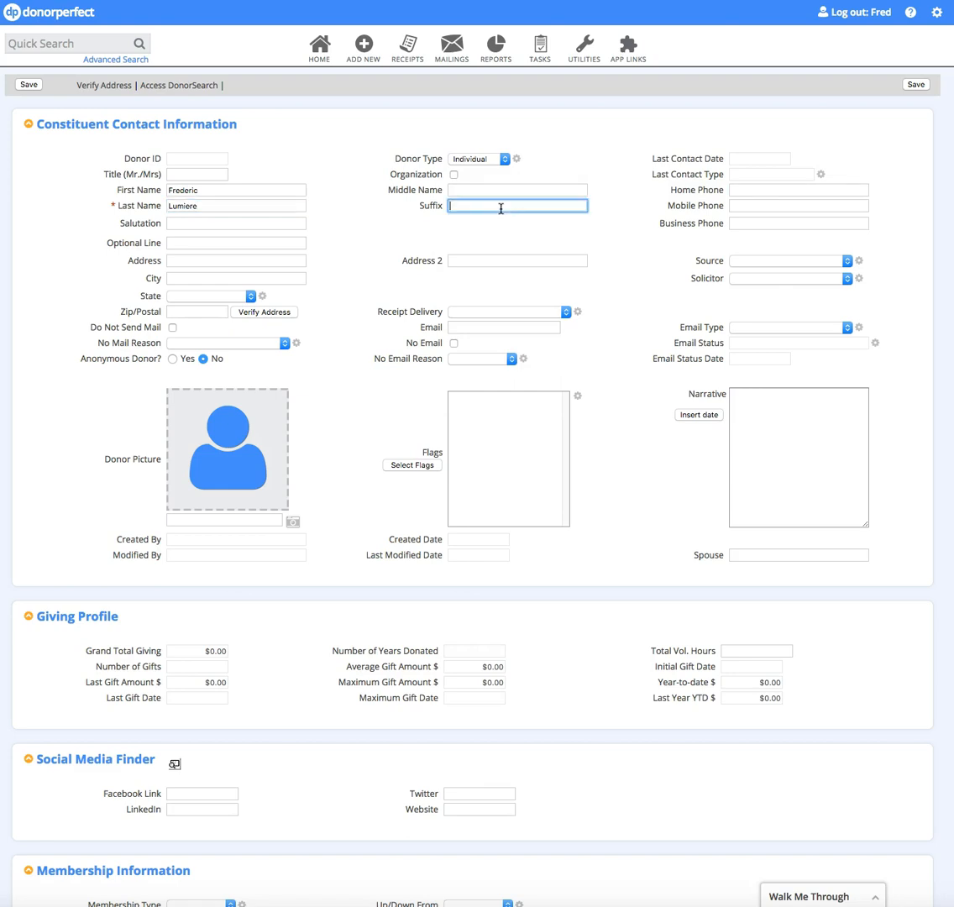
pyautogui.moveTo(189, 328)
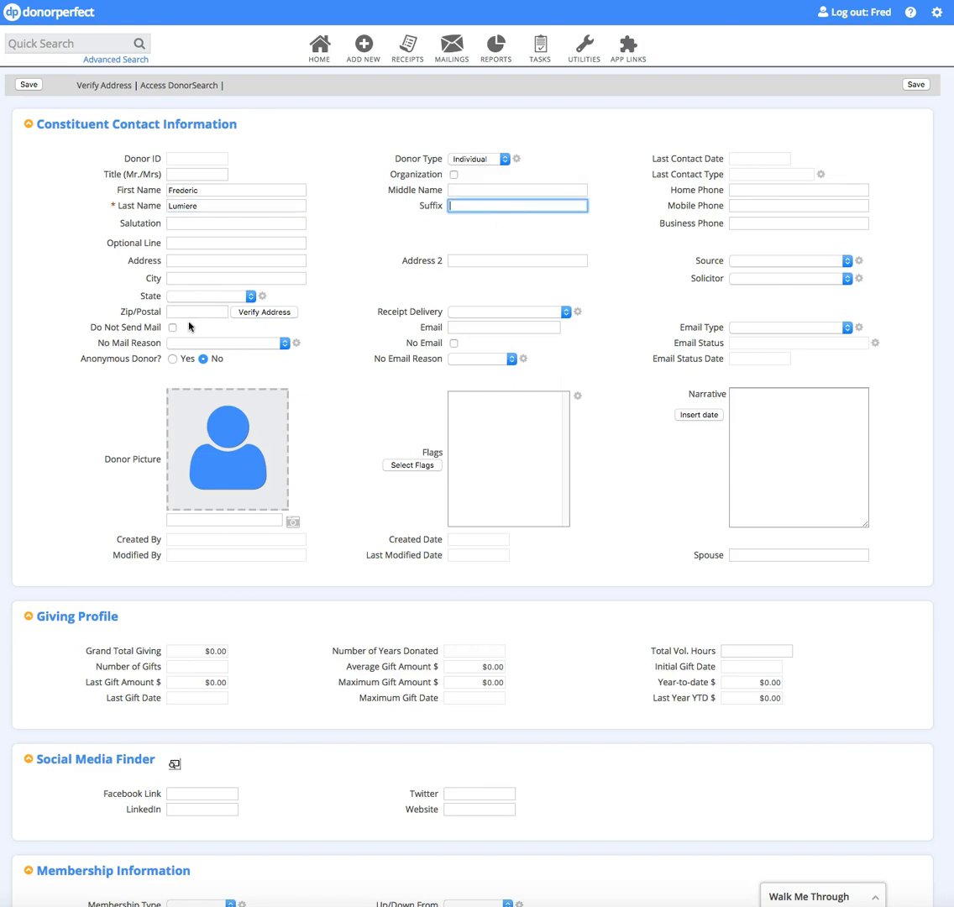
pyautogui.write('18901')
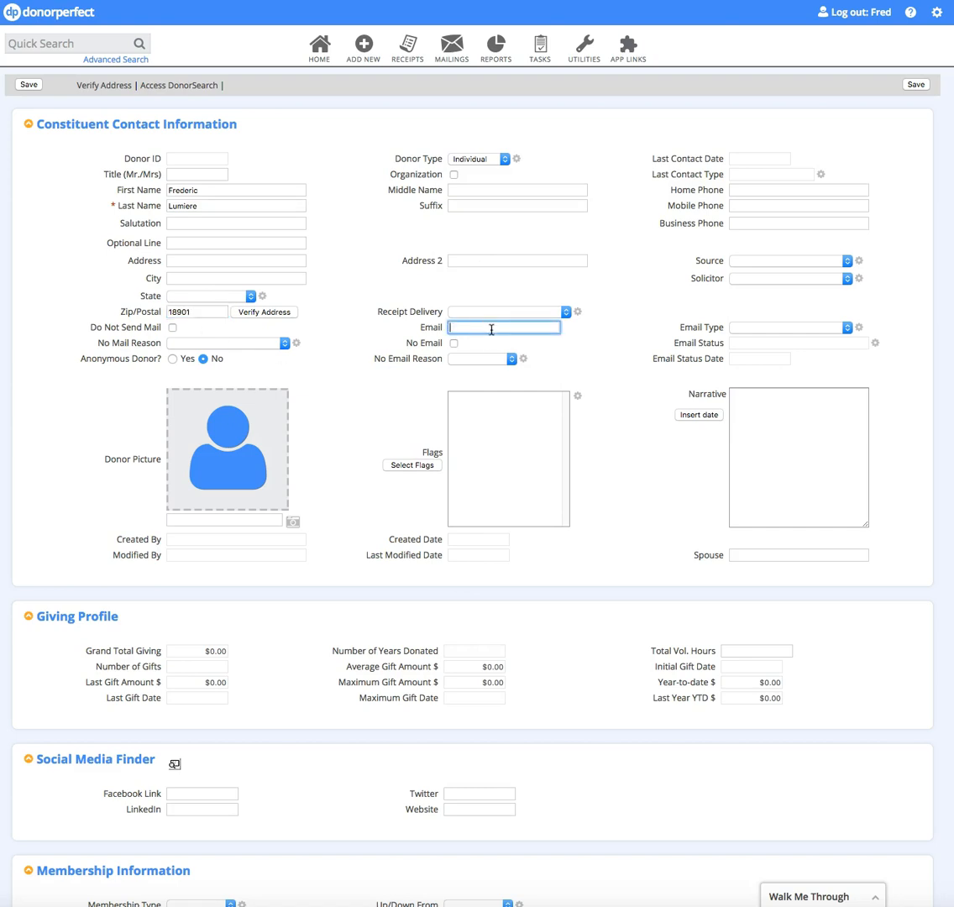
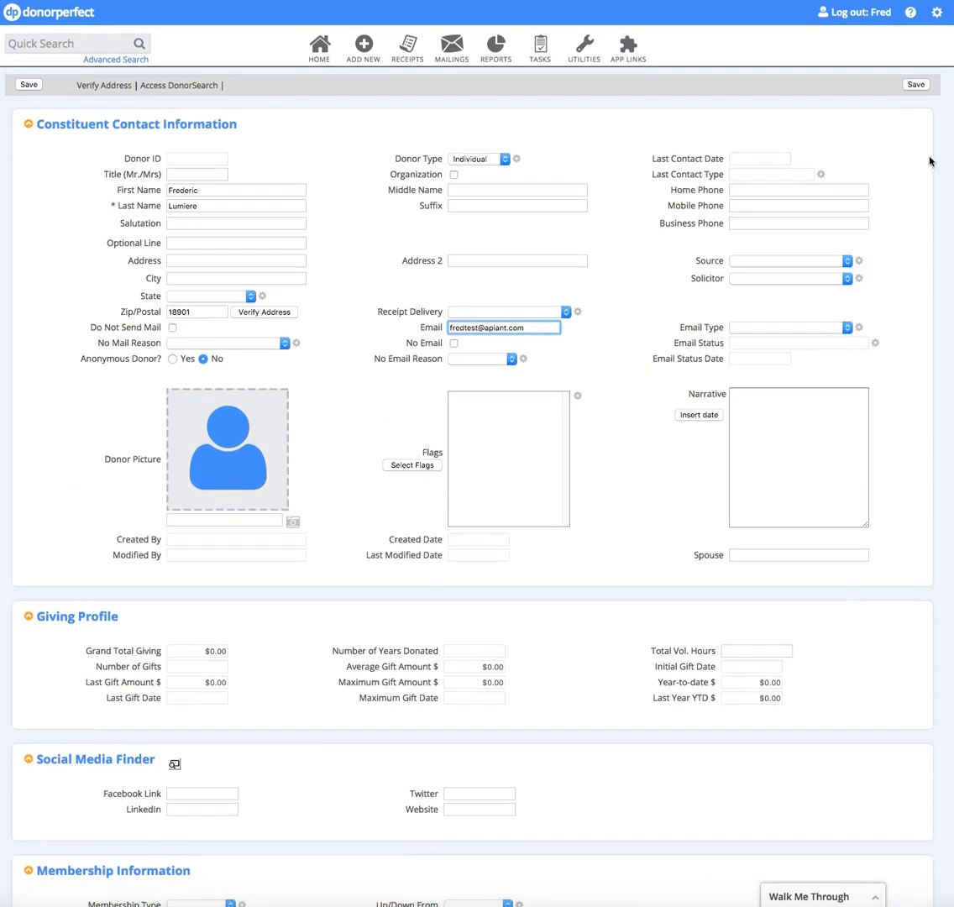
pyautogui.click(915, 84)
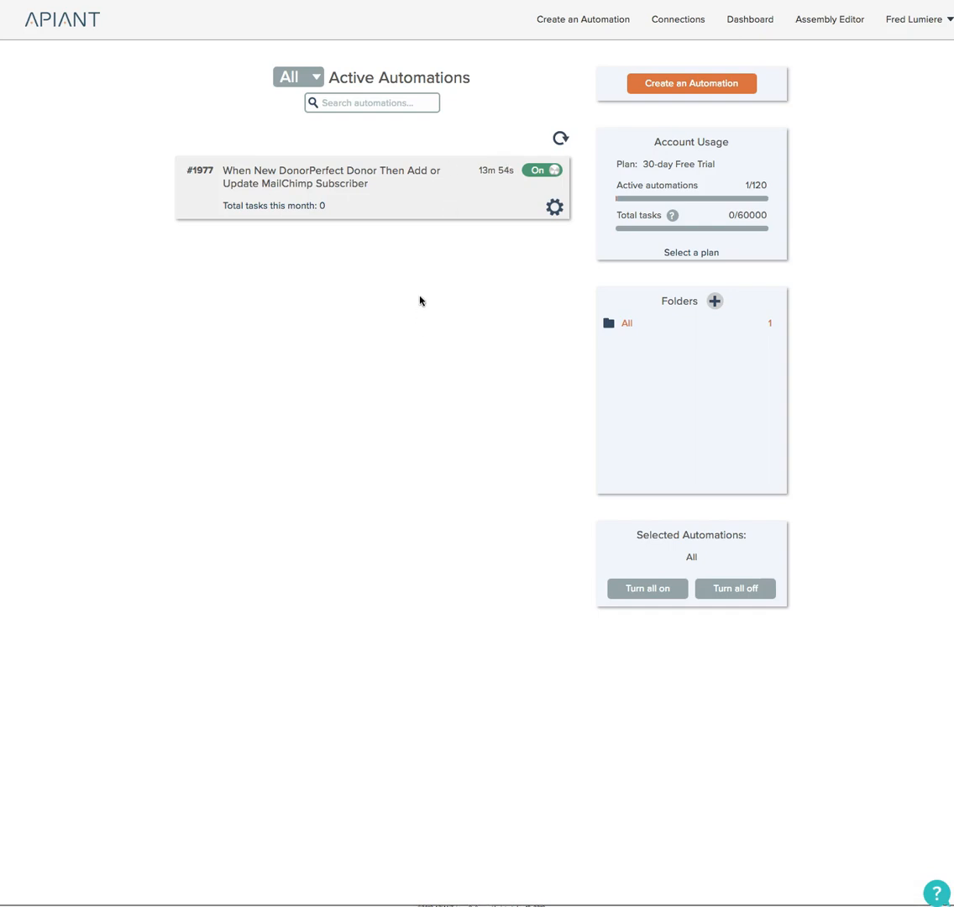
pyautogui.moveTo(489, 310)
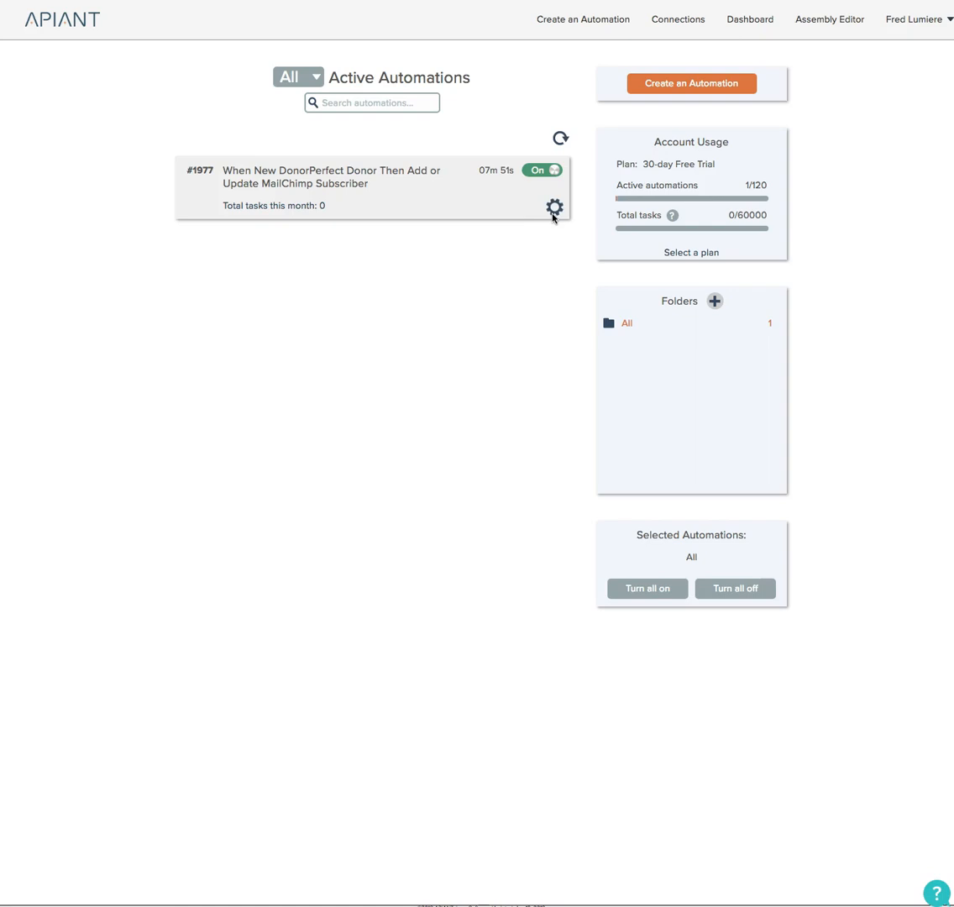
pyautogui.moveTo(497, 176)
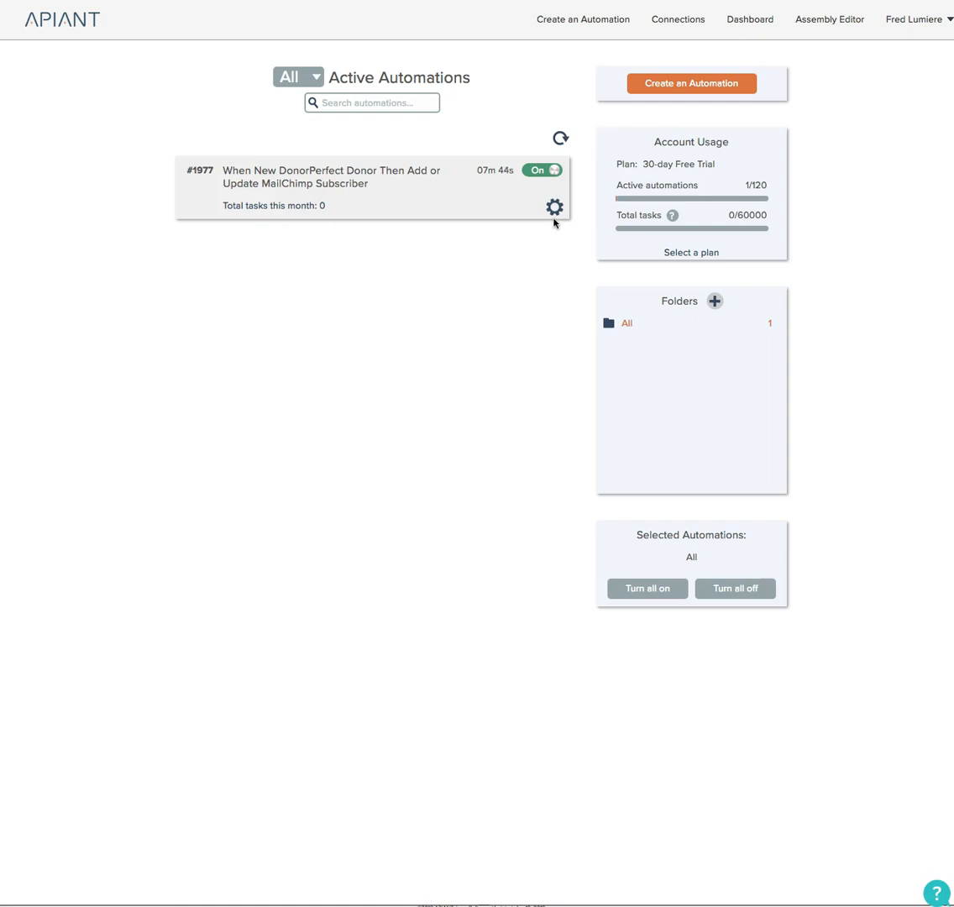
# Execute automation #1977 now in Normal mode
pyautogui.click(554, 206)
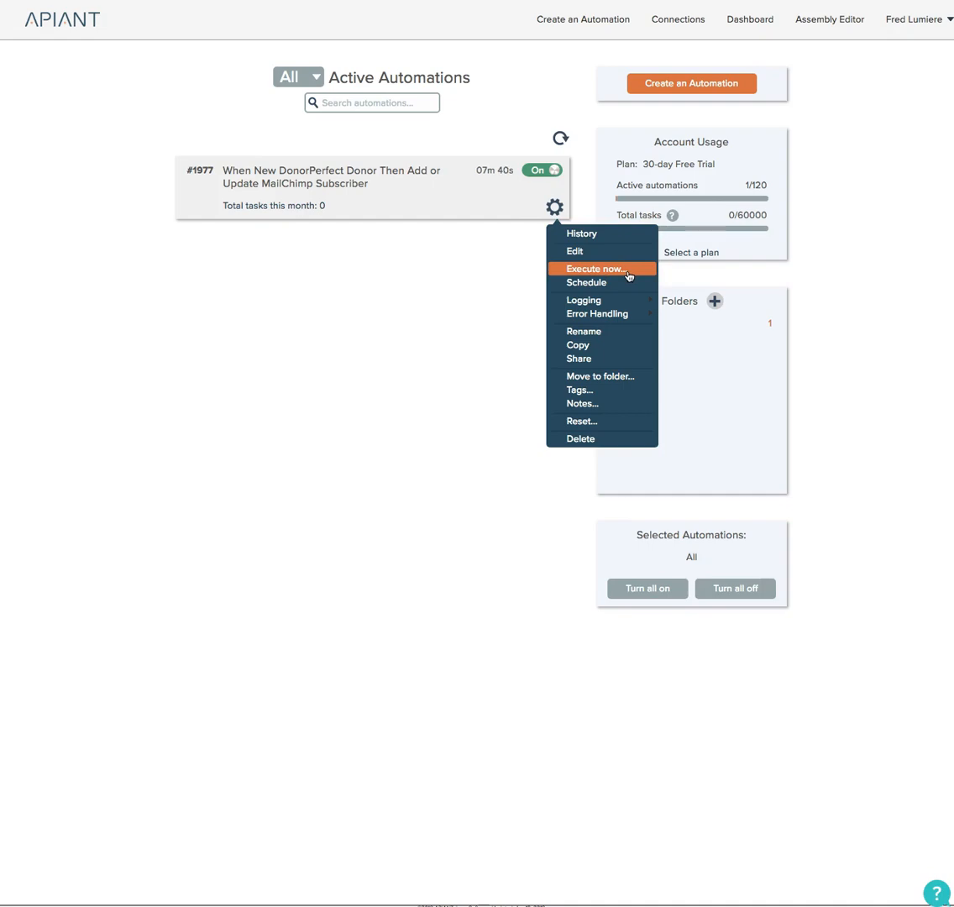
pyautogui.click(596, 269)
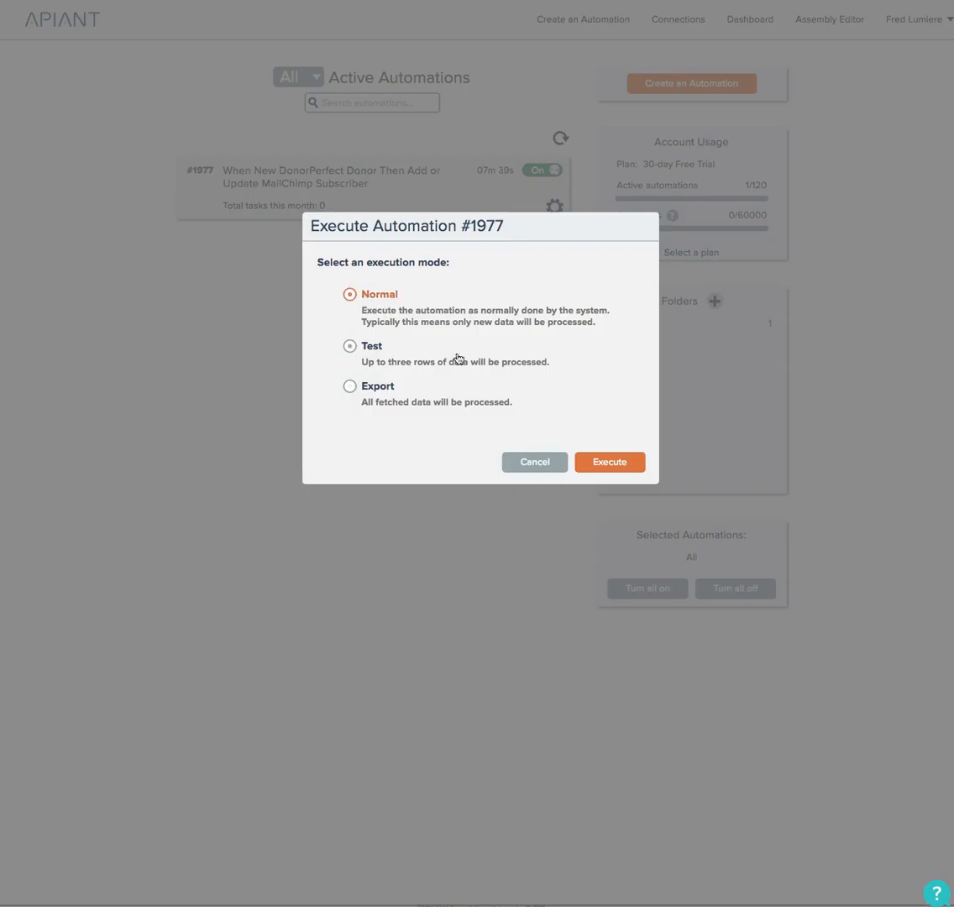
pyautogui.click(609, 462)
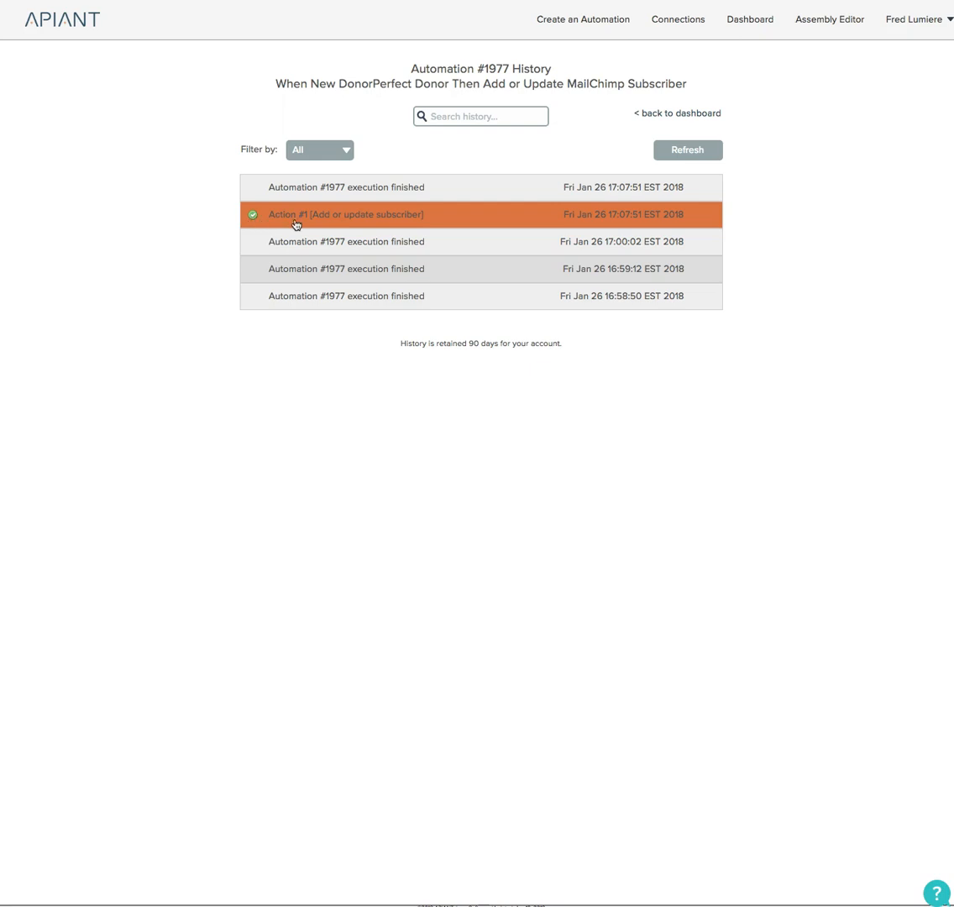
pyautogui.moveTo(437, 221)
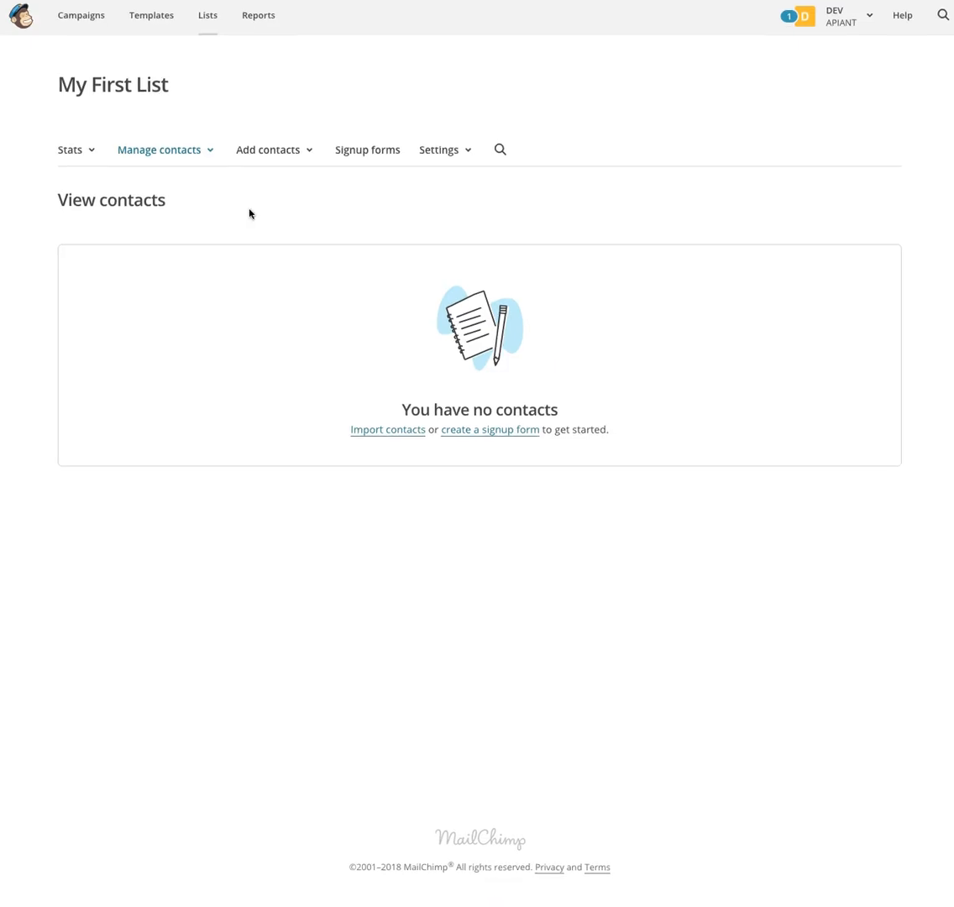
# View My First List's contacts and open the new subscriber's profile
pyautogui.click(159, 149)
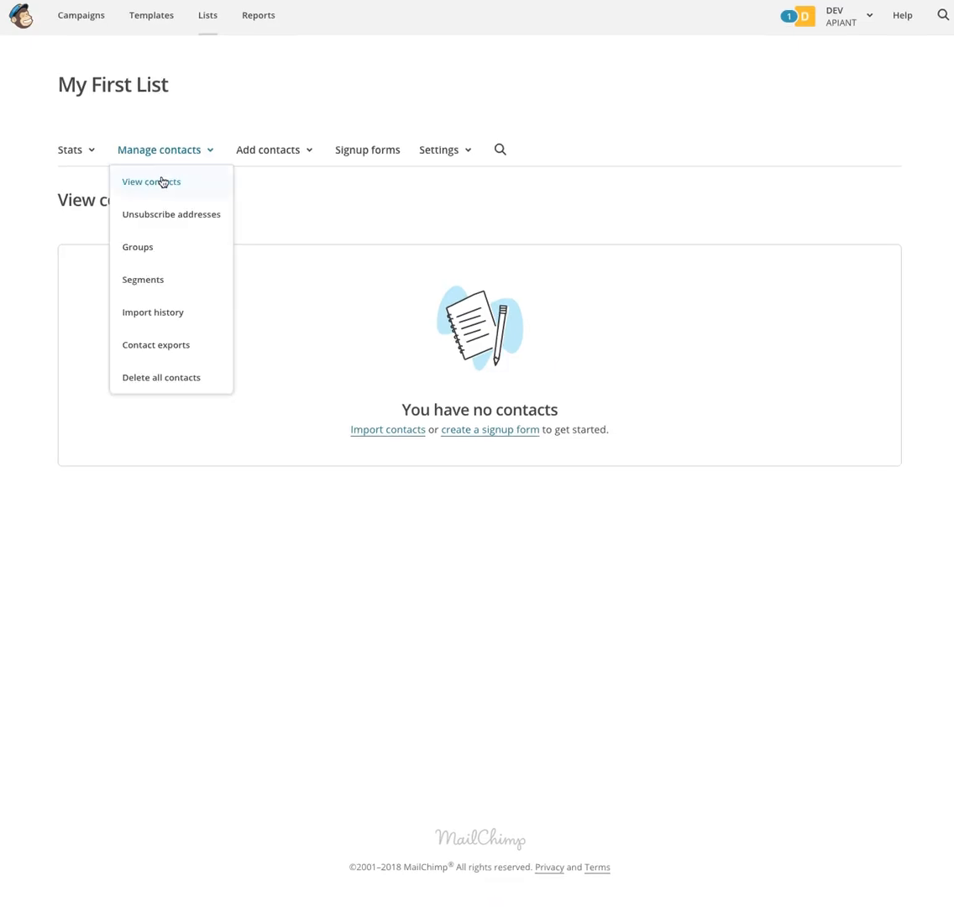
pyautogui.click(151, 181)
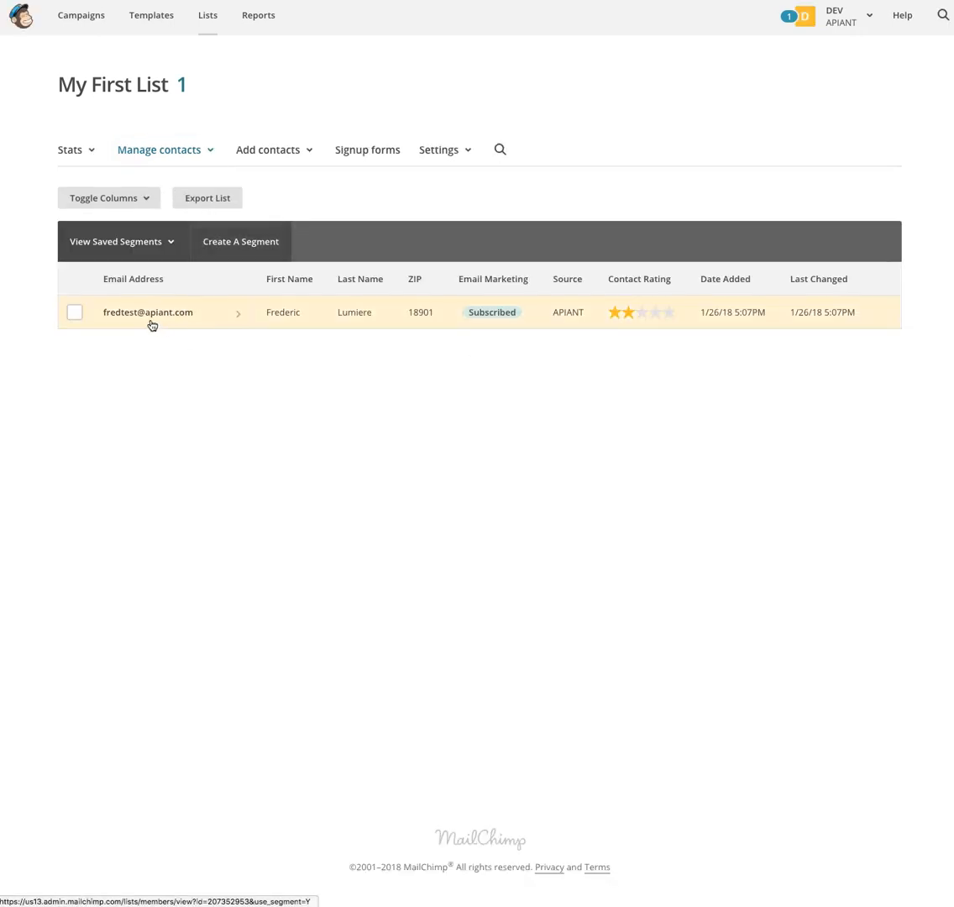
pyautogui.click(148, 312)
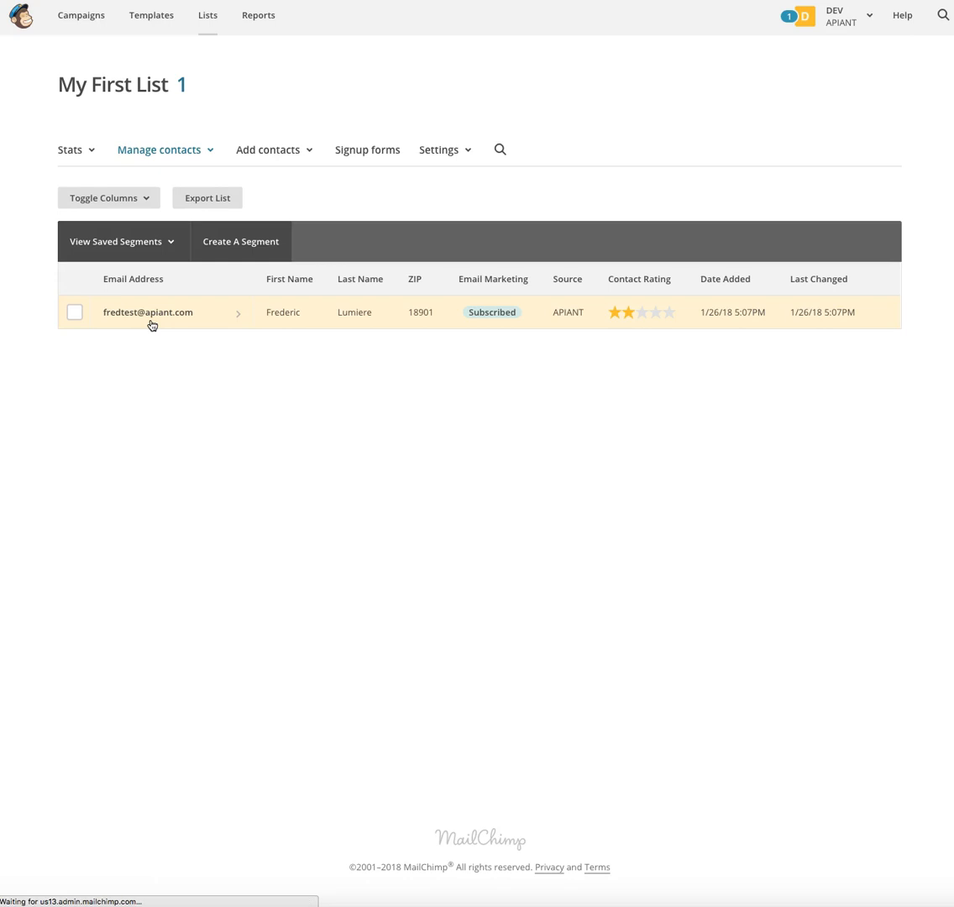
pyautogui.click(148, 311)
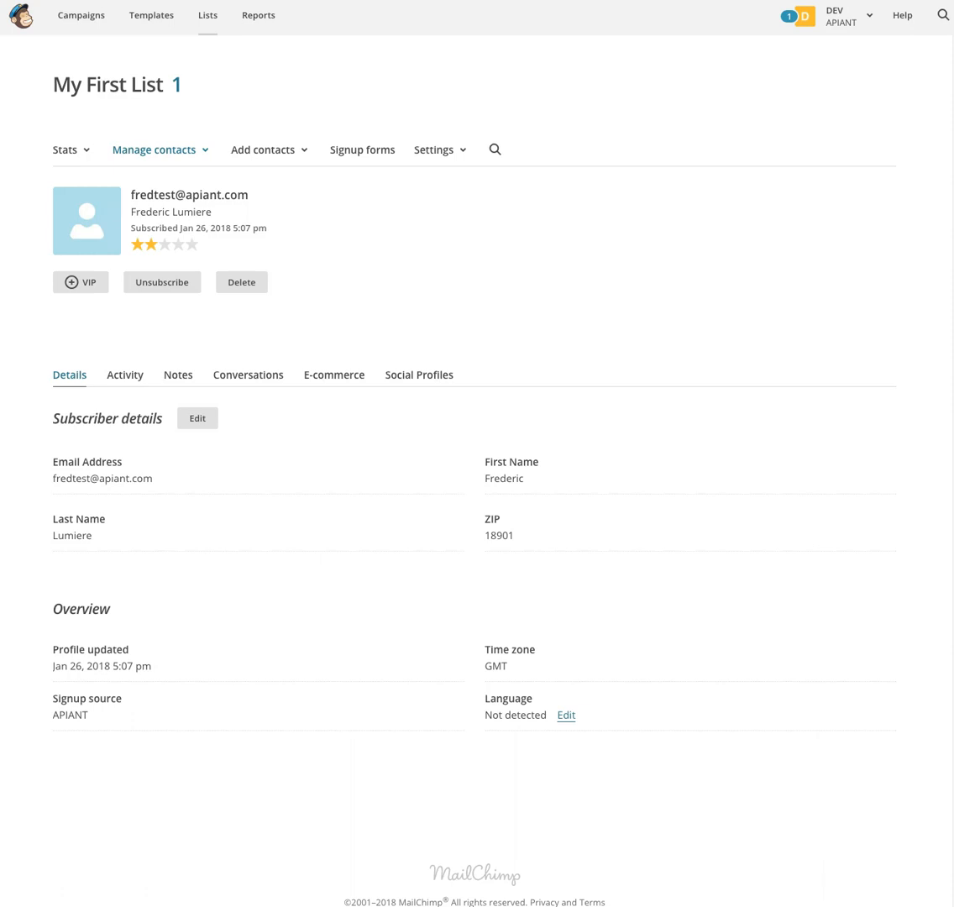
pyautogui.moveTo(135, 14)
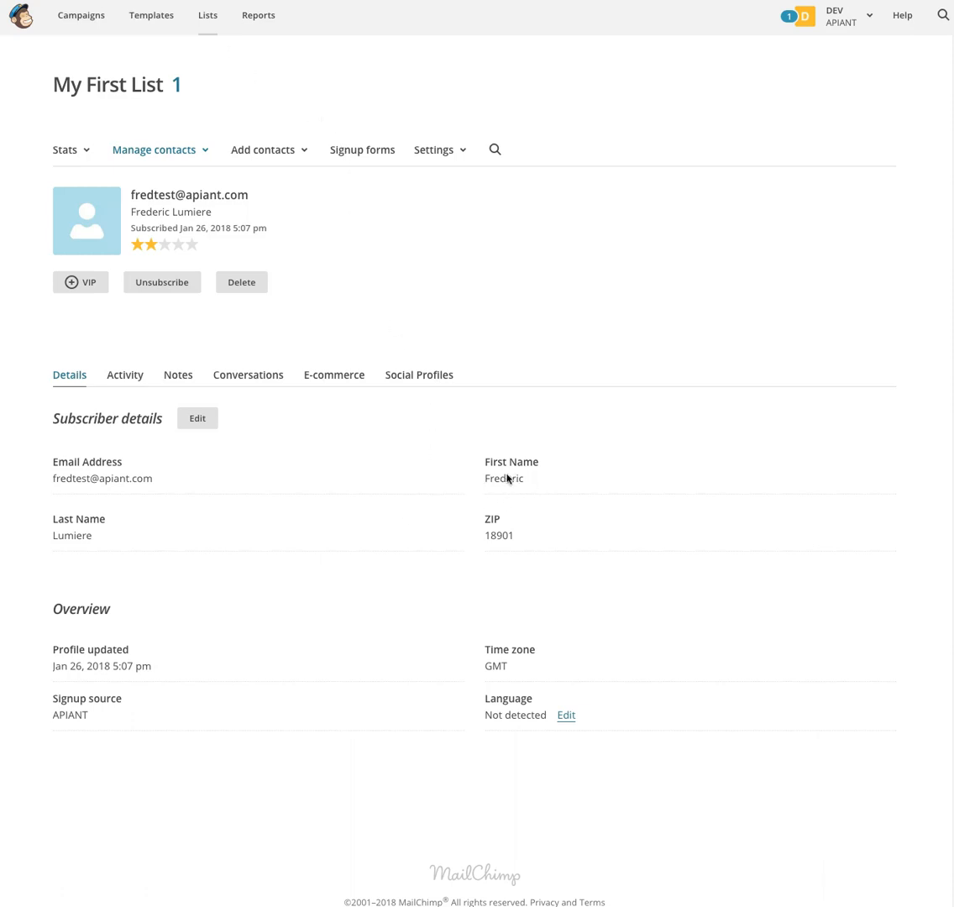
pyautogui.moveTo(267, 489)
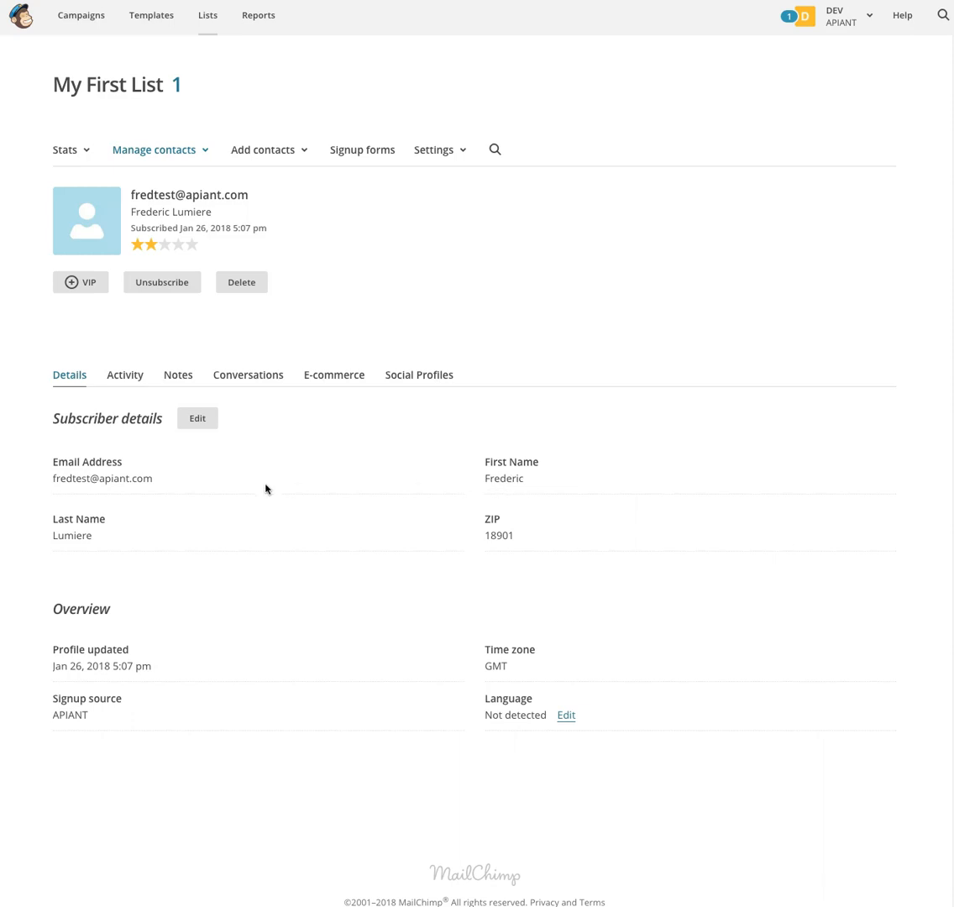
pyautogui.moveTo(346, 502)
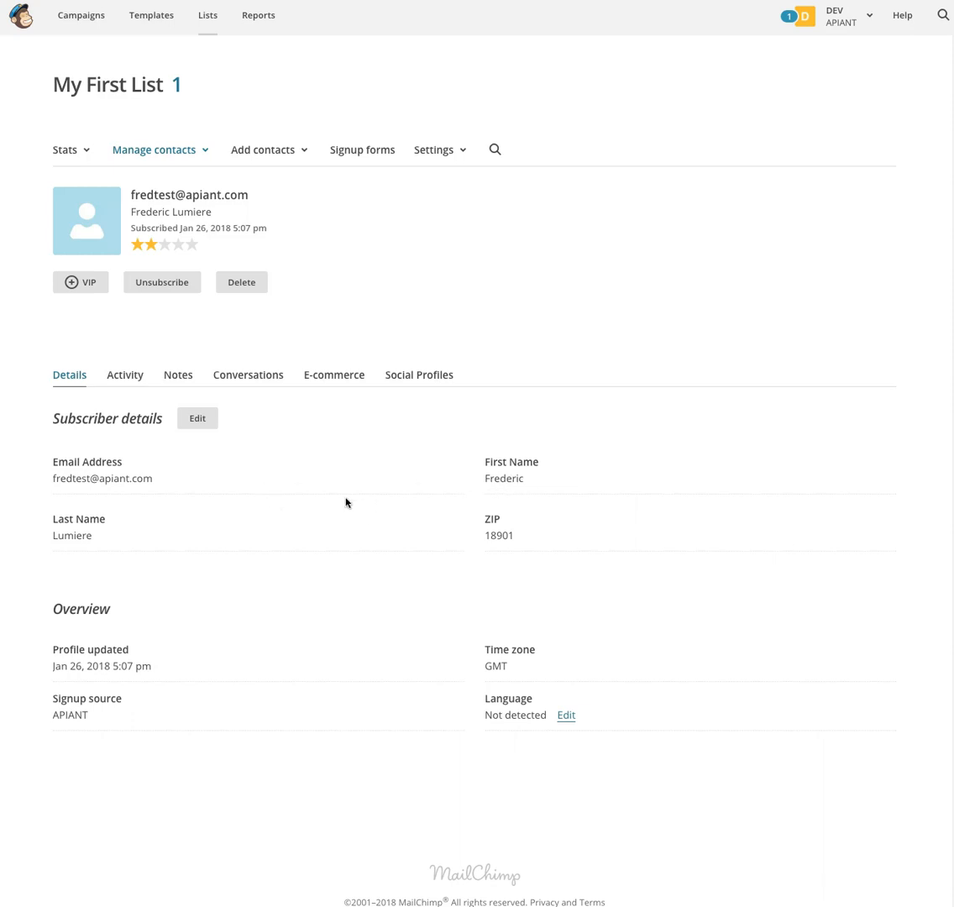